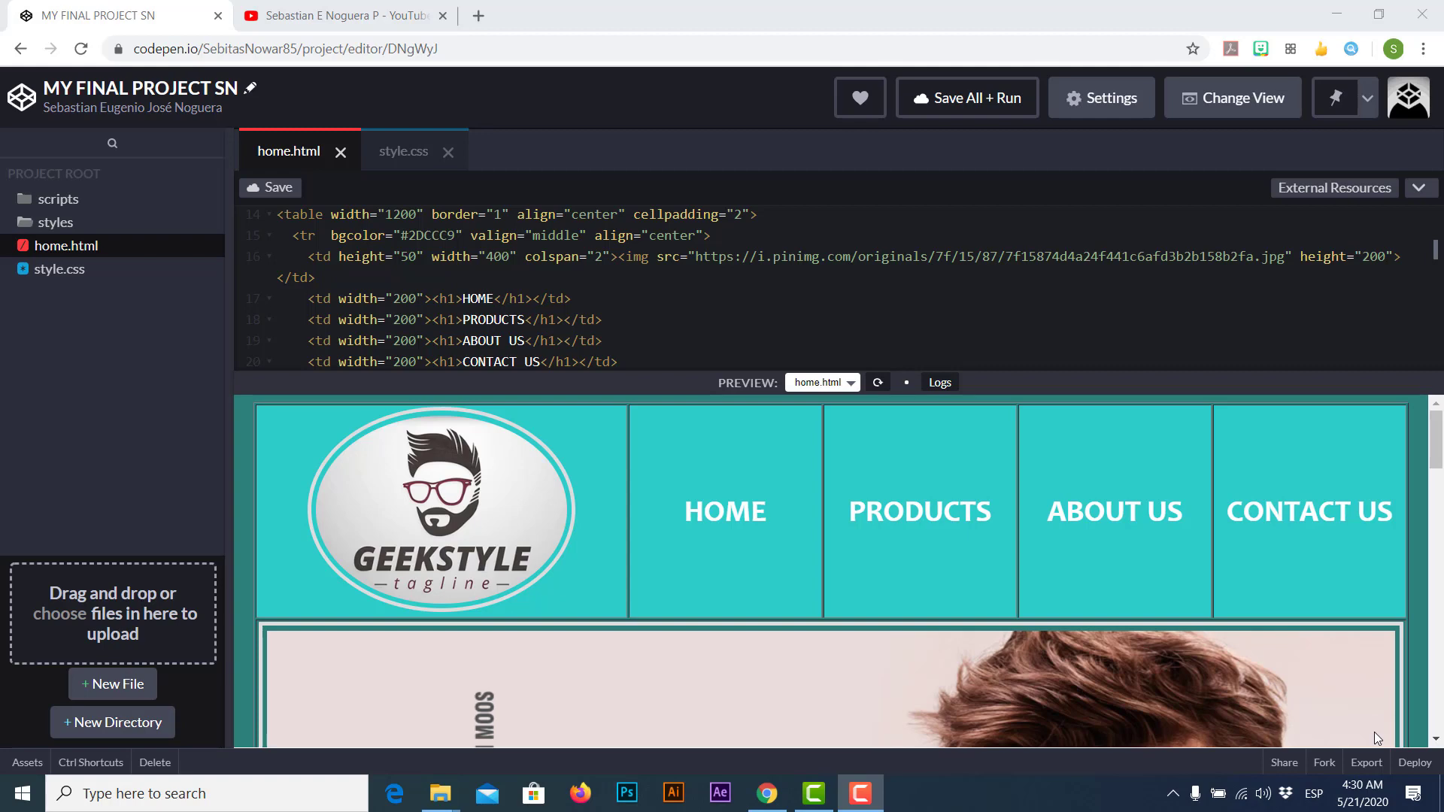
- Save all files and rerun the GeekStyle project preview
left_click(965, 98)
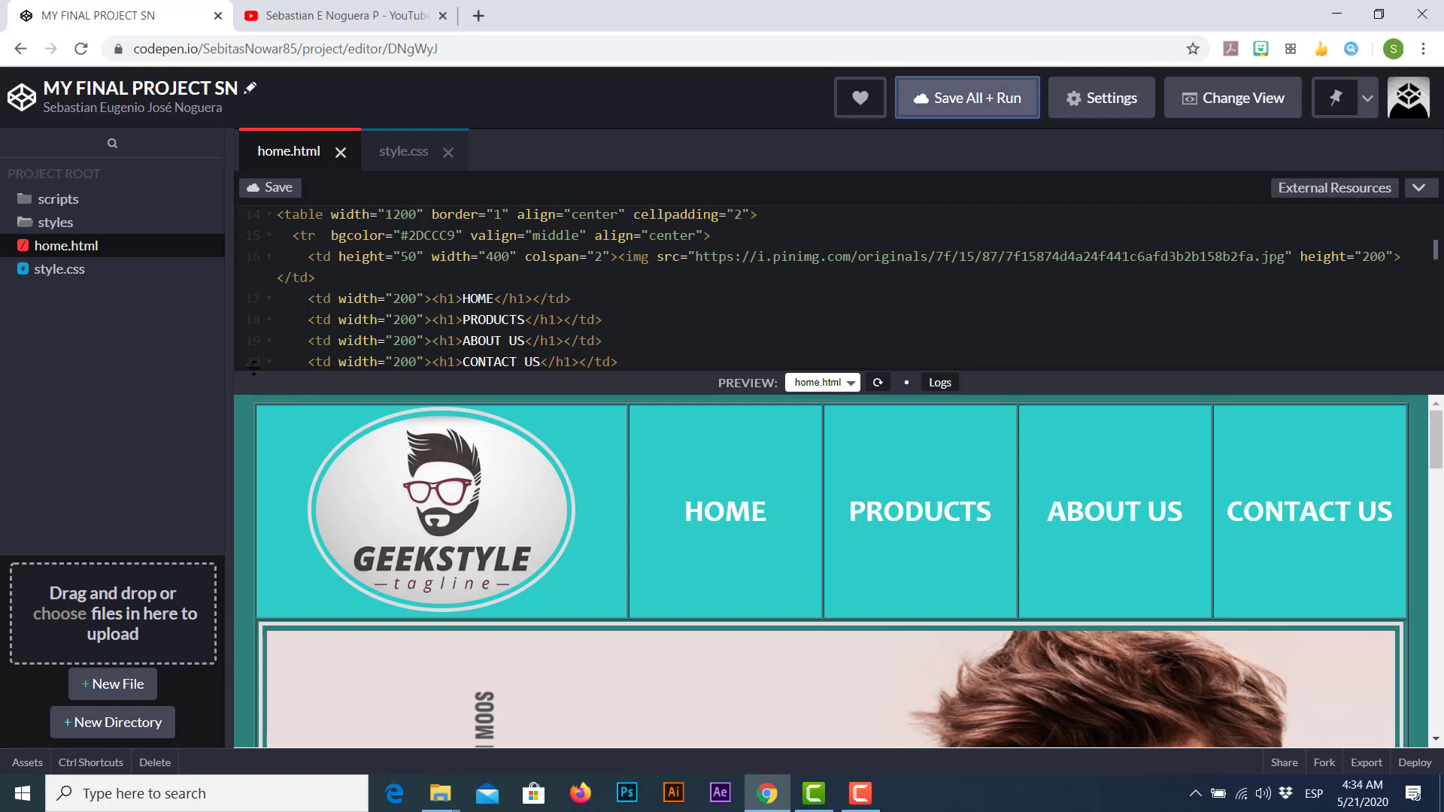
- Switch to the YouTube channel tab and browse its Videos page
left_click(340, 16)
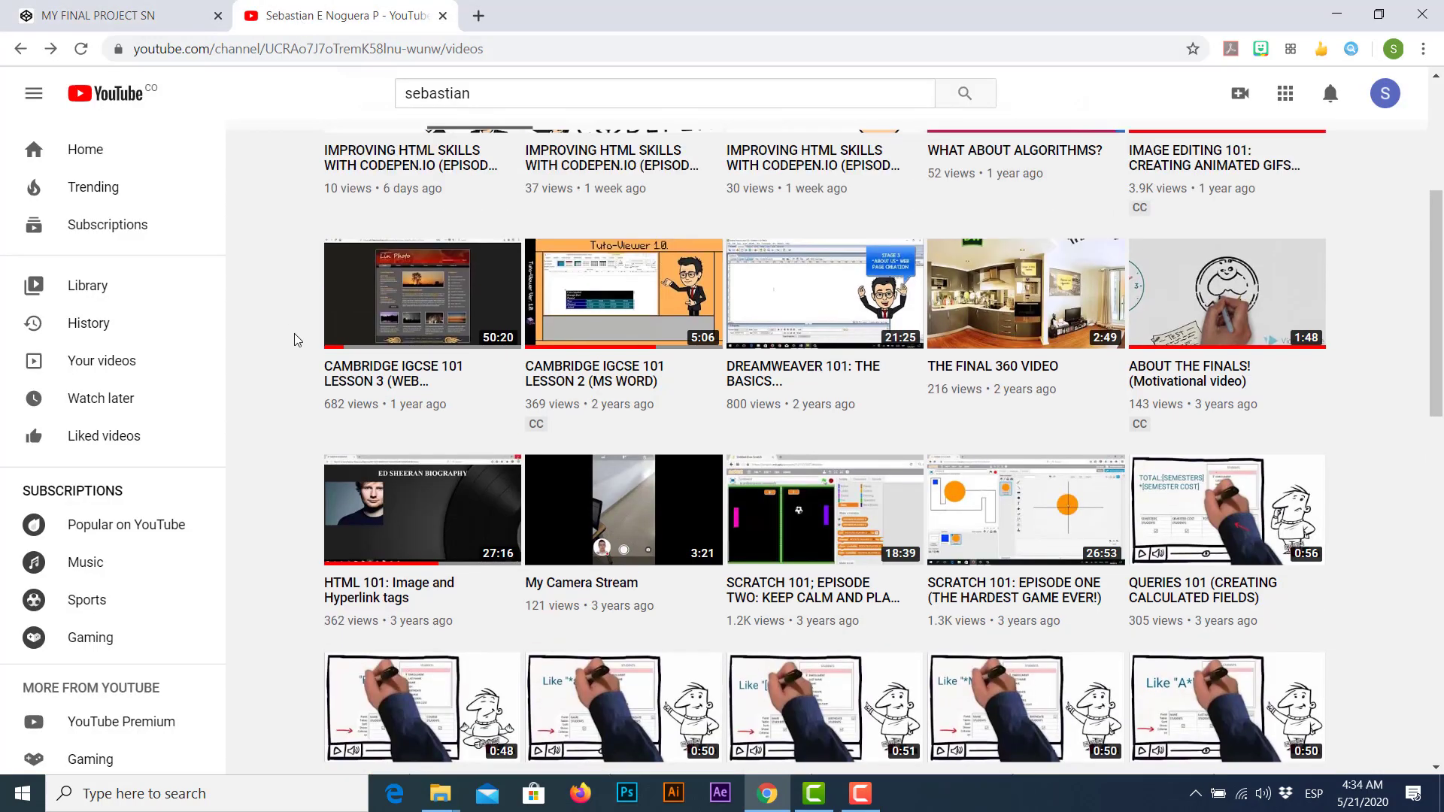
scroll("up", 3)
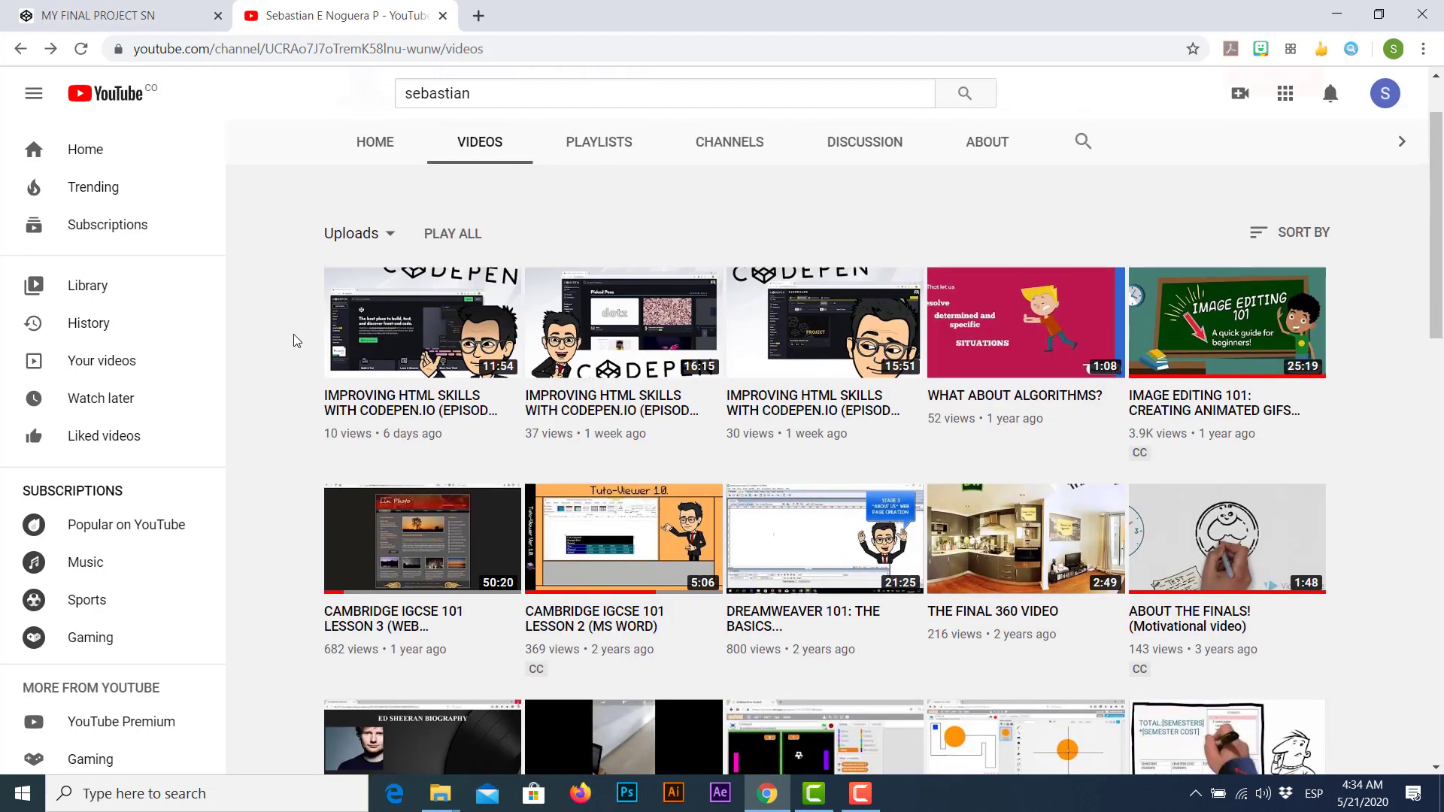
mouse_move(244, 399)
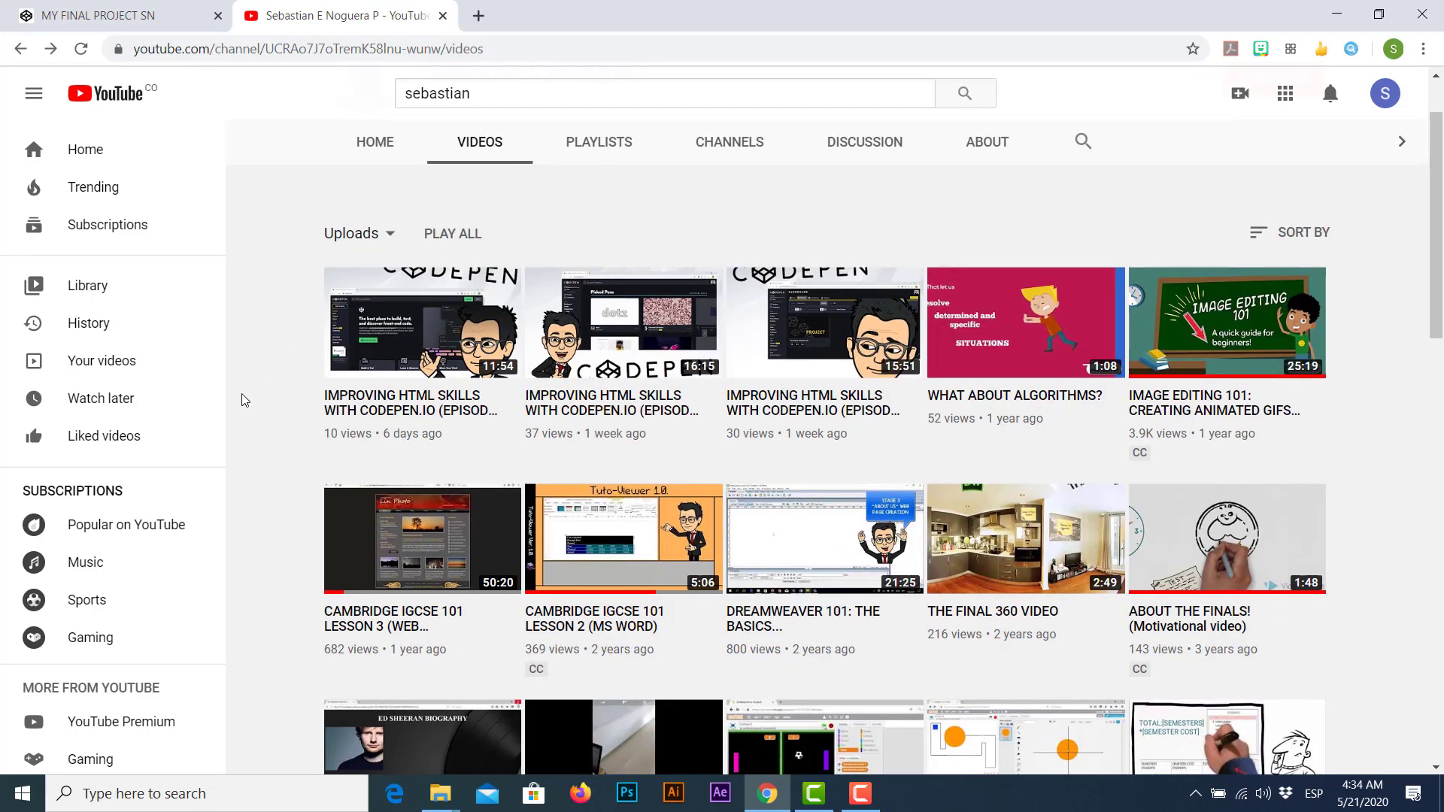
scroll("down", 3)
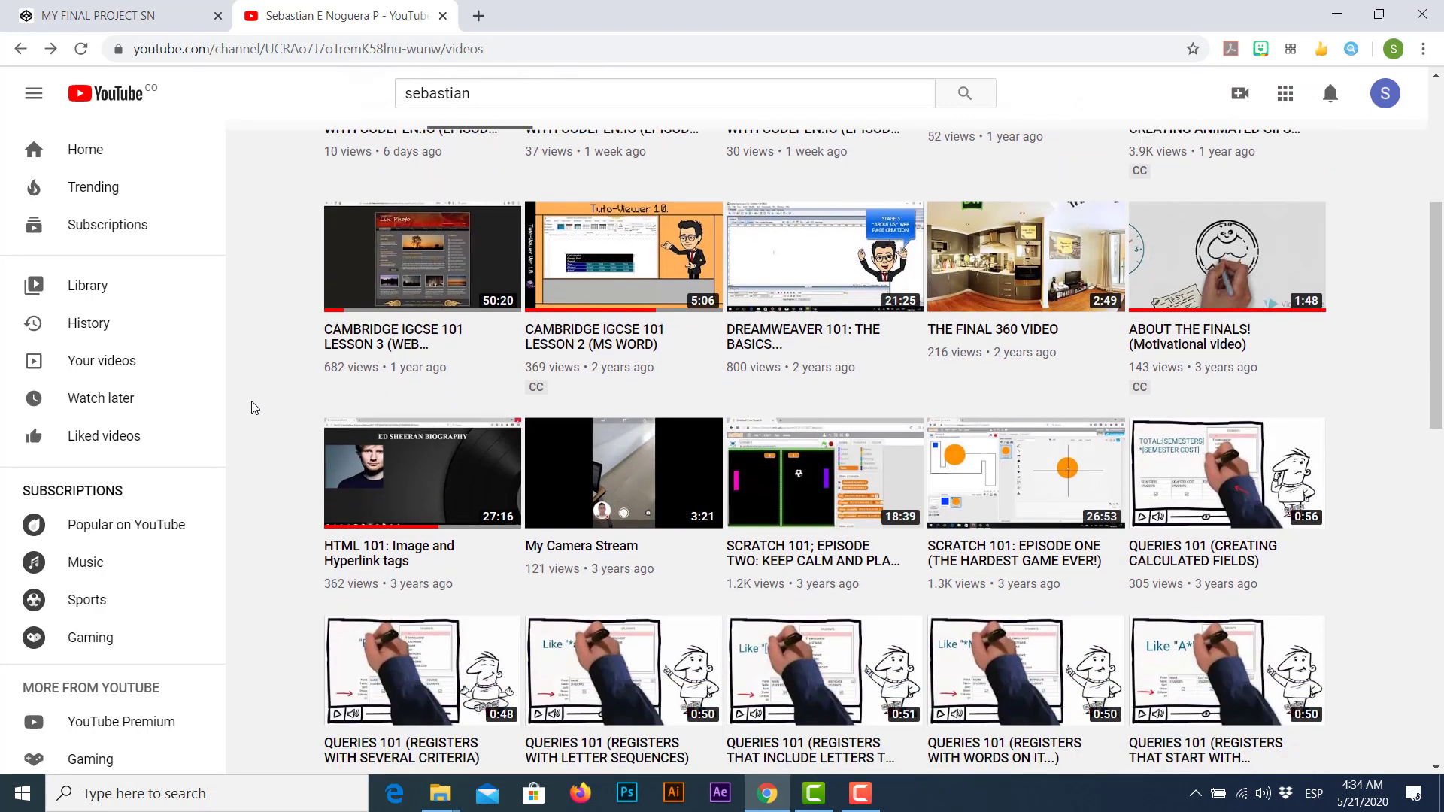
scroll("down", 3)
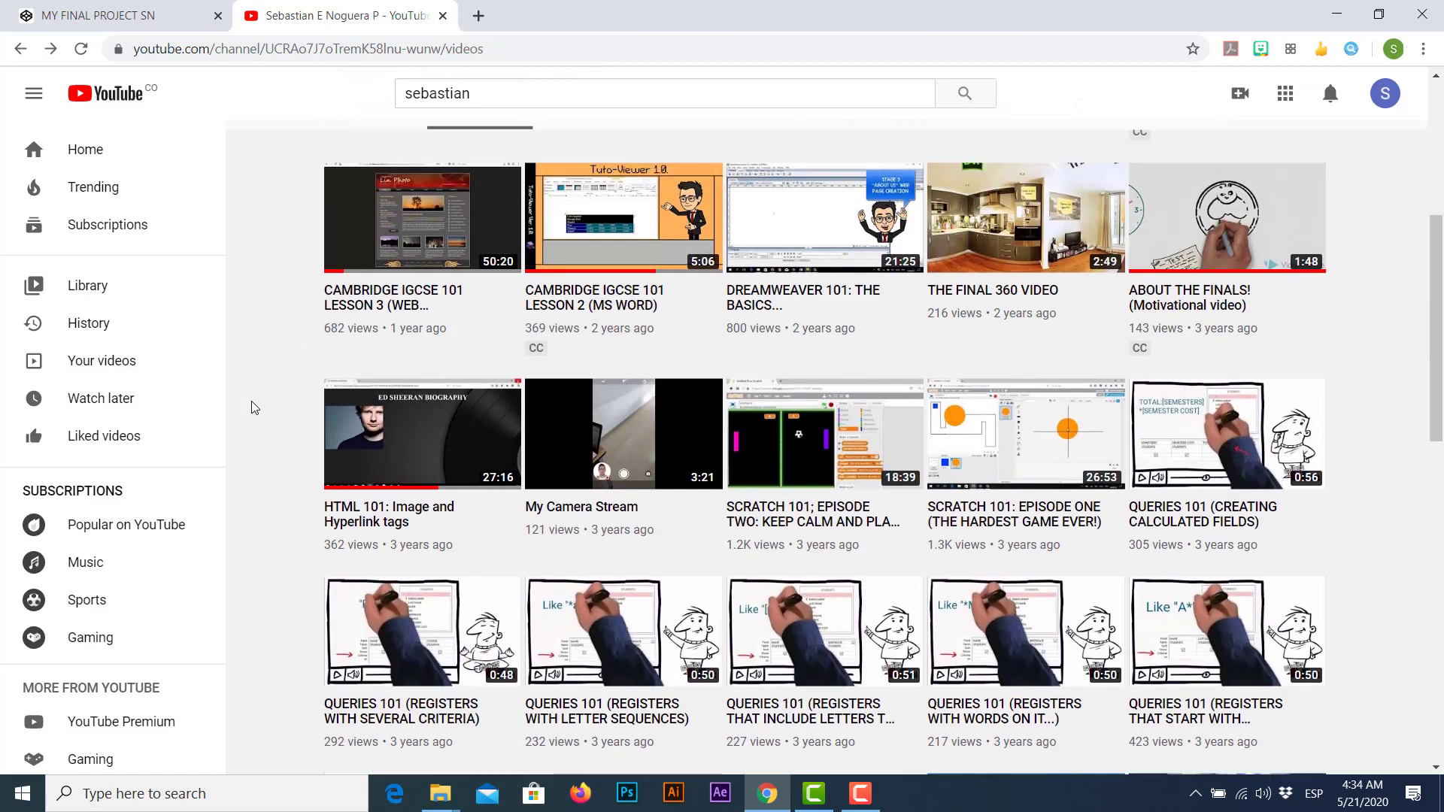
left_click(479, 142)
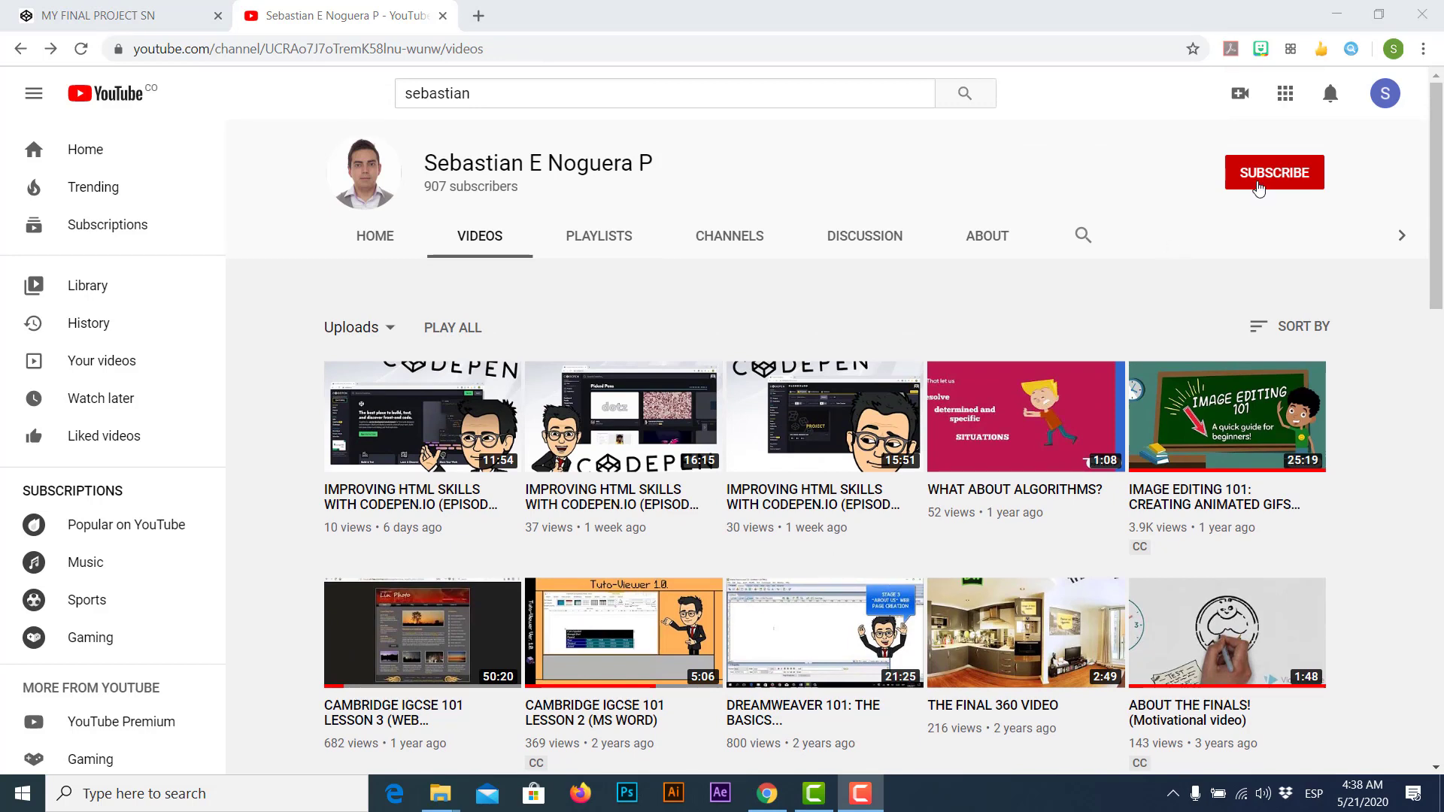
- Subscribe to the channel and turn on notifications for all new uploads
left_click(1273, 172)
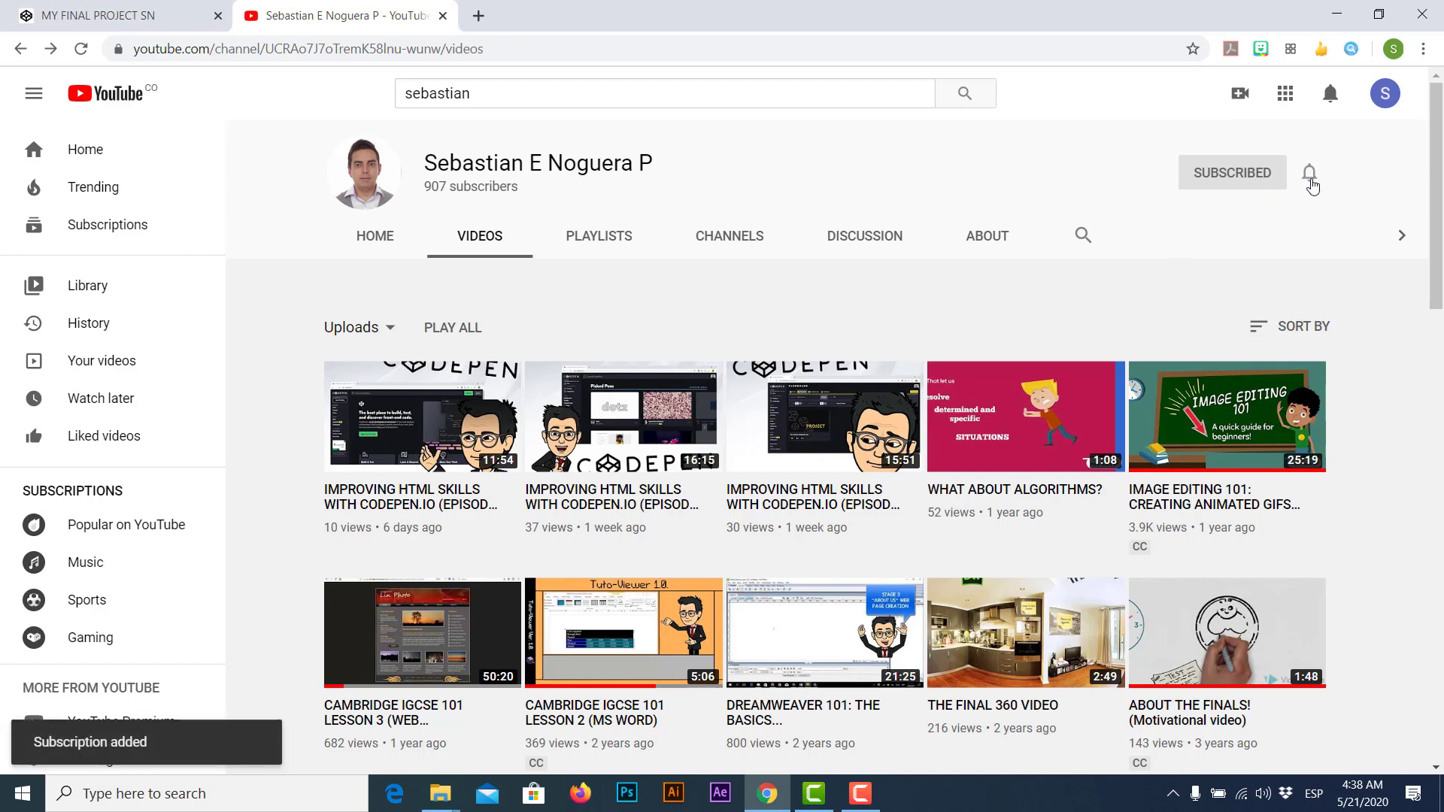
left_click(1309, 173)
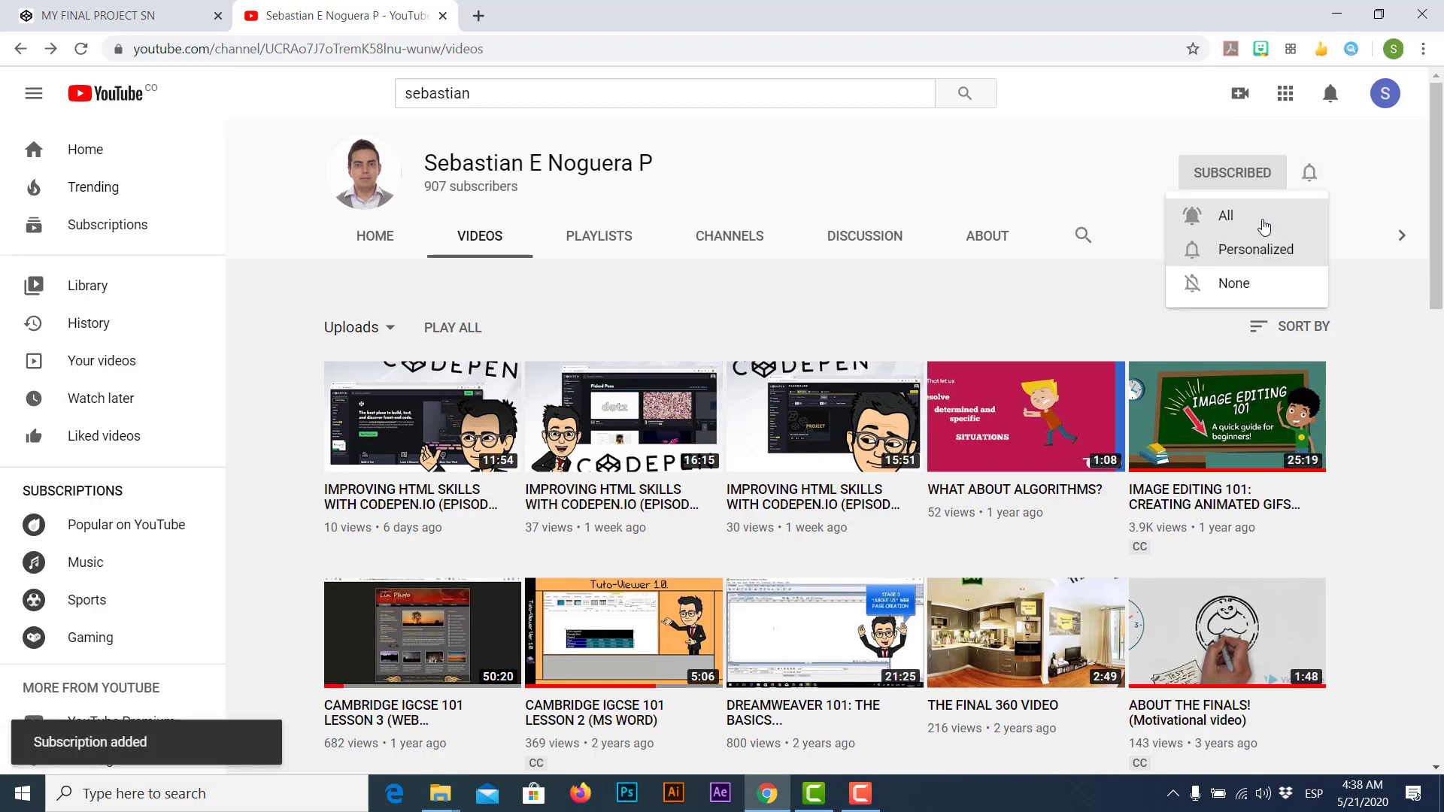
left_click(1225, 215)
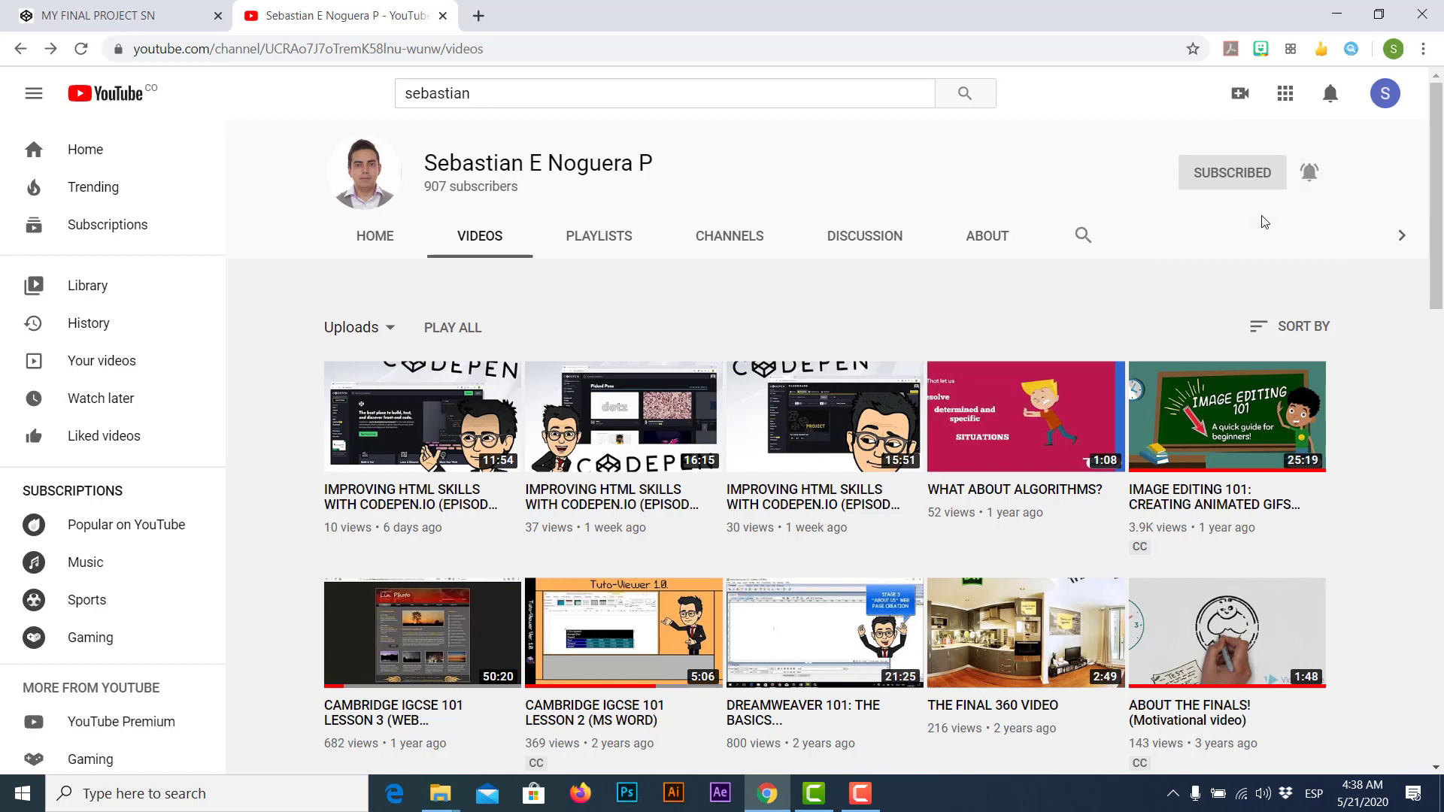
mouse_move(1231, 234)
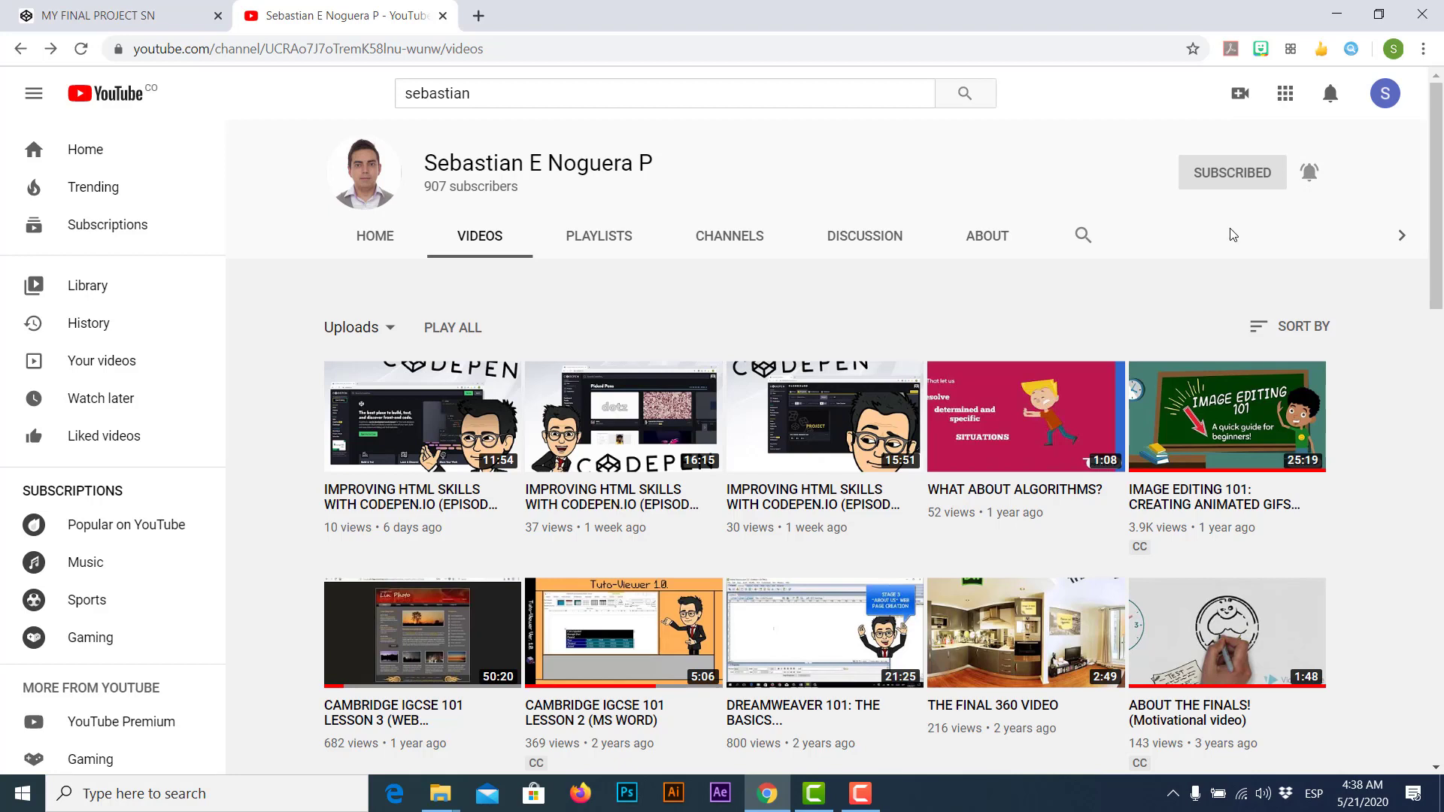
mouse_move(464, 390)
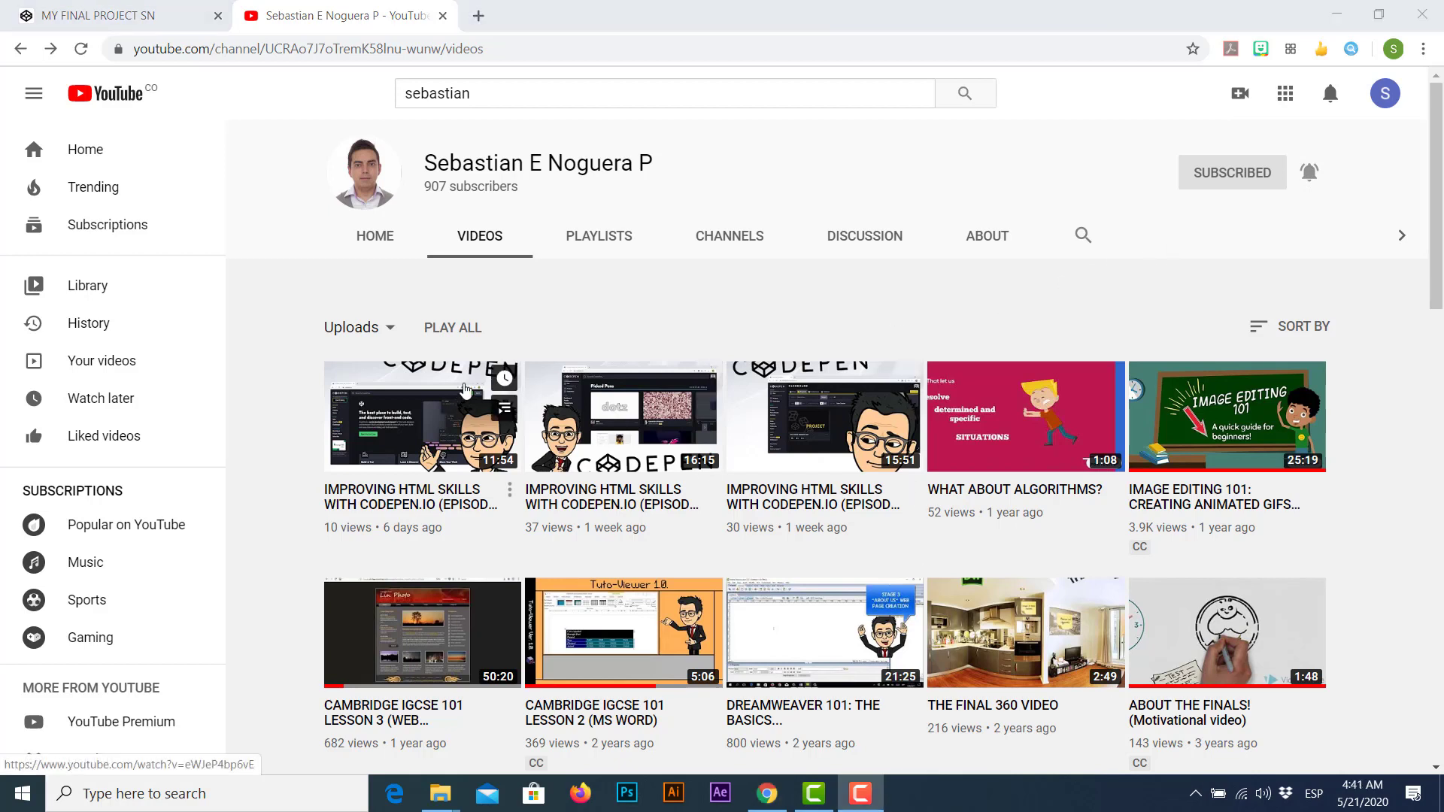
mouse_move(65, 110)
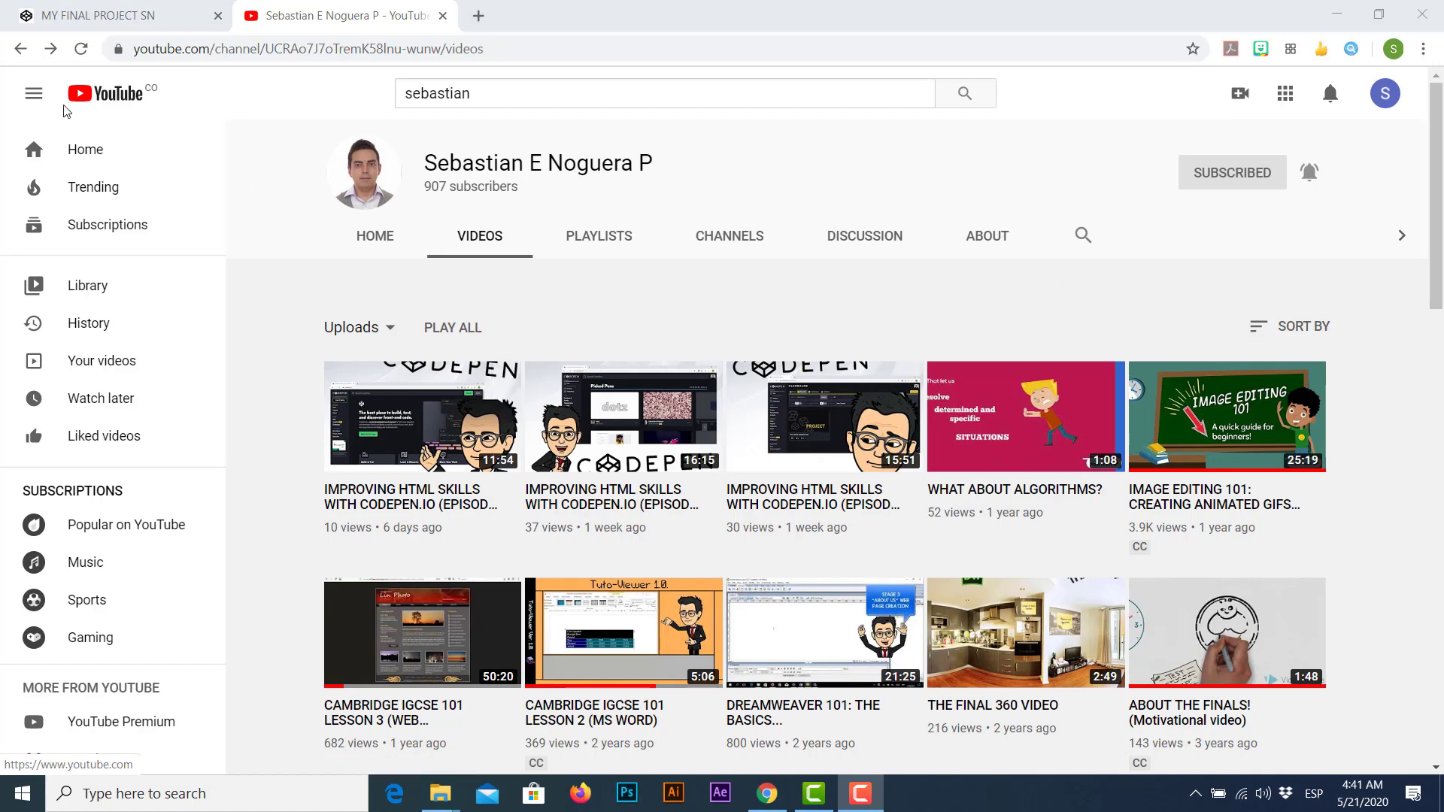
- Return to the CodePen tab with the GeekStyle project editor
left_click(110, 16)
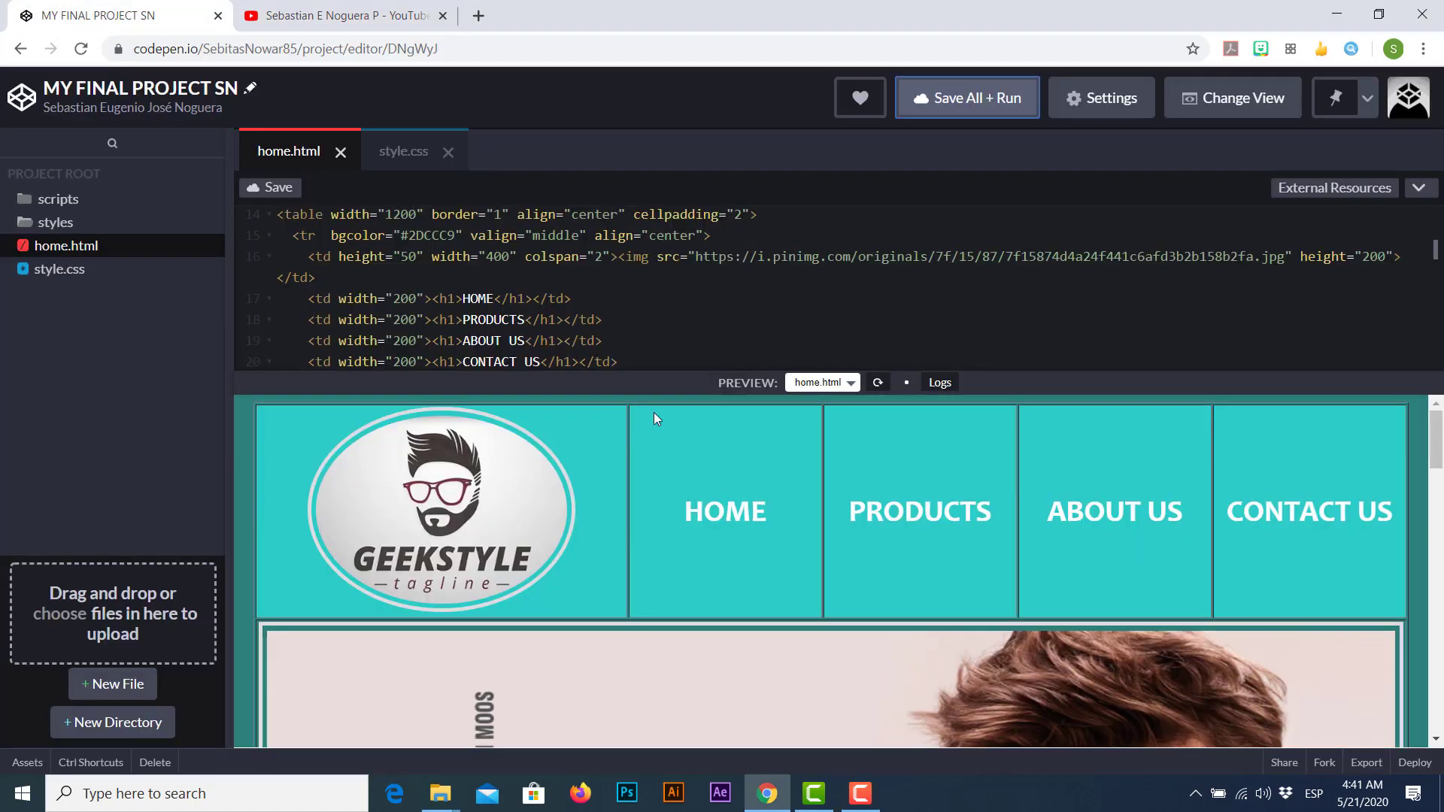
mouse_move(685, 469)
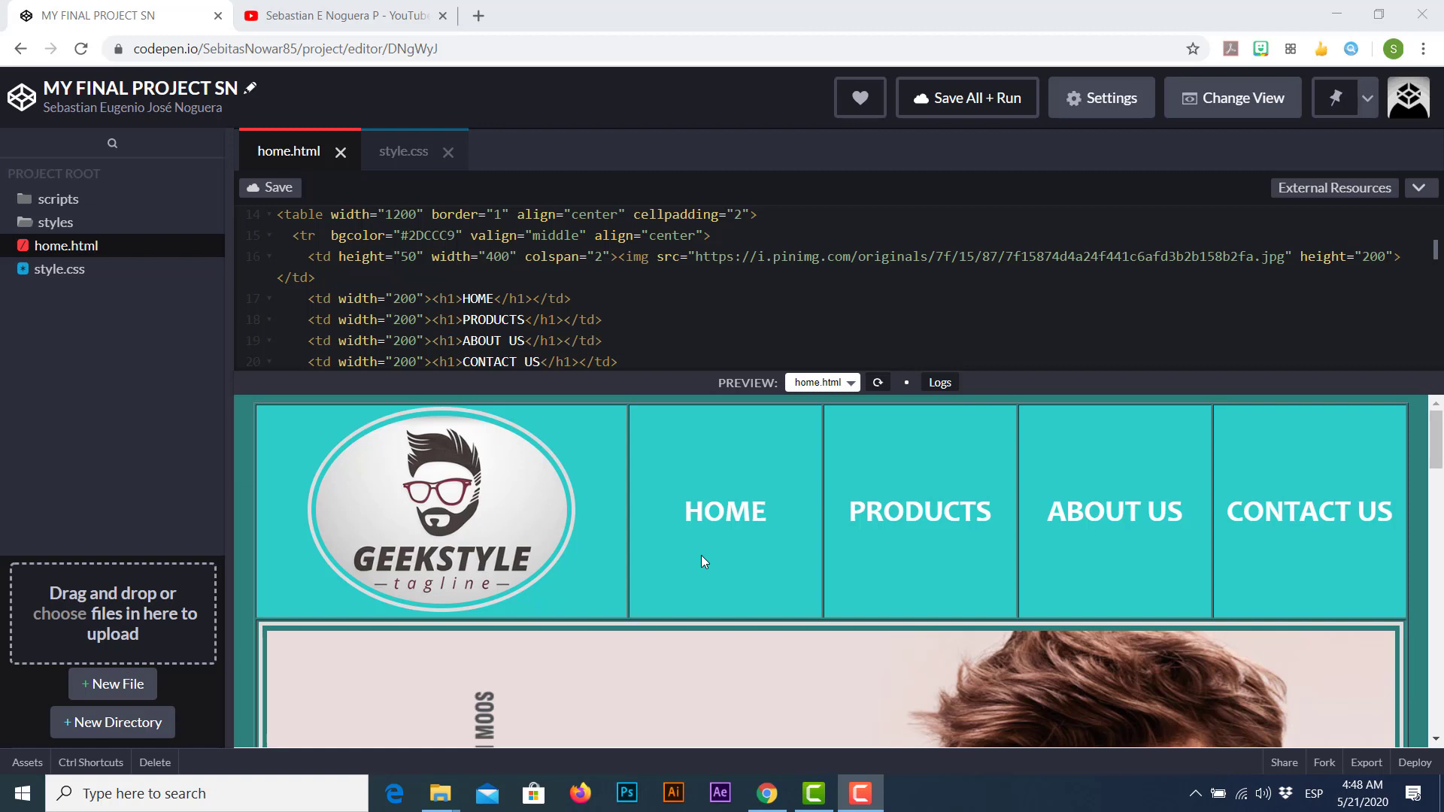
- Scroll home.html and the preview down to the NEW PRODUCTS AND RELEASES rows
scroll("down", 3)
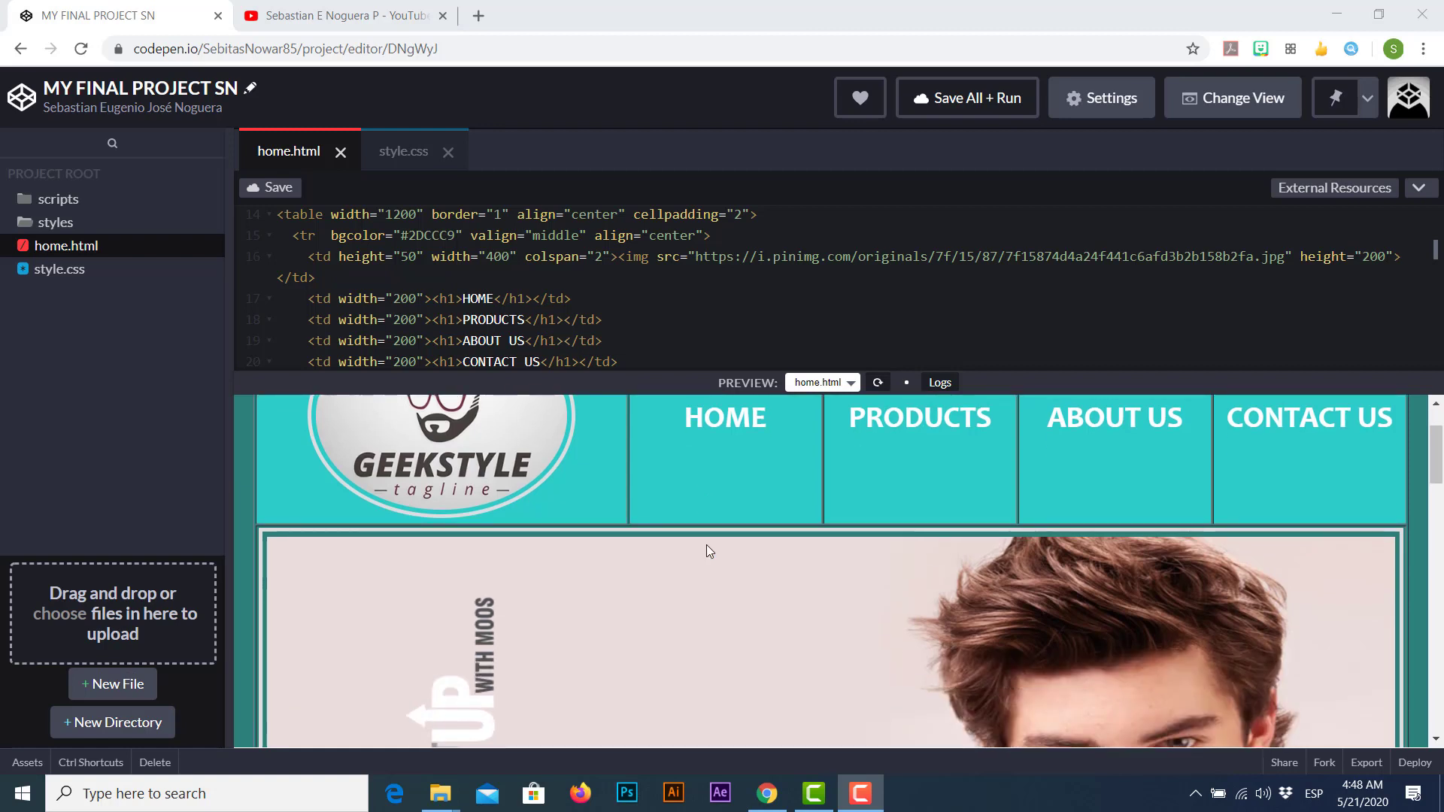
scroll("down", 3)
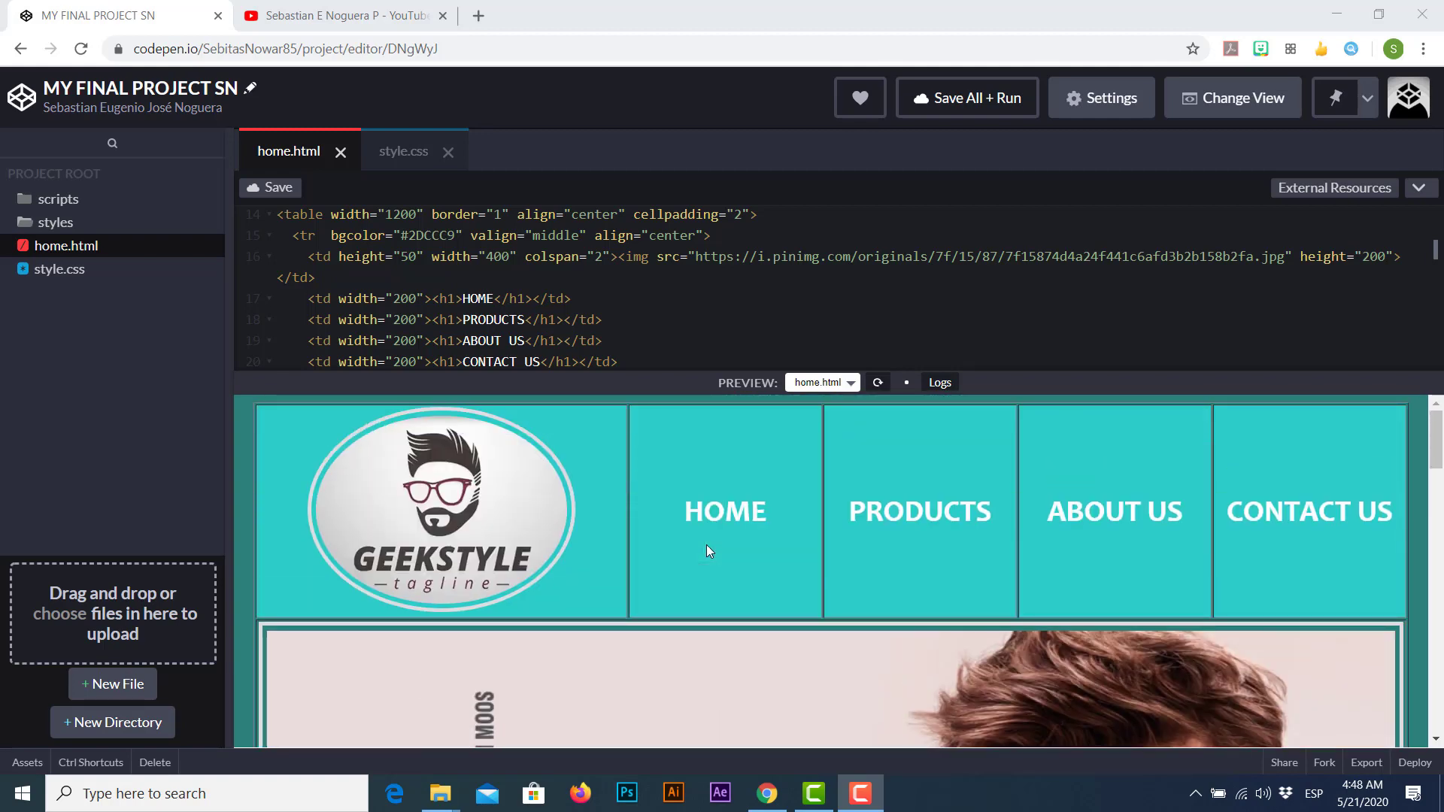
scroll("down", 3)
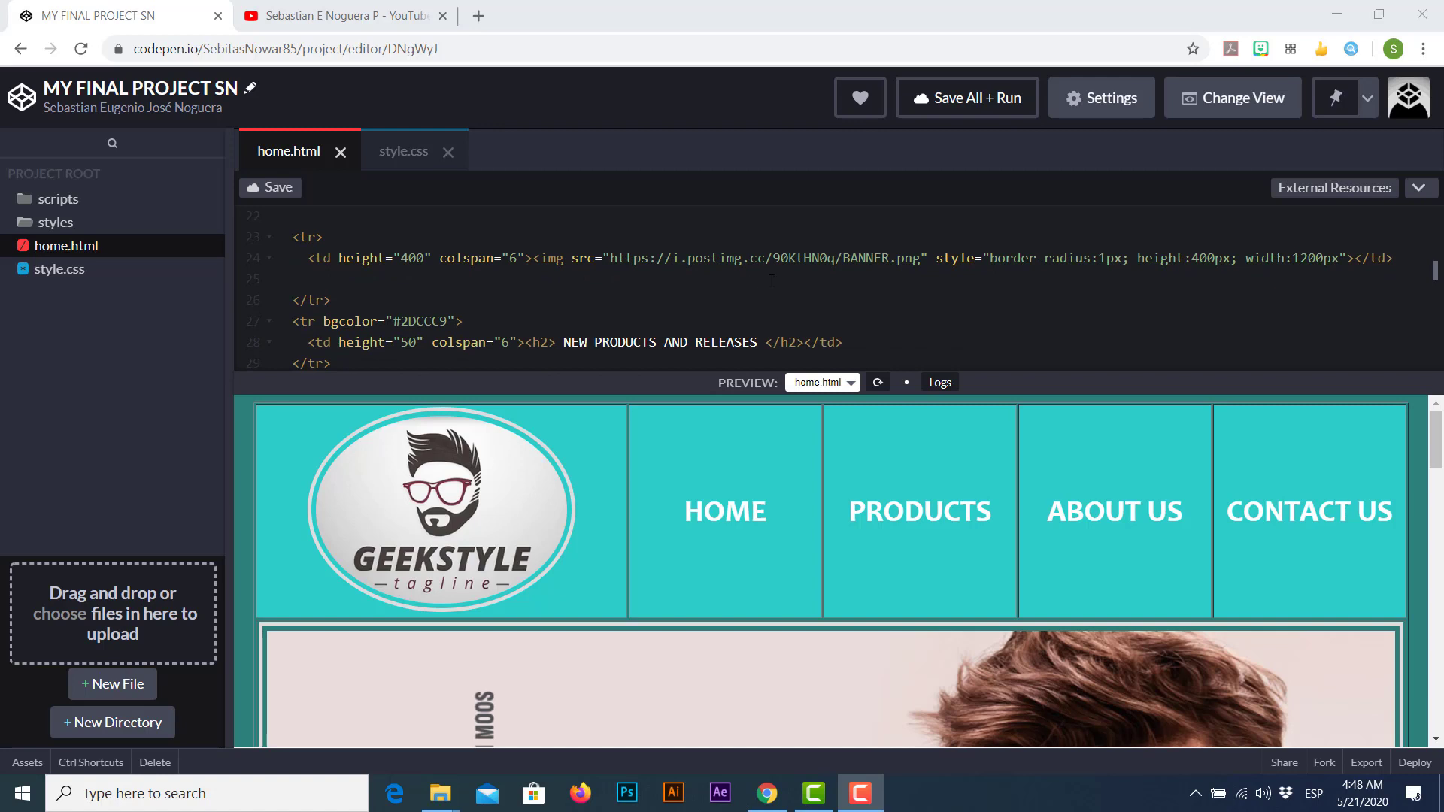
scroll("down", 3)
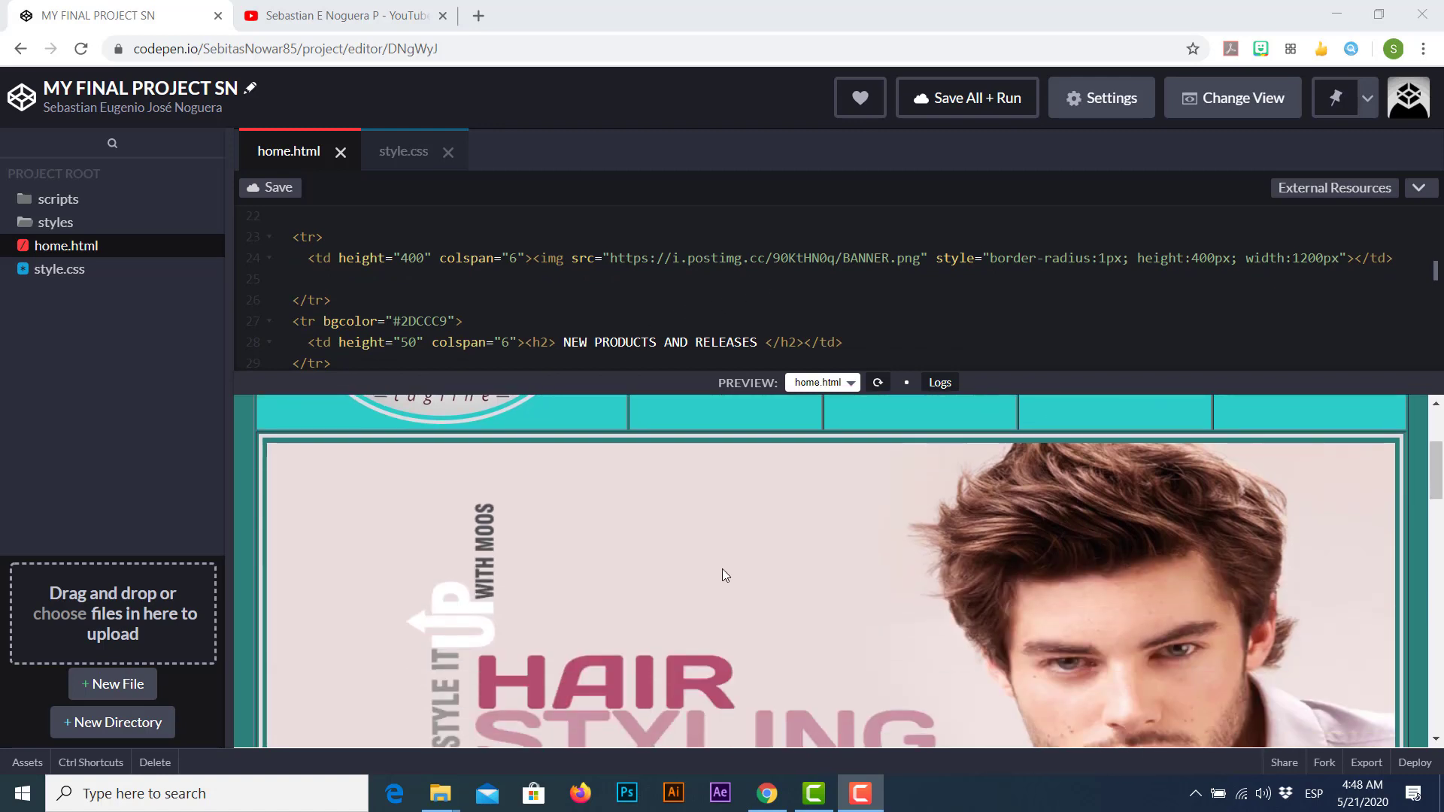
scroll("down", 3)
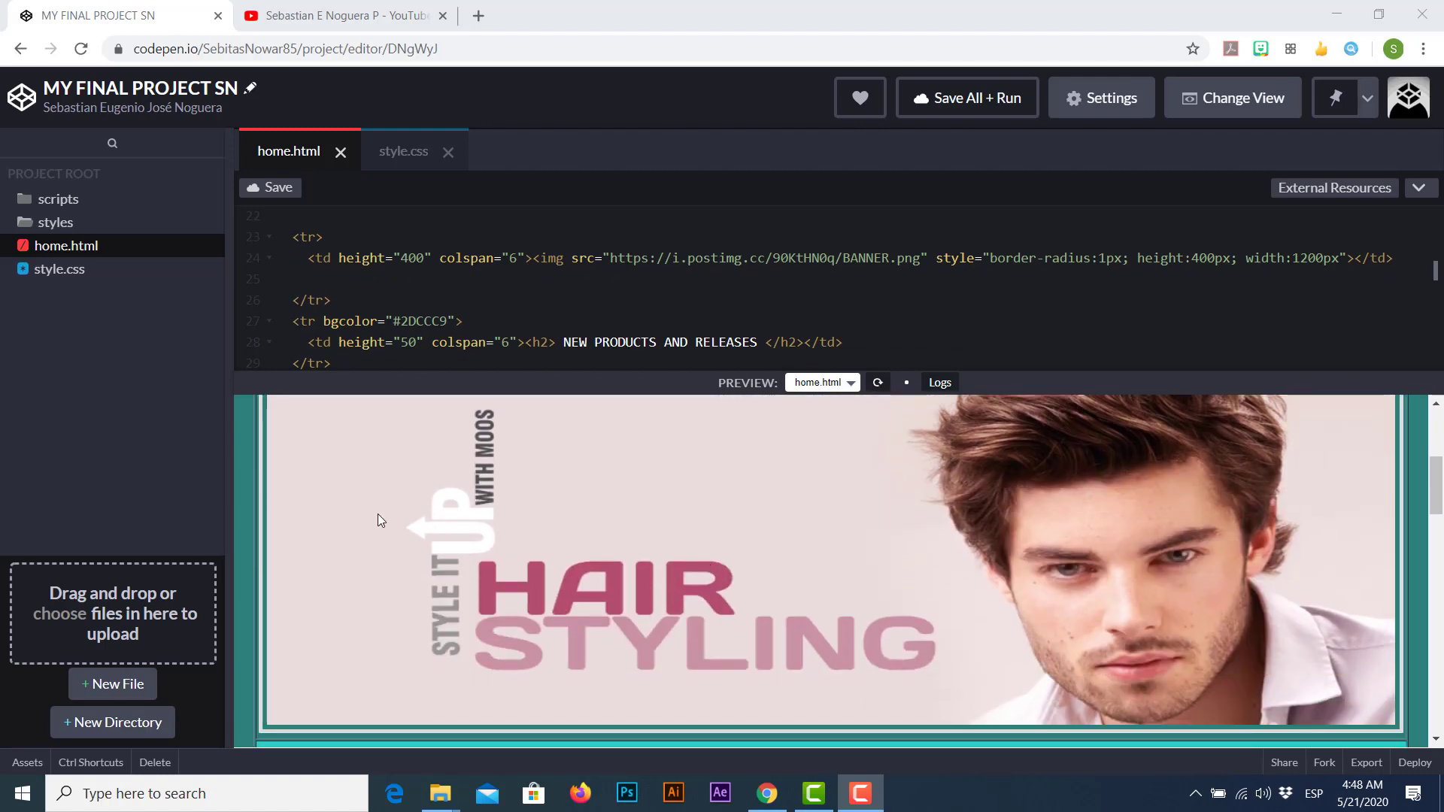
scroll("down", 3)
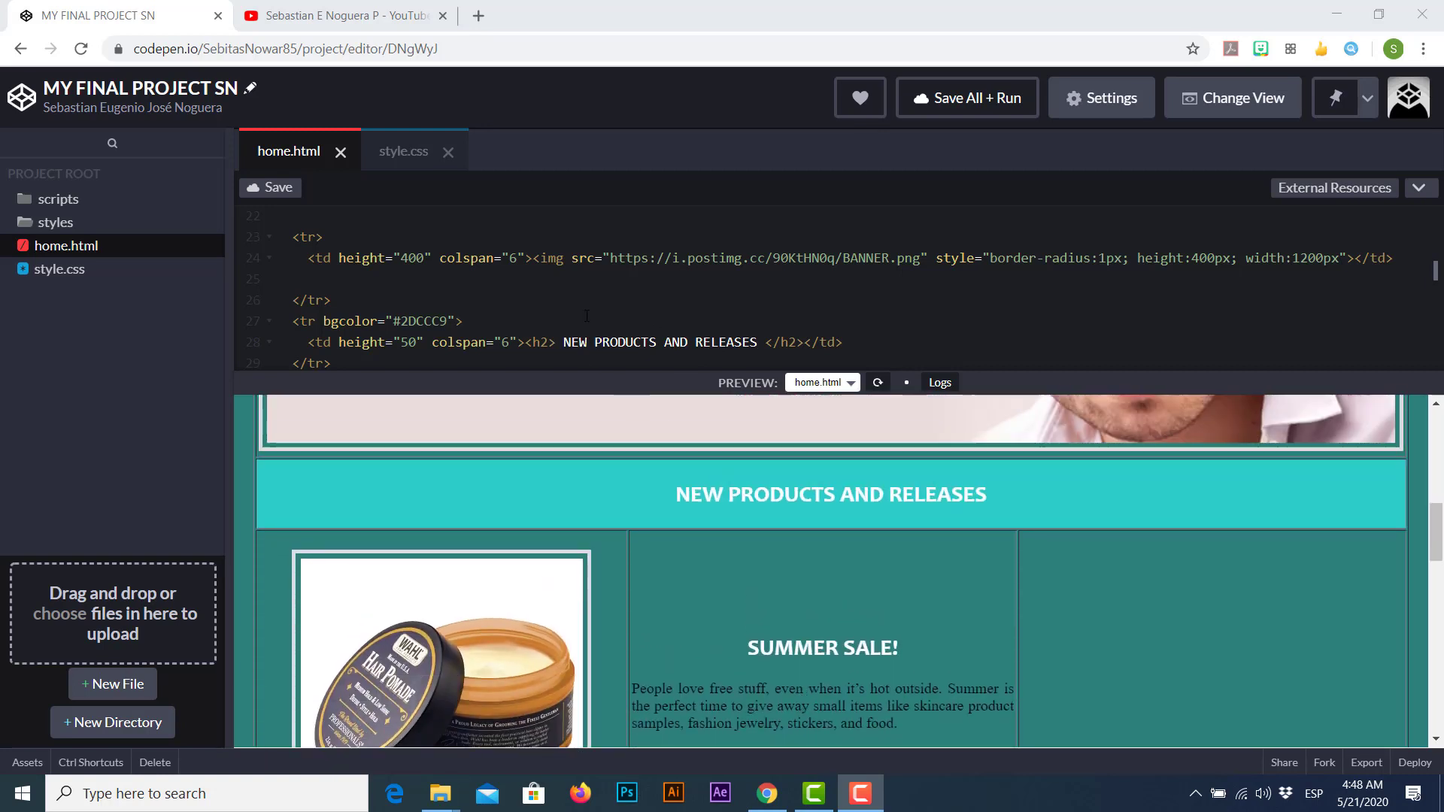
scroll("down", 3)
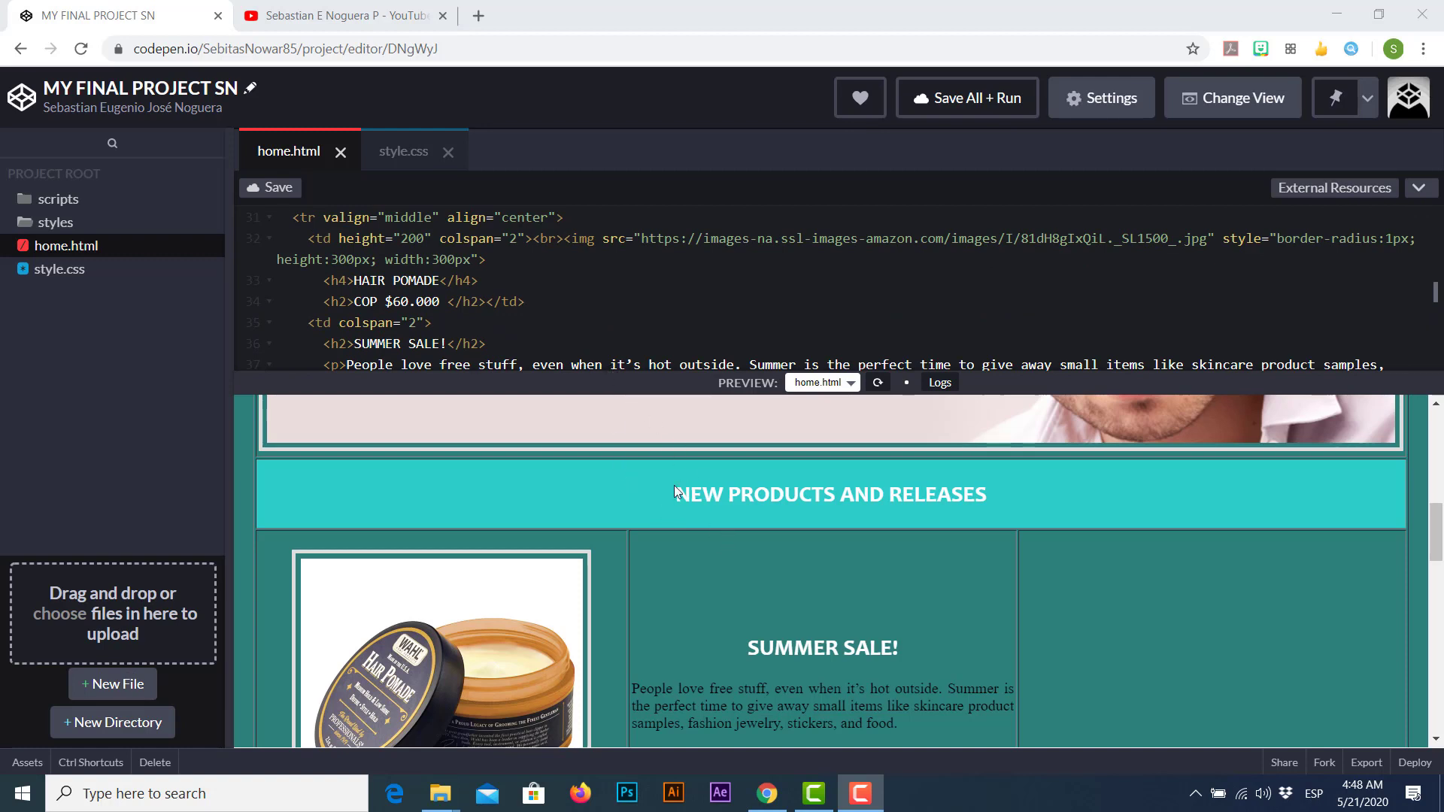
scroll("up", 3)
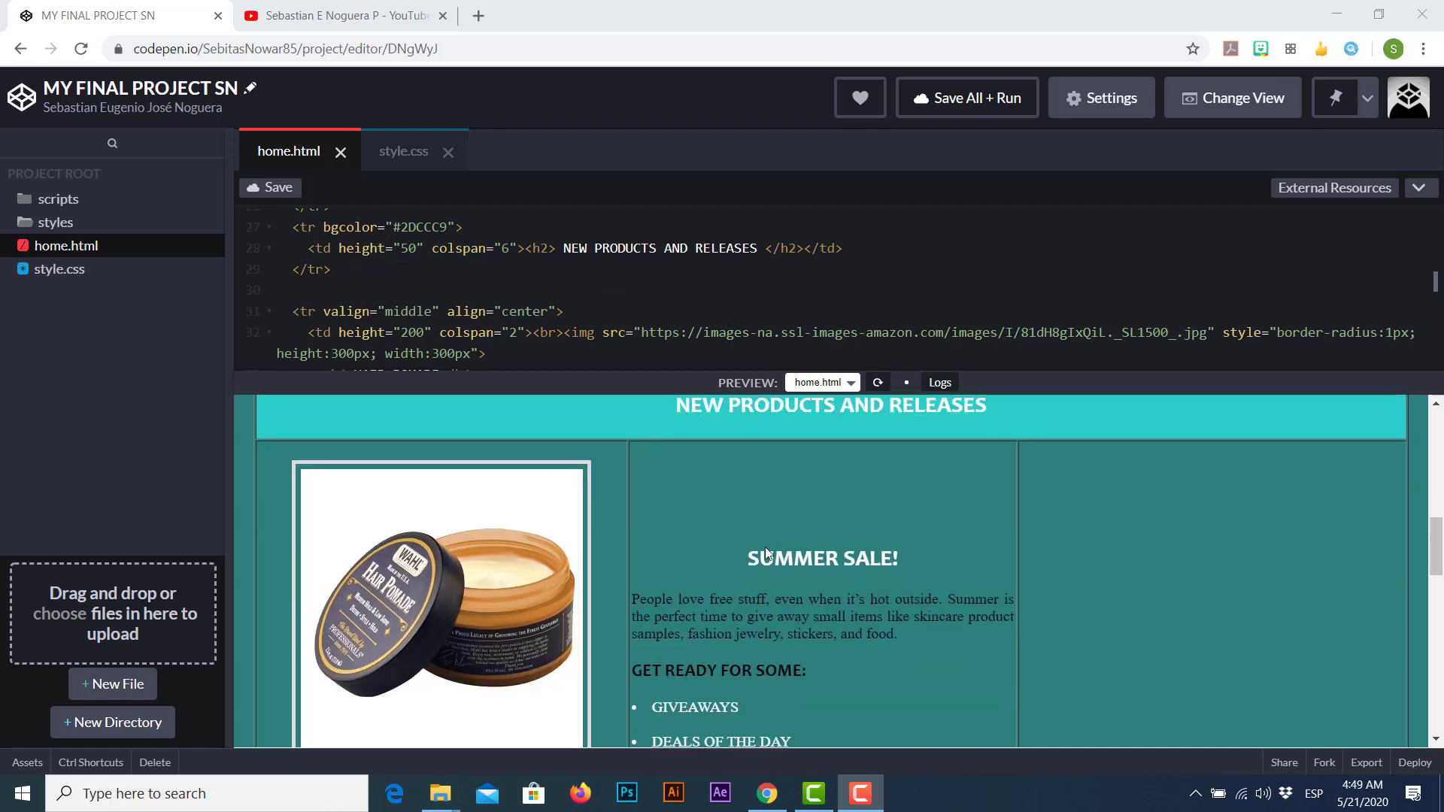
scroll("down", 3)
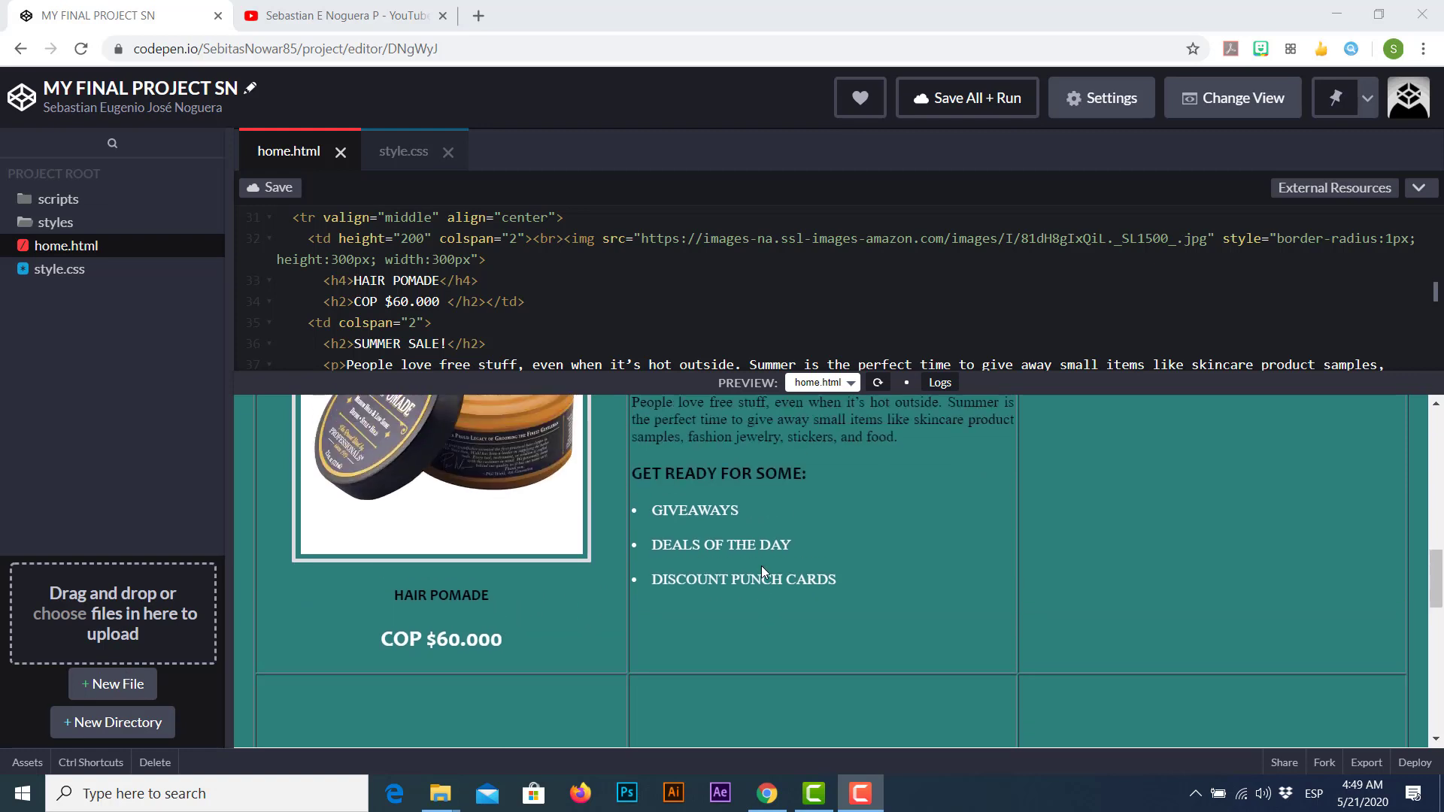
scroll("down", 3)
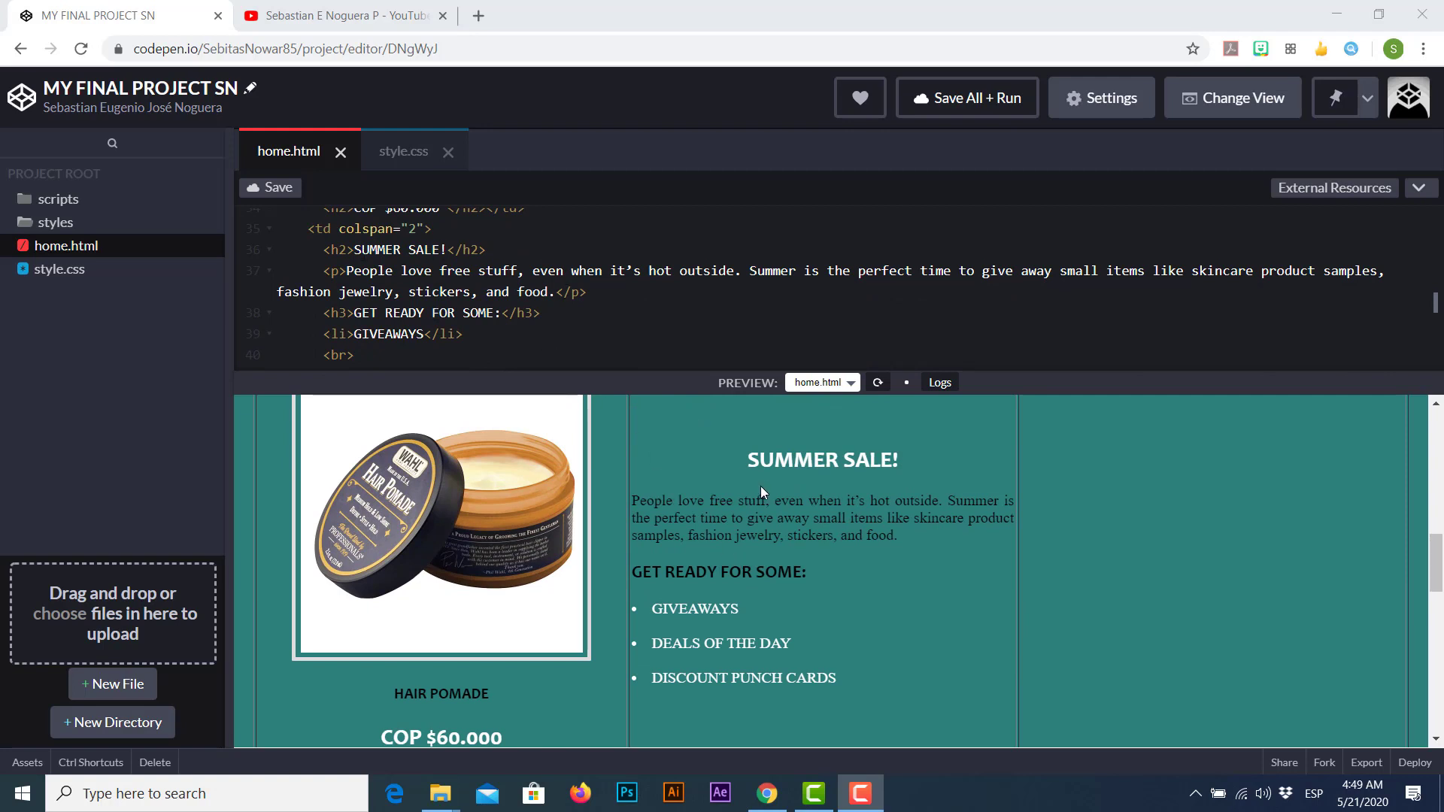
mouse_move(705, 477)
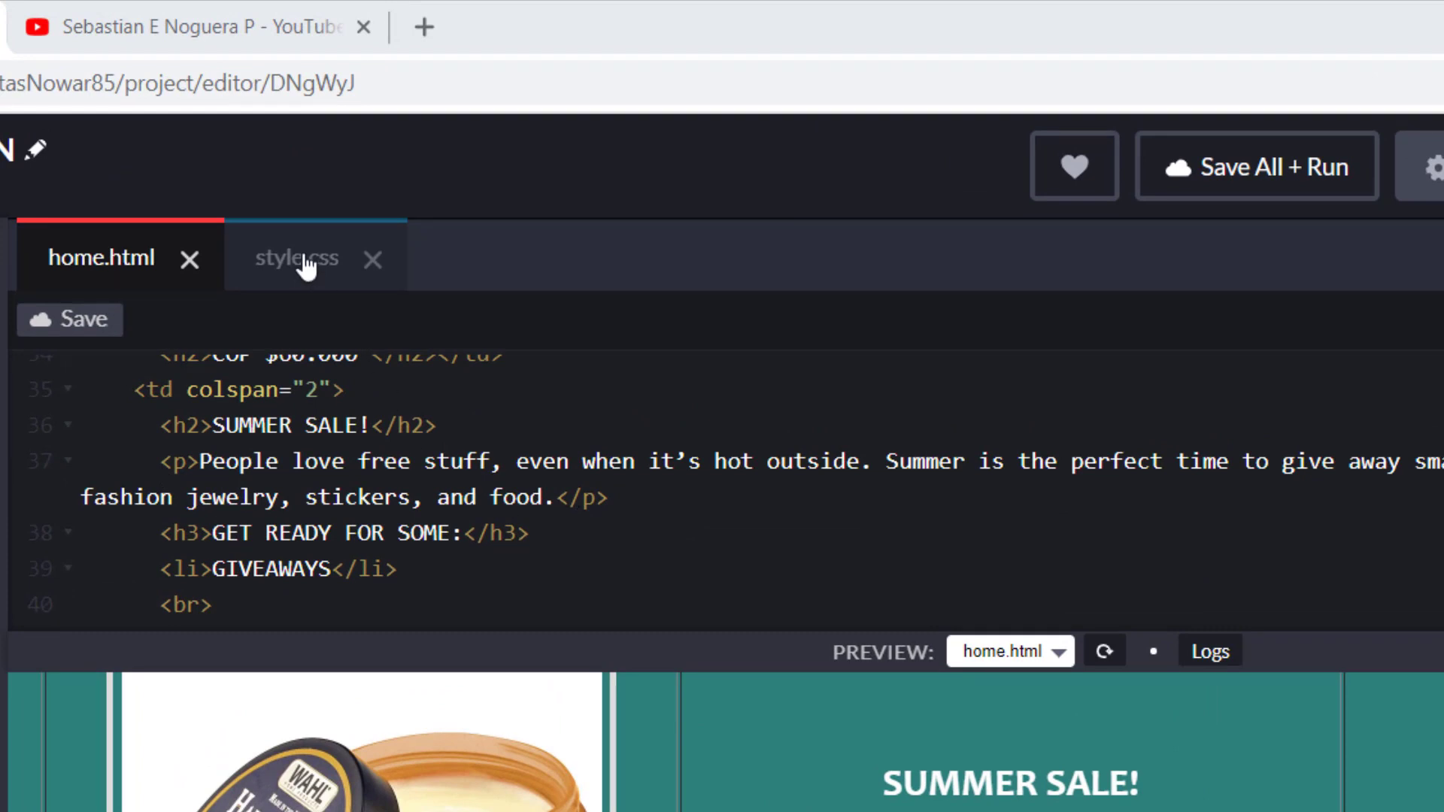
left_click(296, 258)
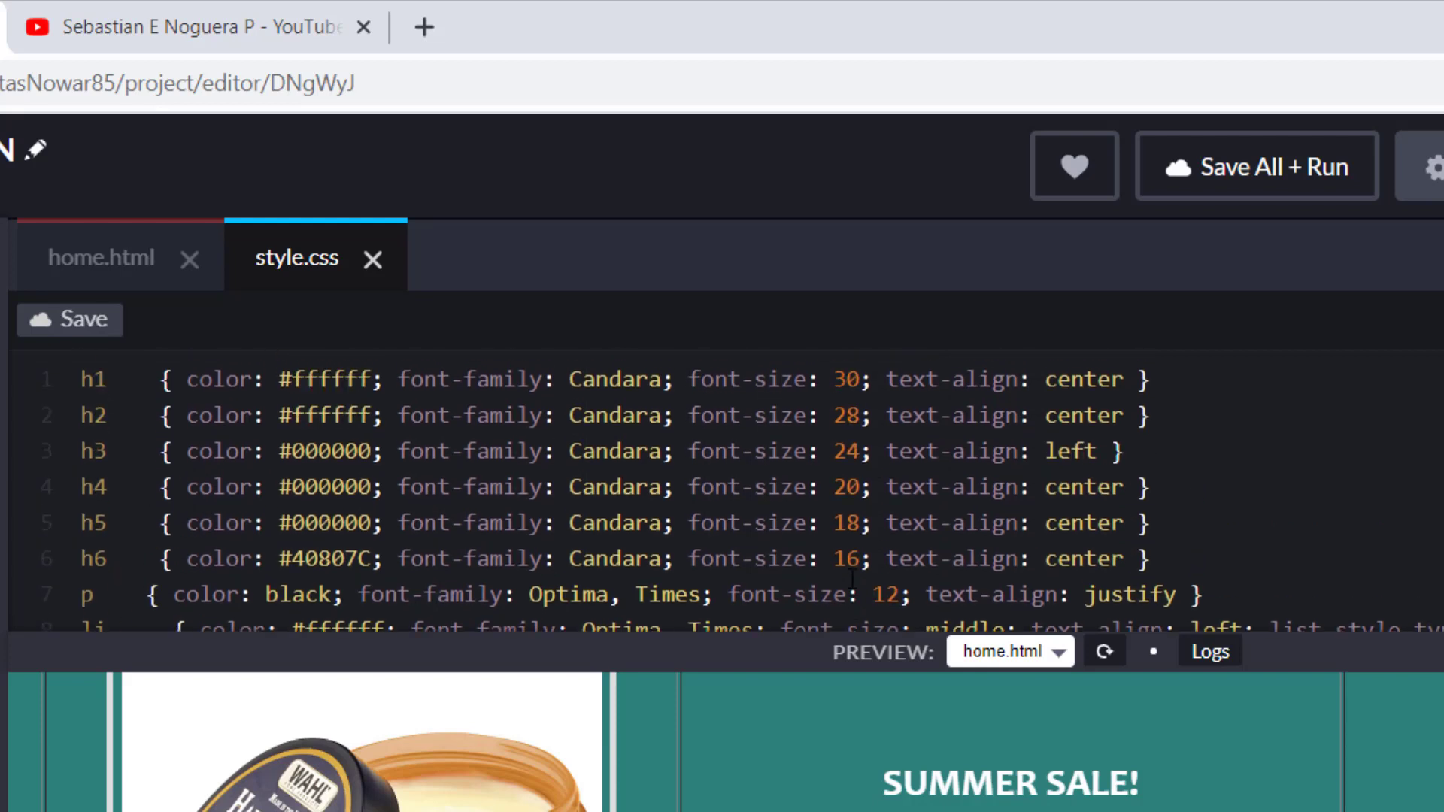
scroll("down", 3)
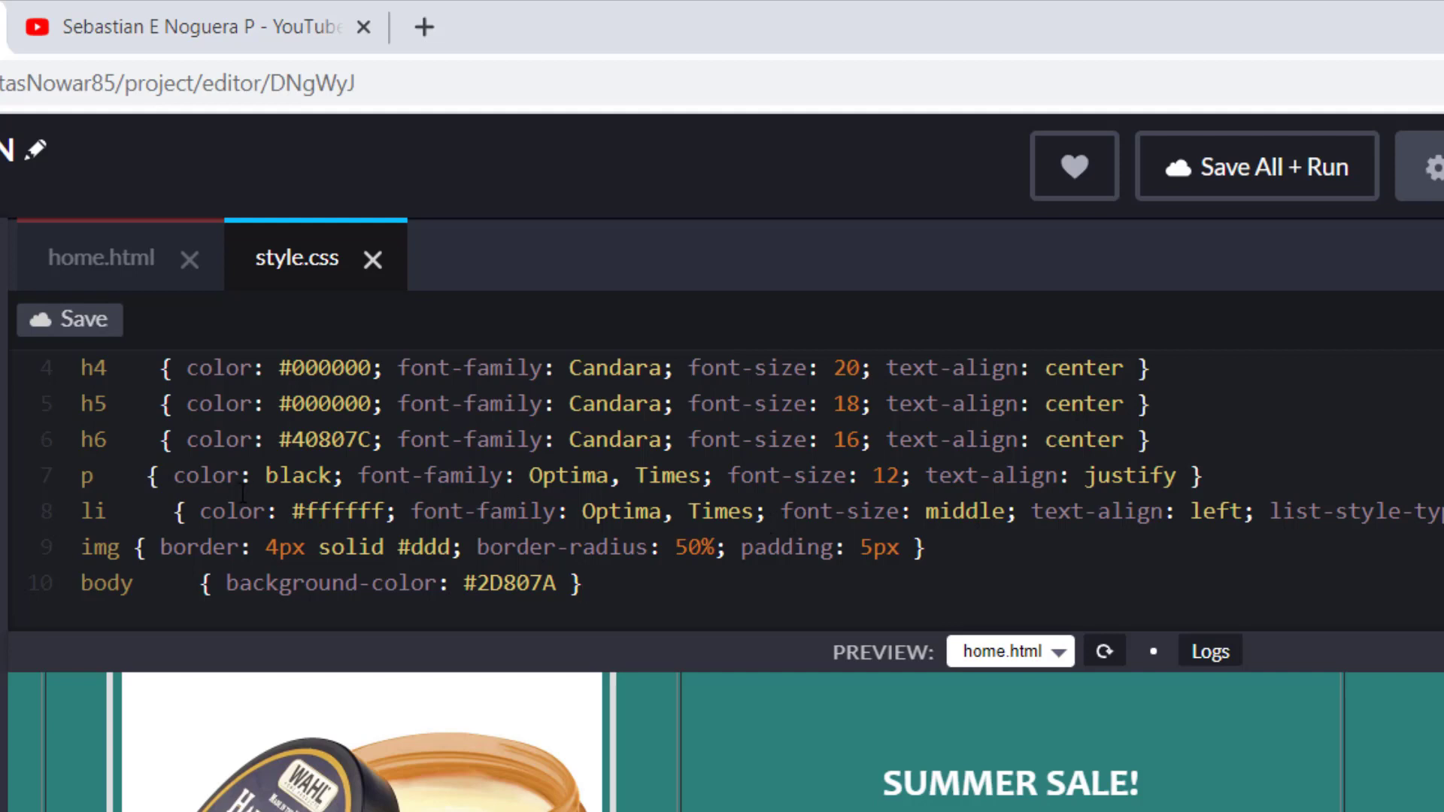
left_click(581, 582)
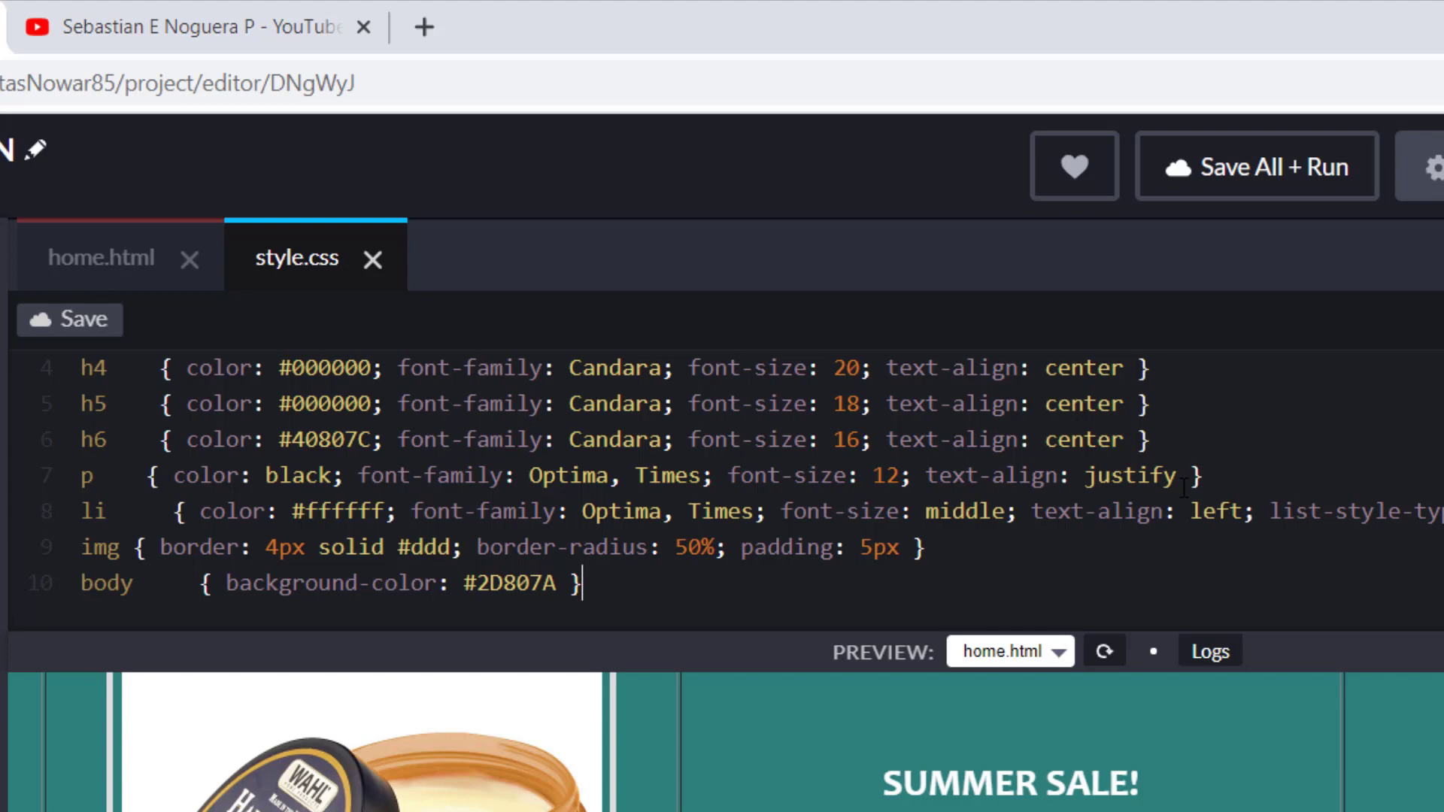
left_click(101, 258)
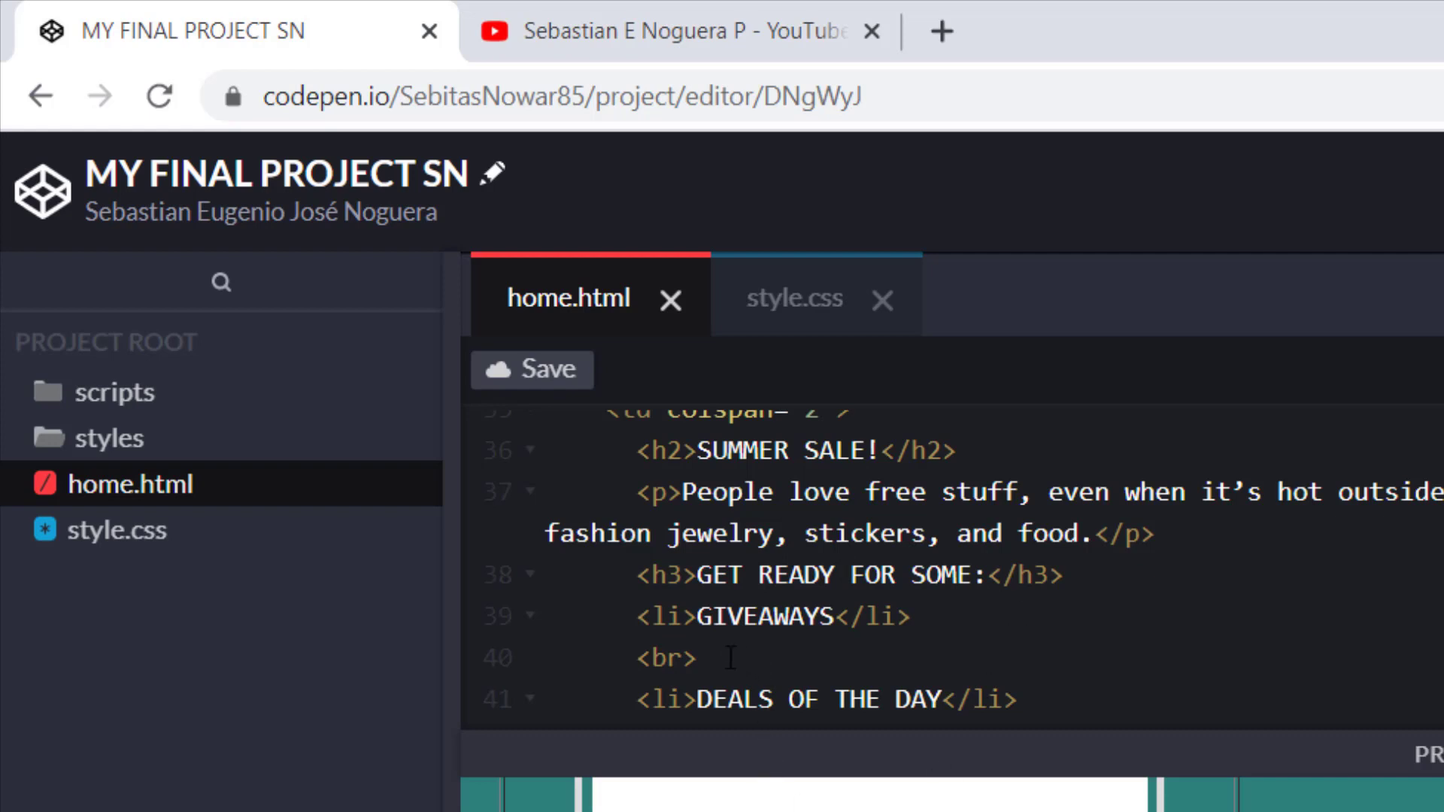
- Insert <br> and <li>AND MORE!</li> after DISCOUNT PUNCH CARDS in the Summer Sale list
left_click(705, 656)
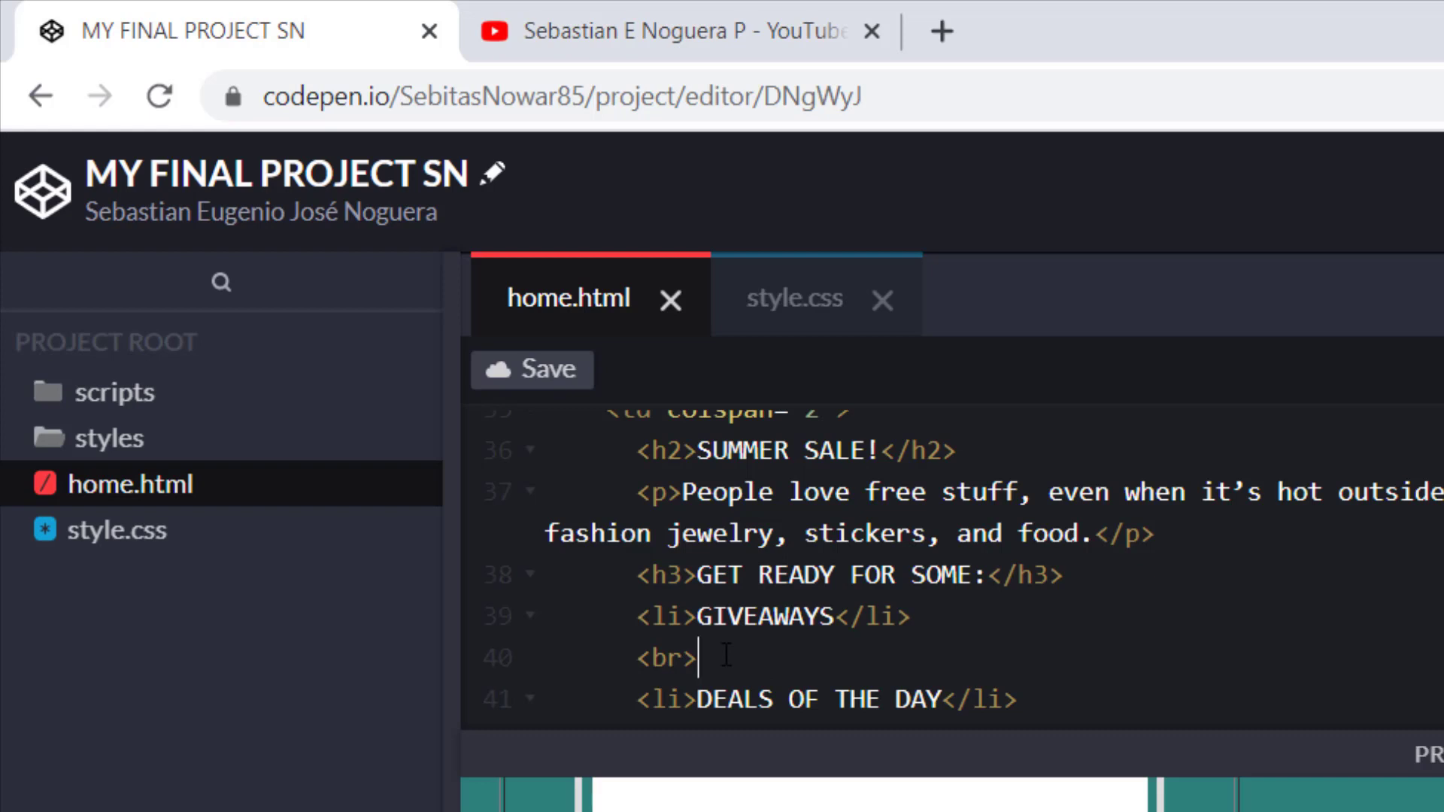
mouse_move(1100, 608)
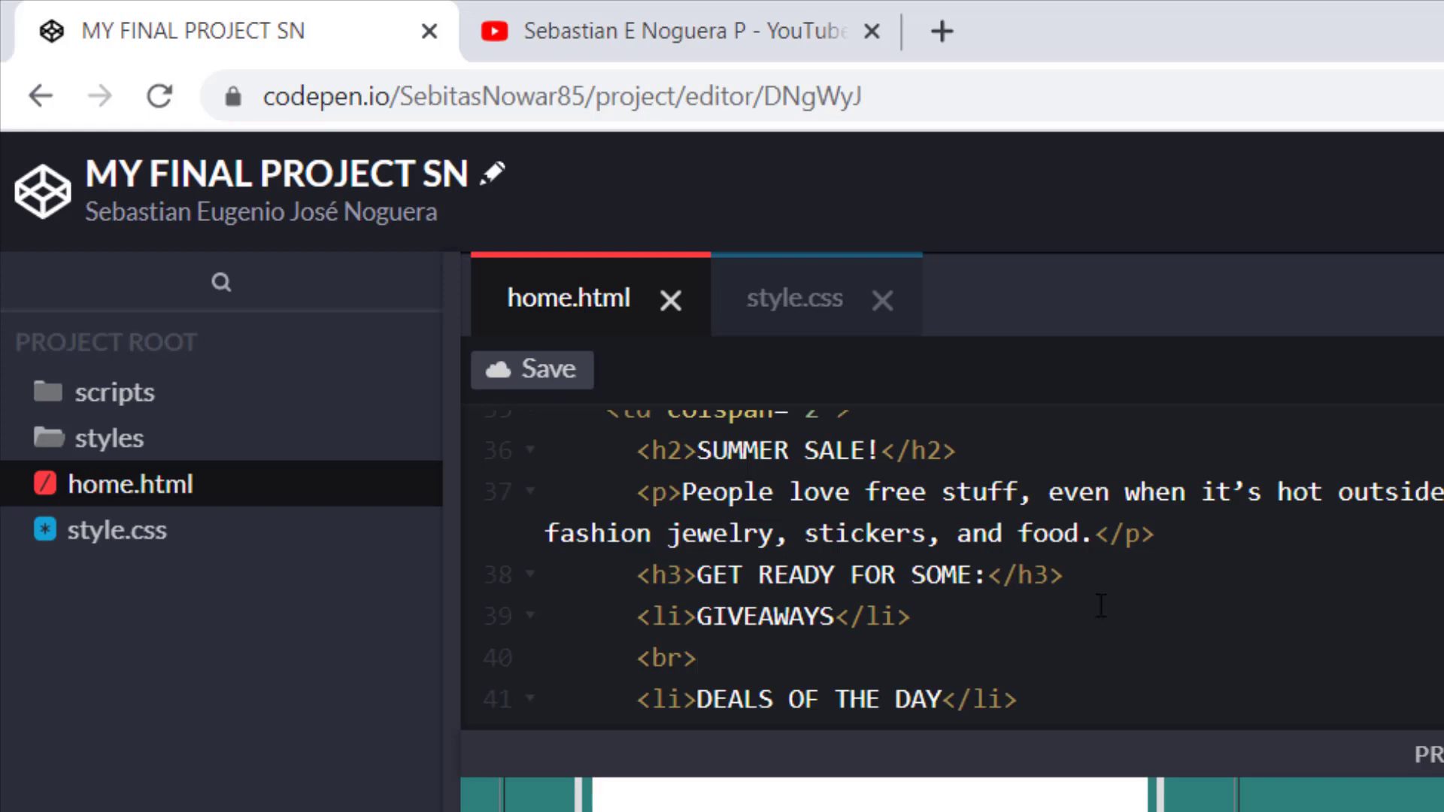
scroll("down", 3)
type("<li>DISCOUNT PUNCH CARDS</li>")
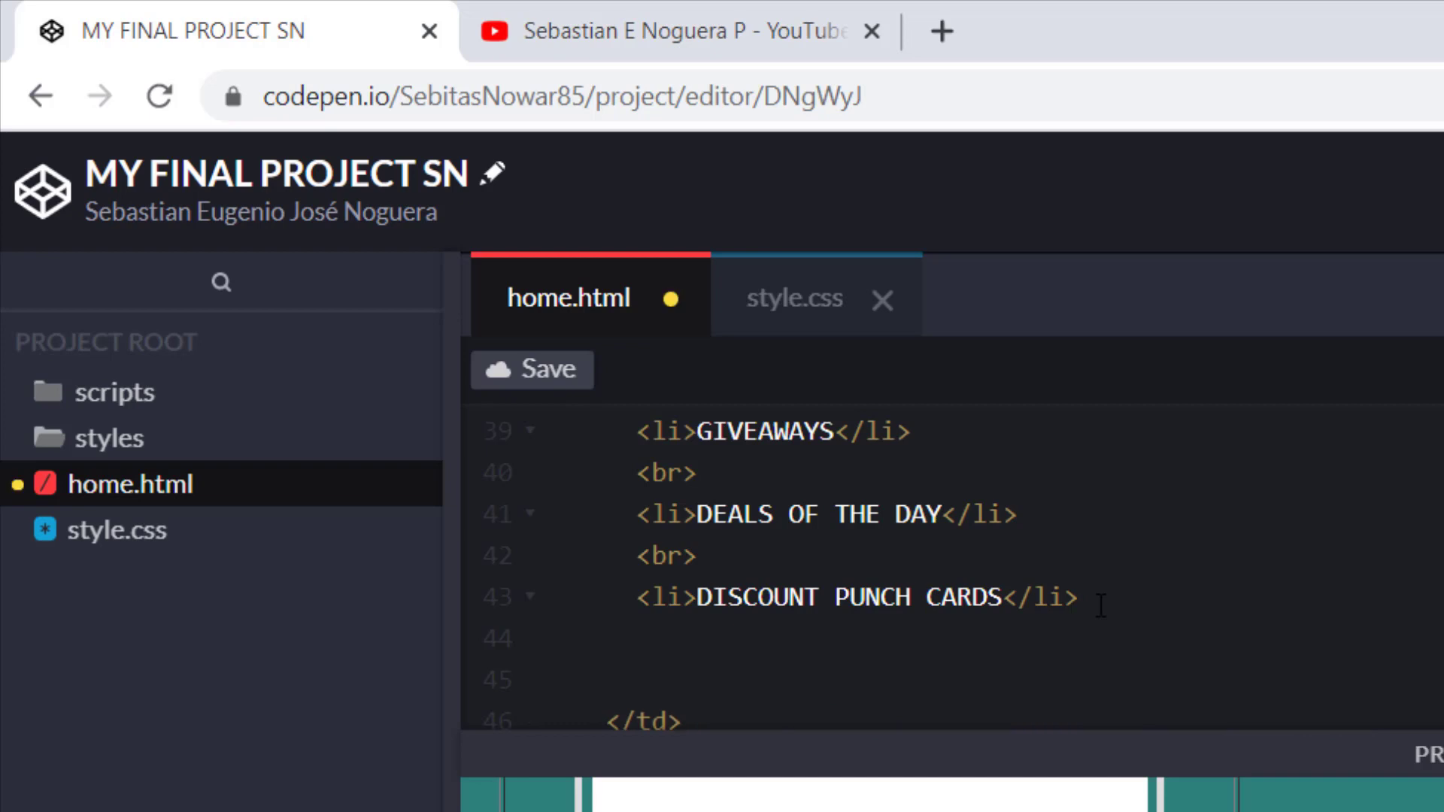
type("<br>")
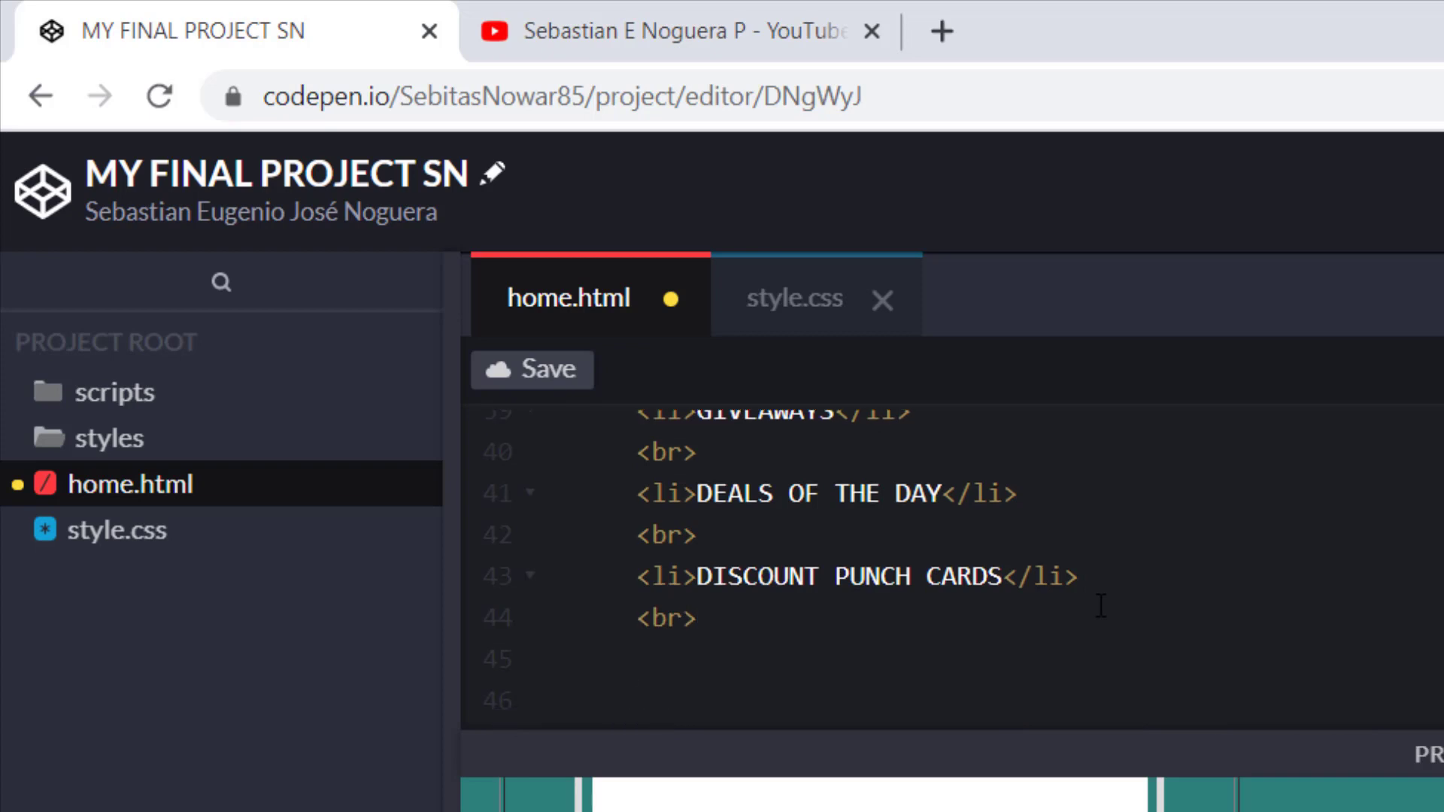
type("<")
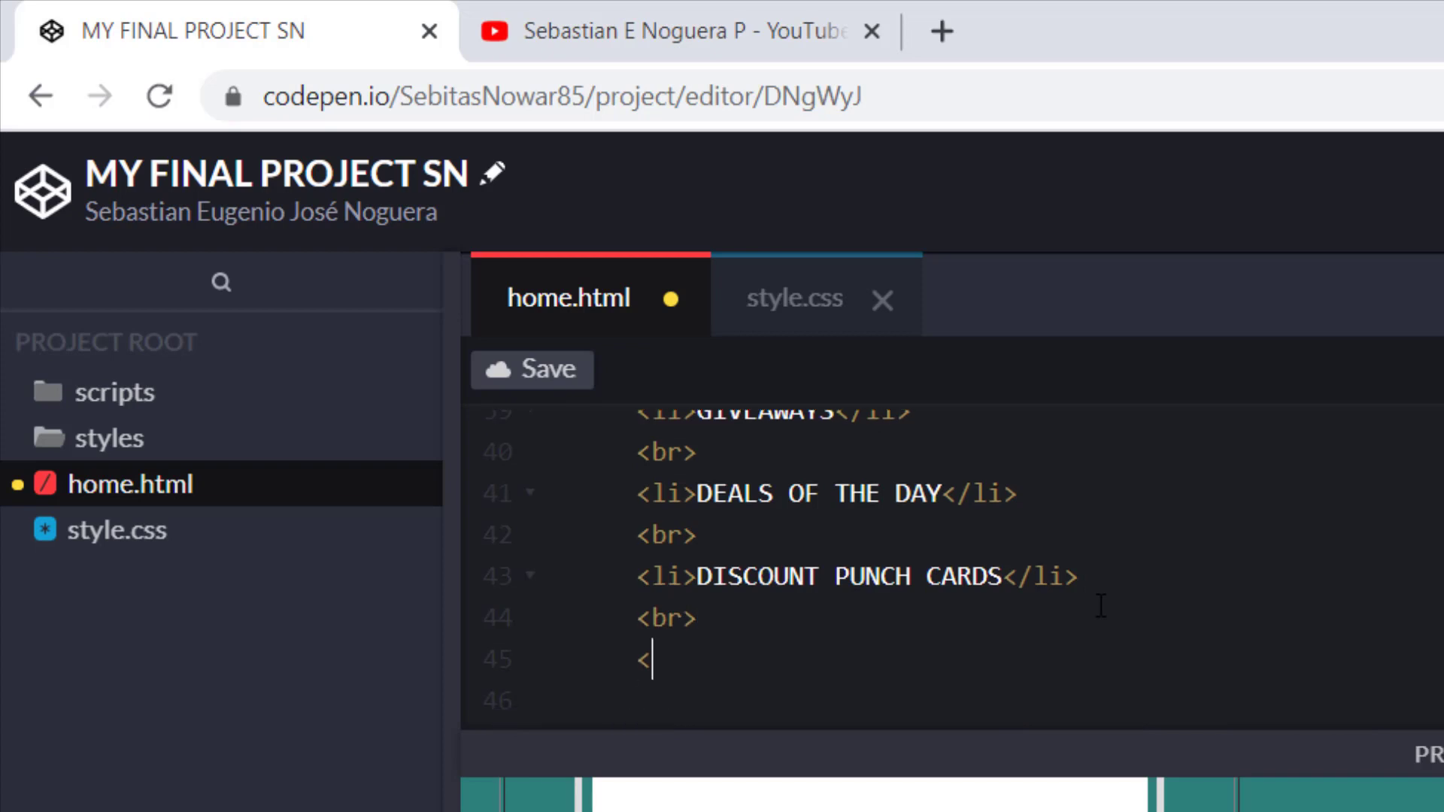
type("li")
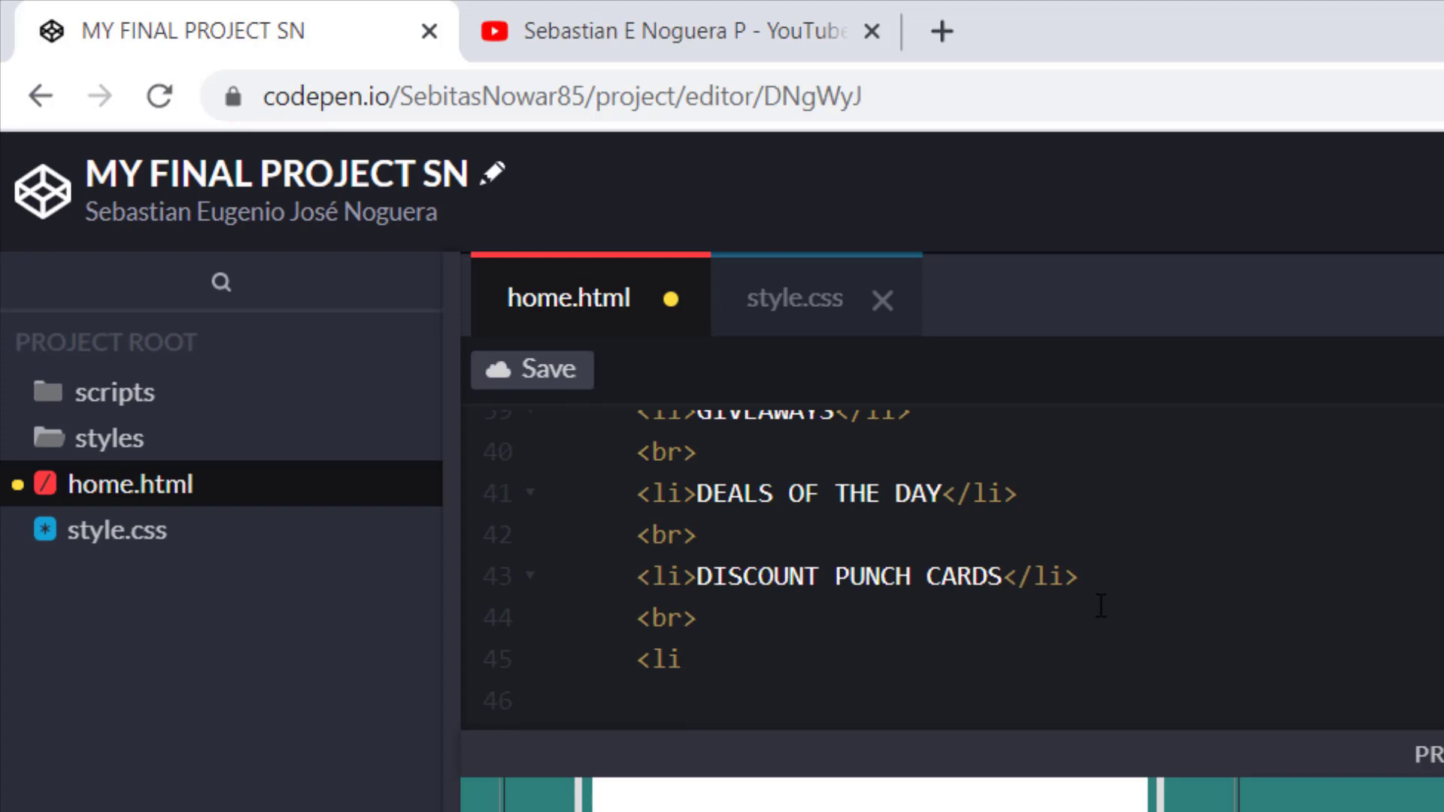
type(">")
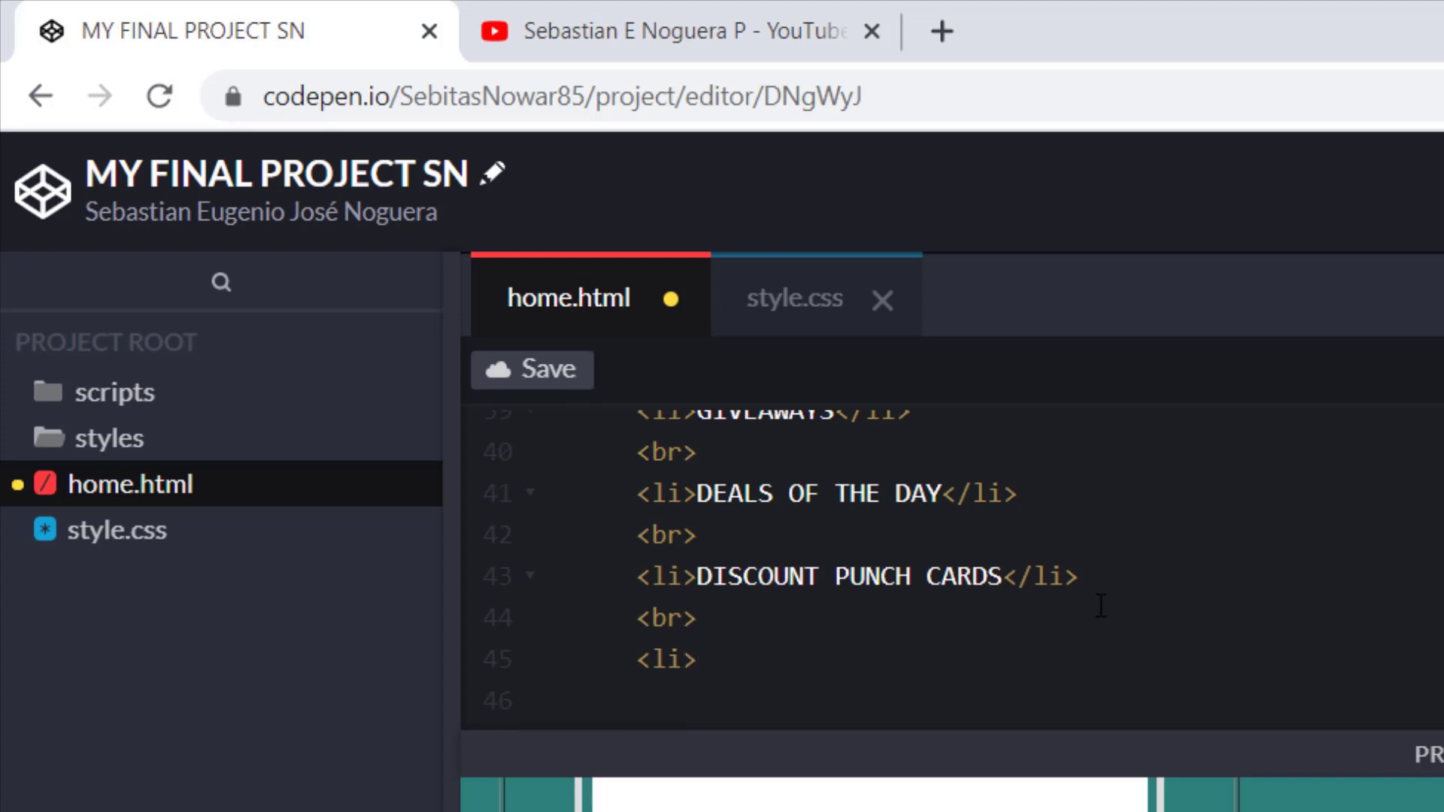
type("AND")
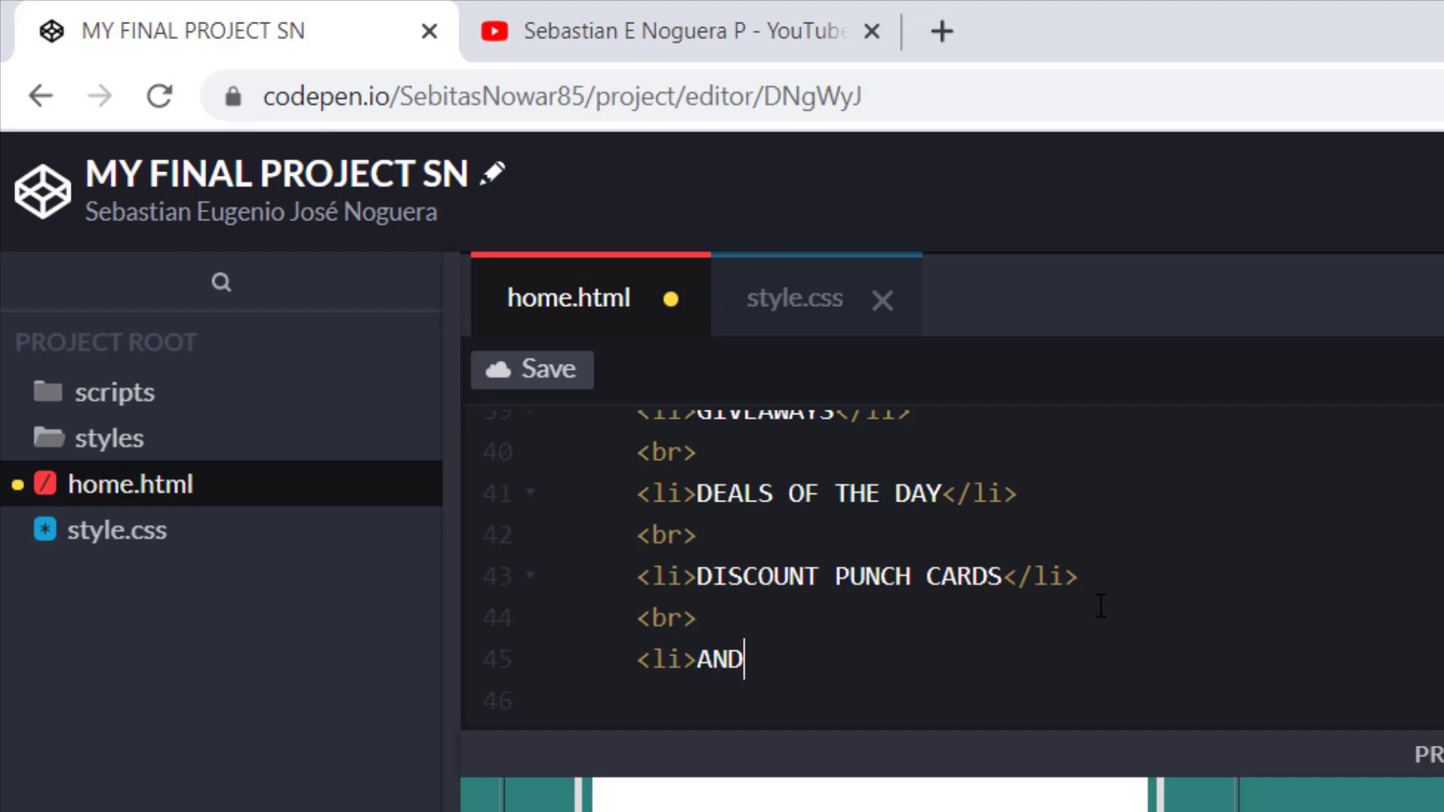
type("MORE")
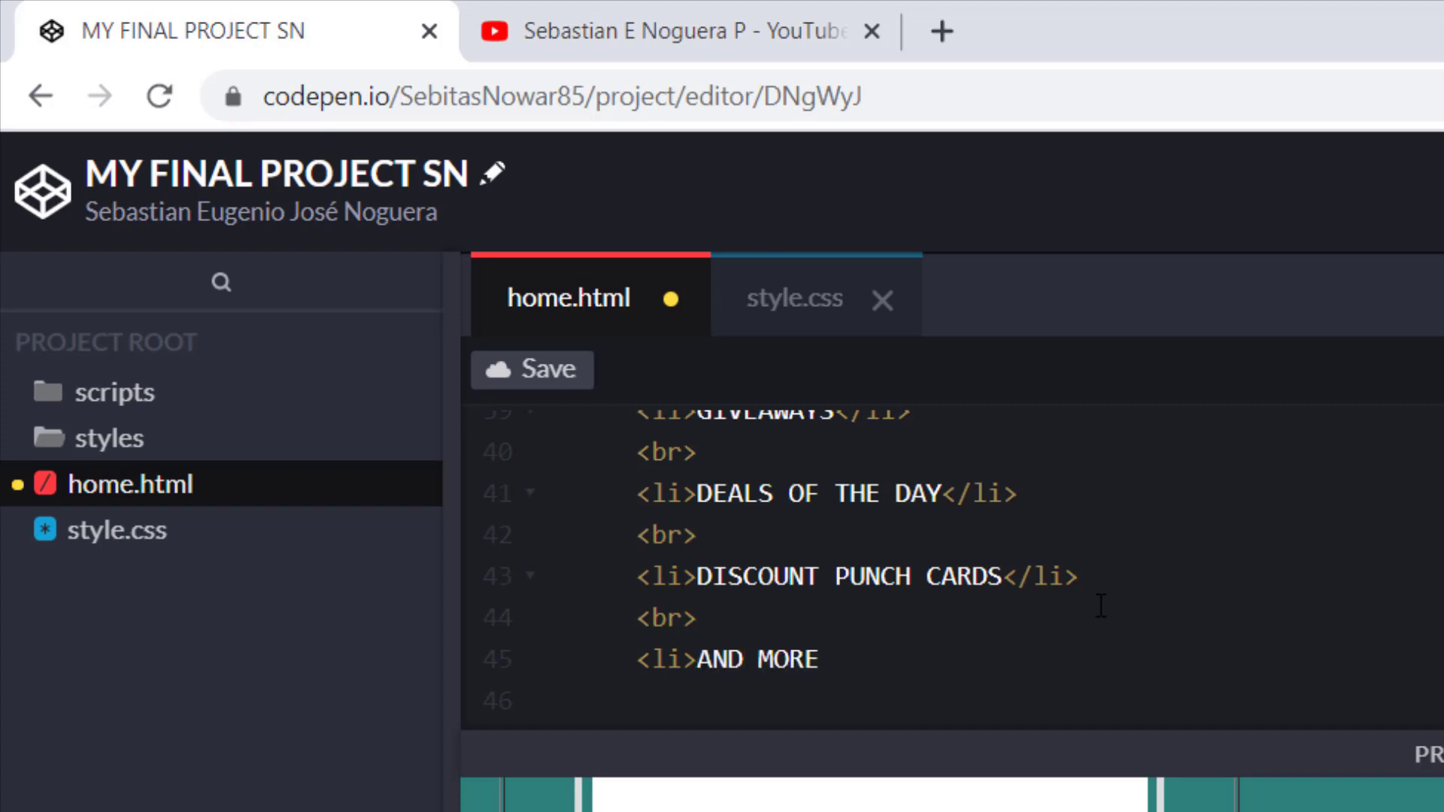
type("!")
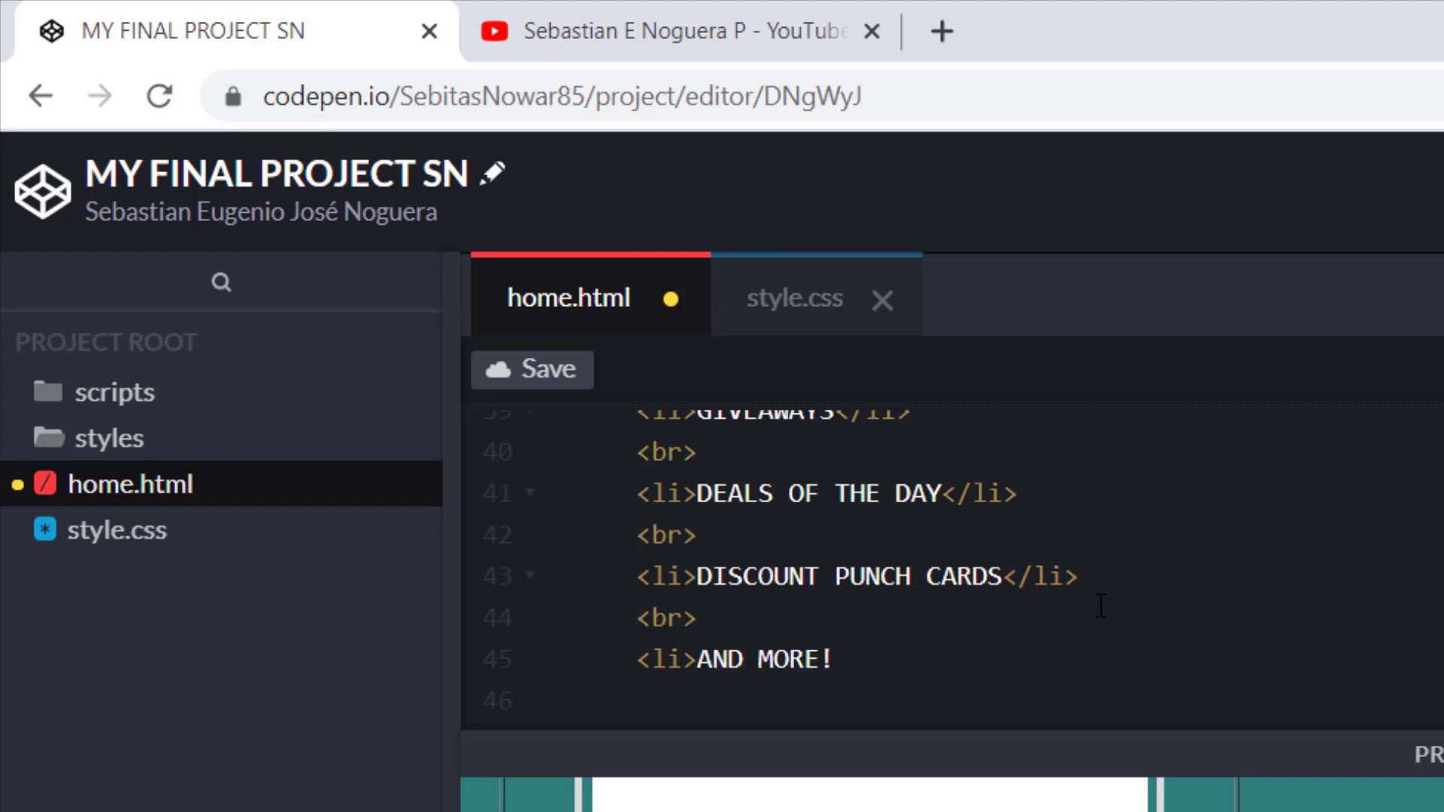
type("</li>")
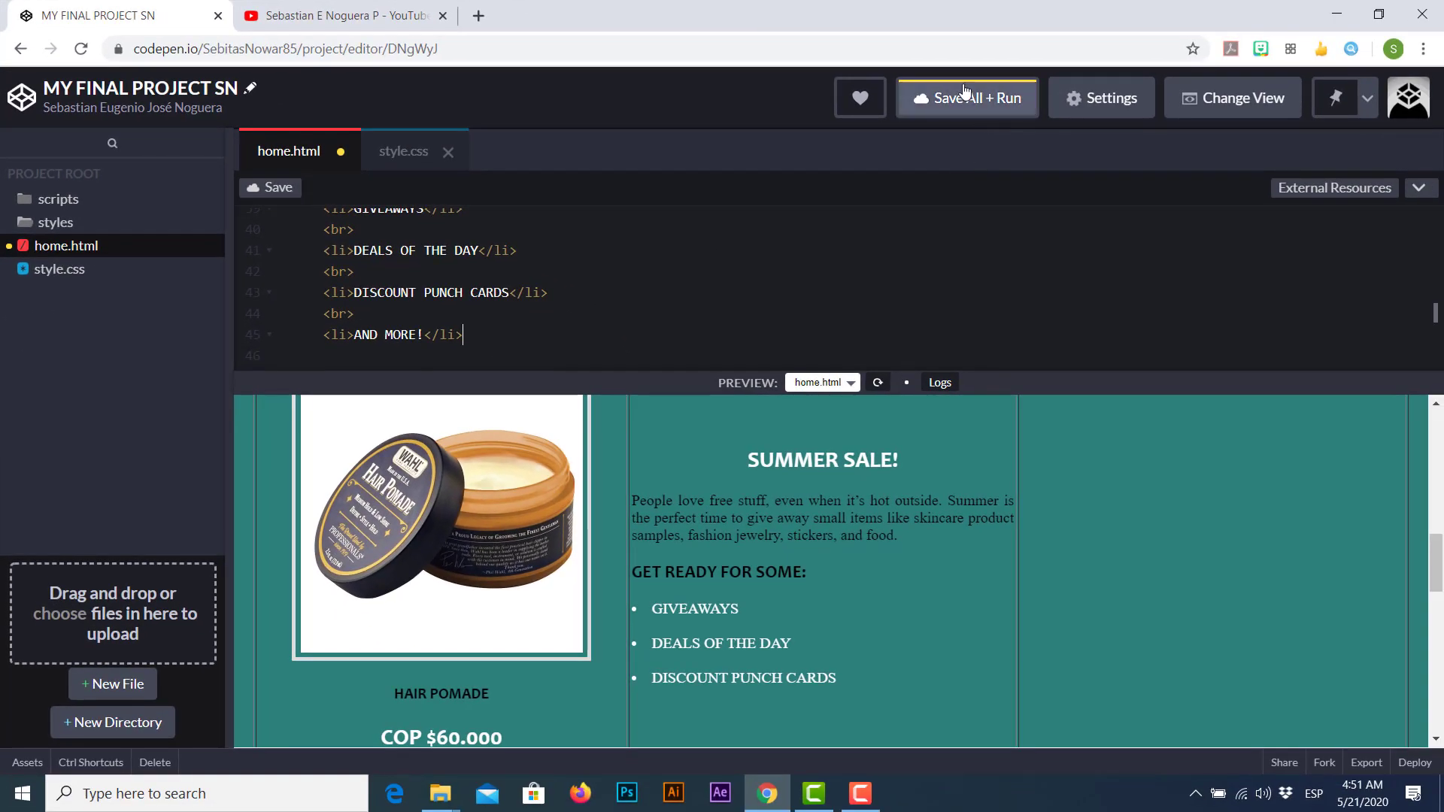
- Save and rerun so the preview's Summer Sale list ends with AND MORE!, then move to the empty cell
left_click(965, 98)
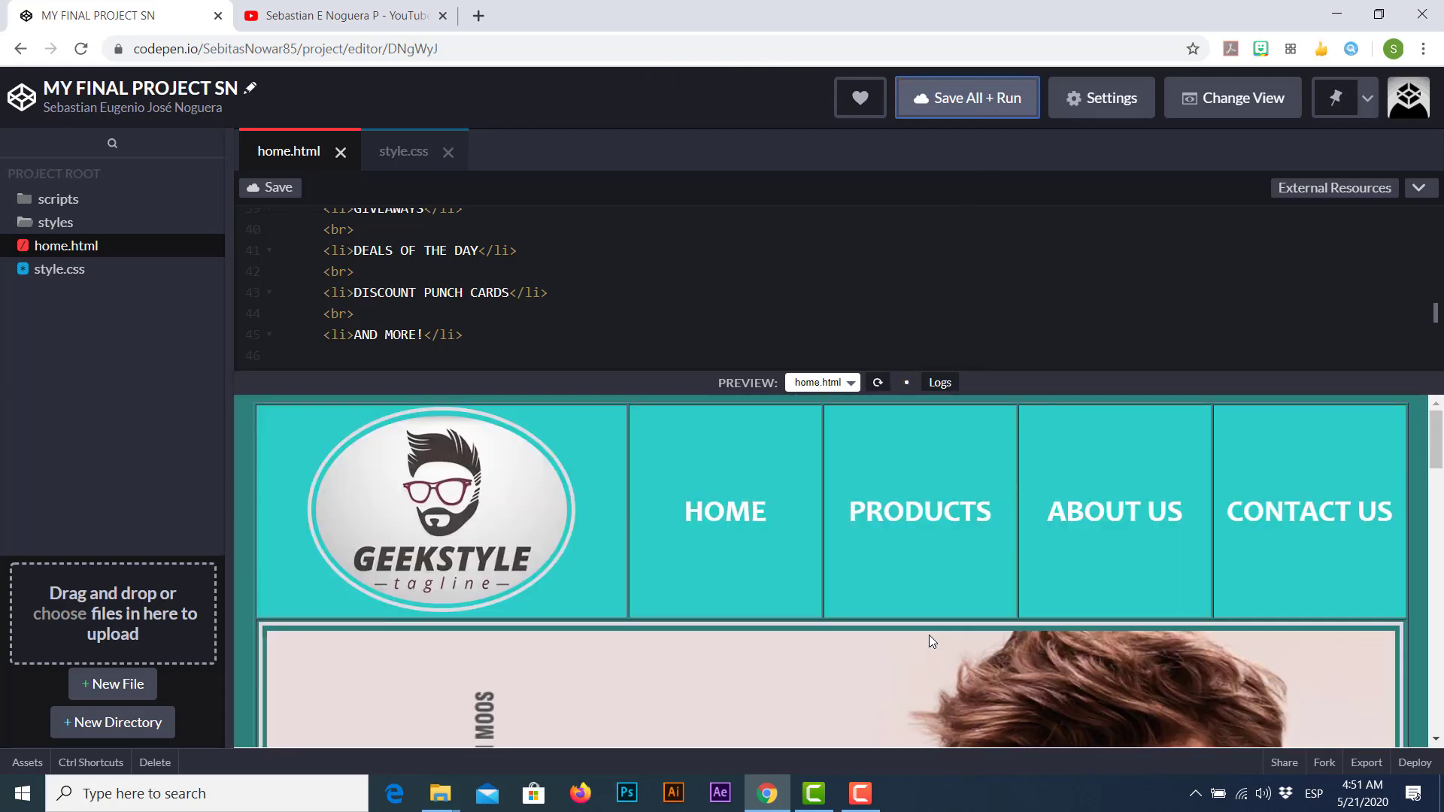
scroll("down", 3)
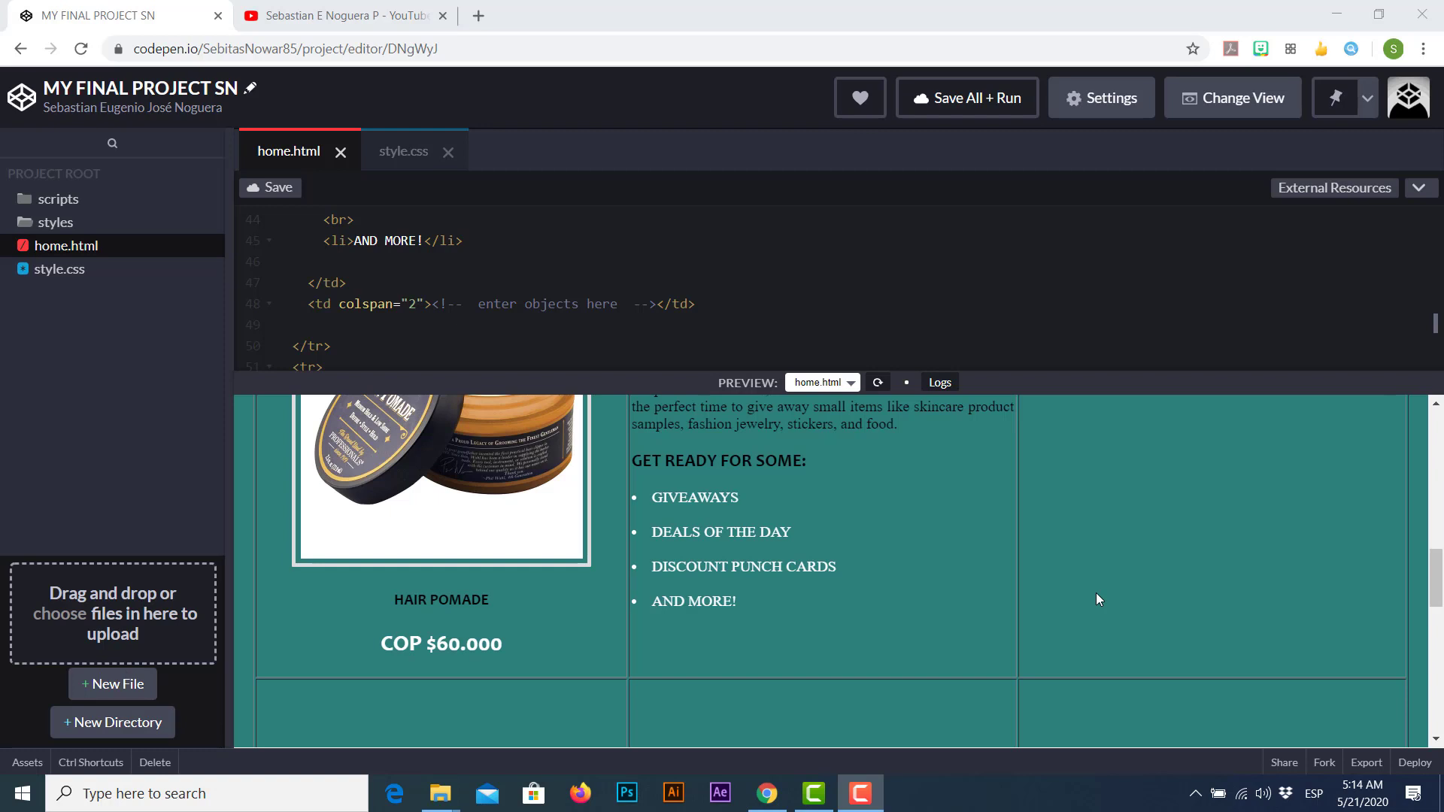
mouse_move(706, 563)
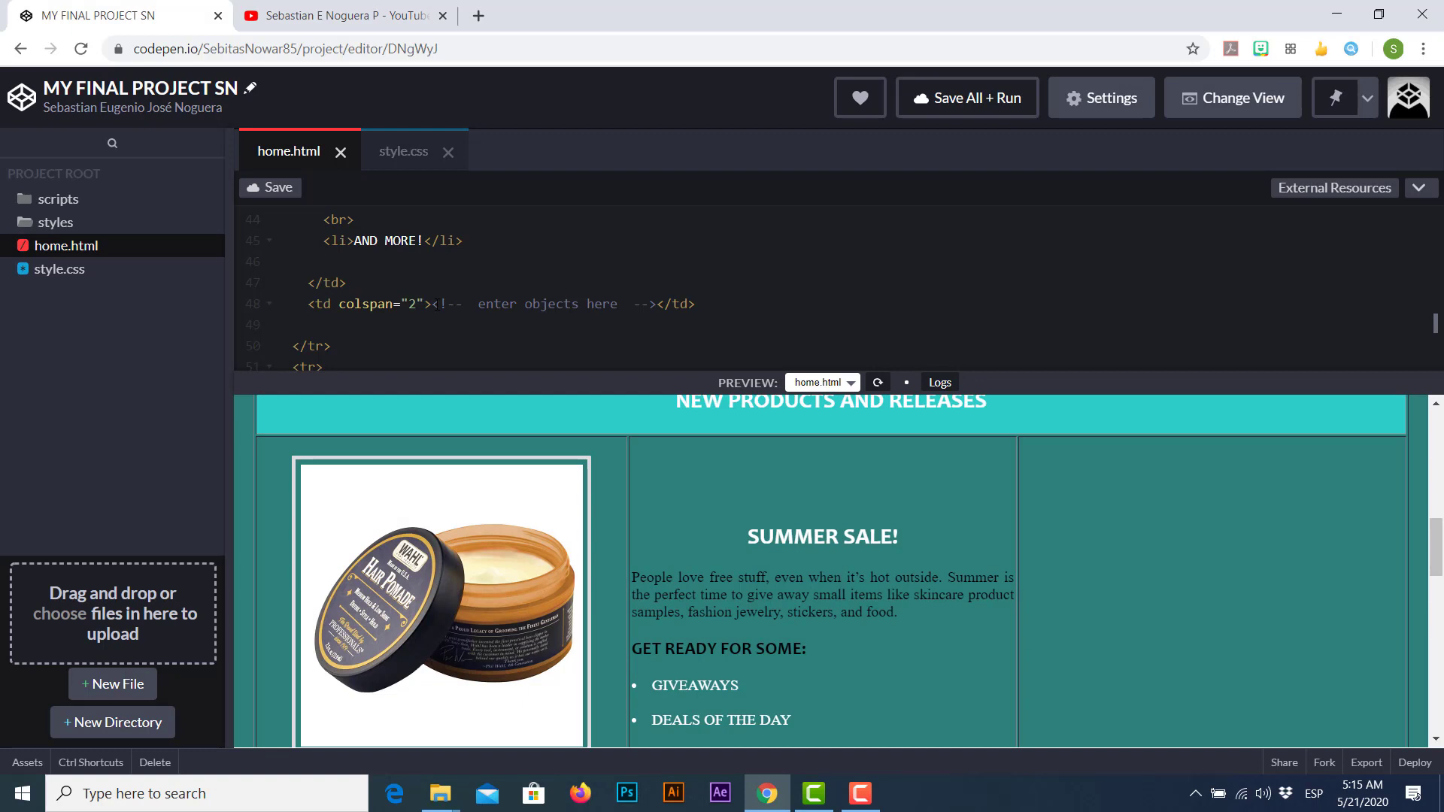
left_click(430, 304)
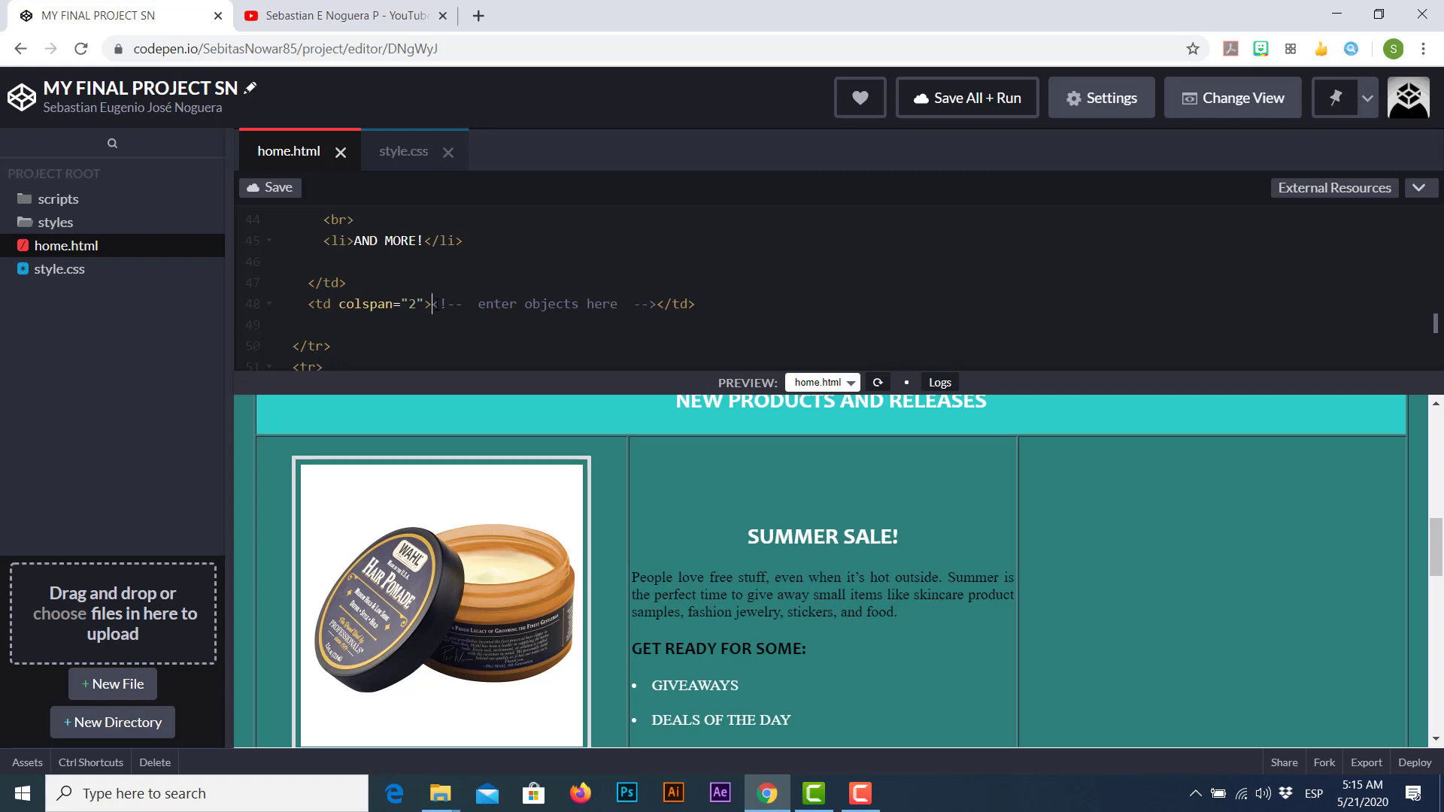
left_click(341, 16)
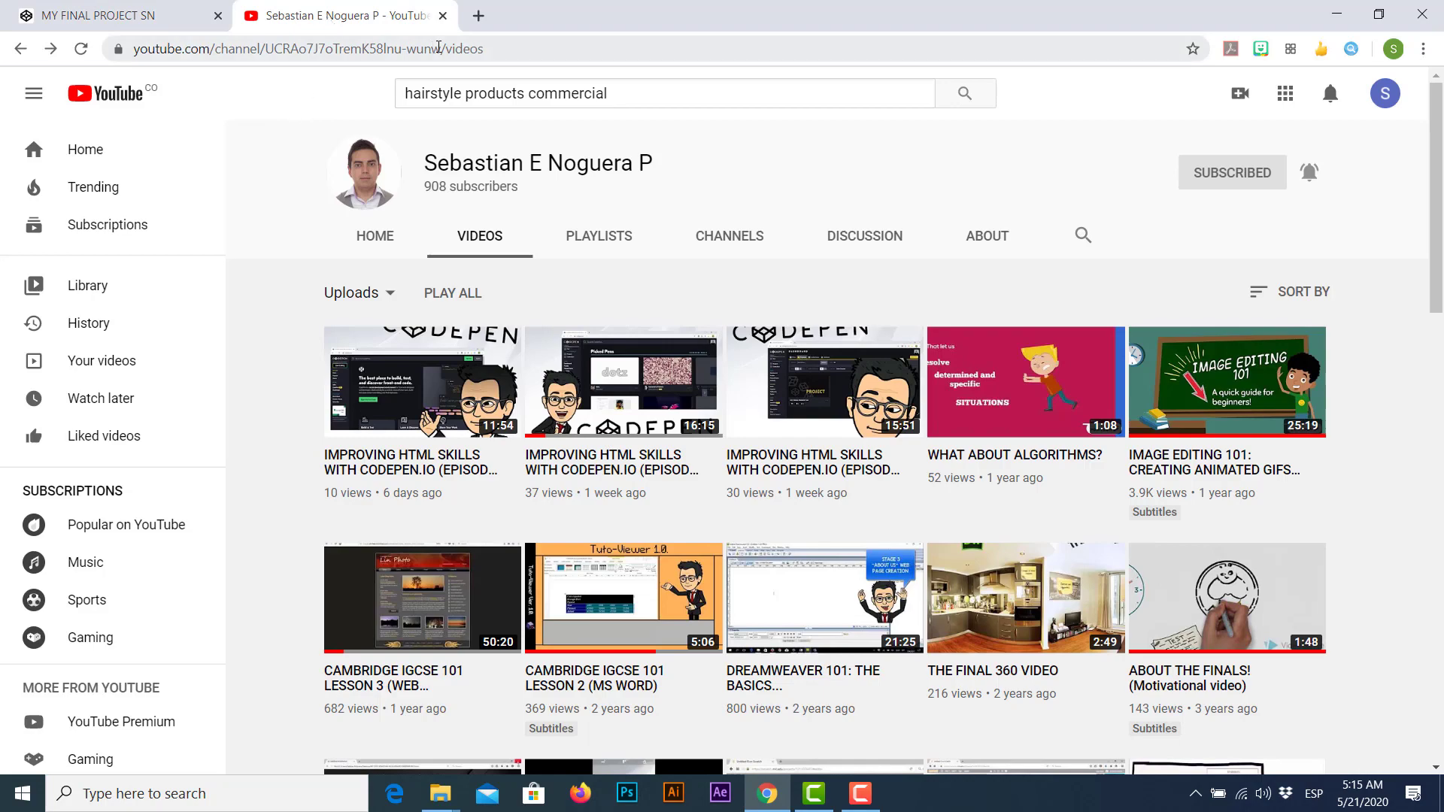
- On YouTube, search for 'hairstyle products commercial'
left_click(478, 16)
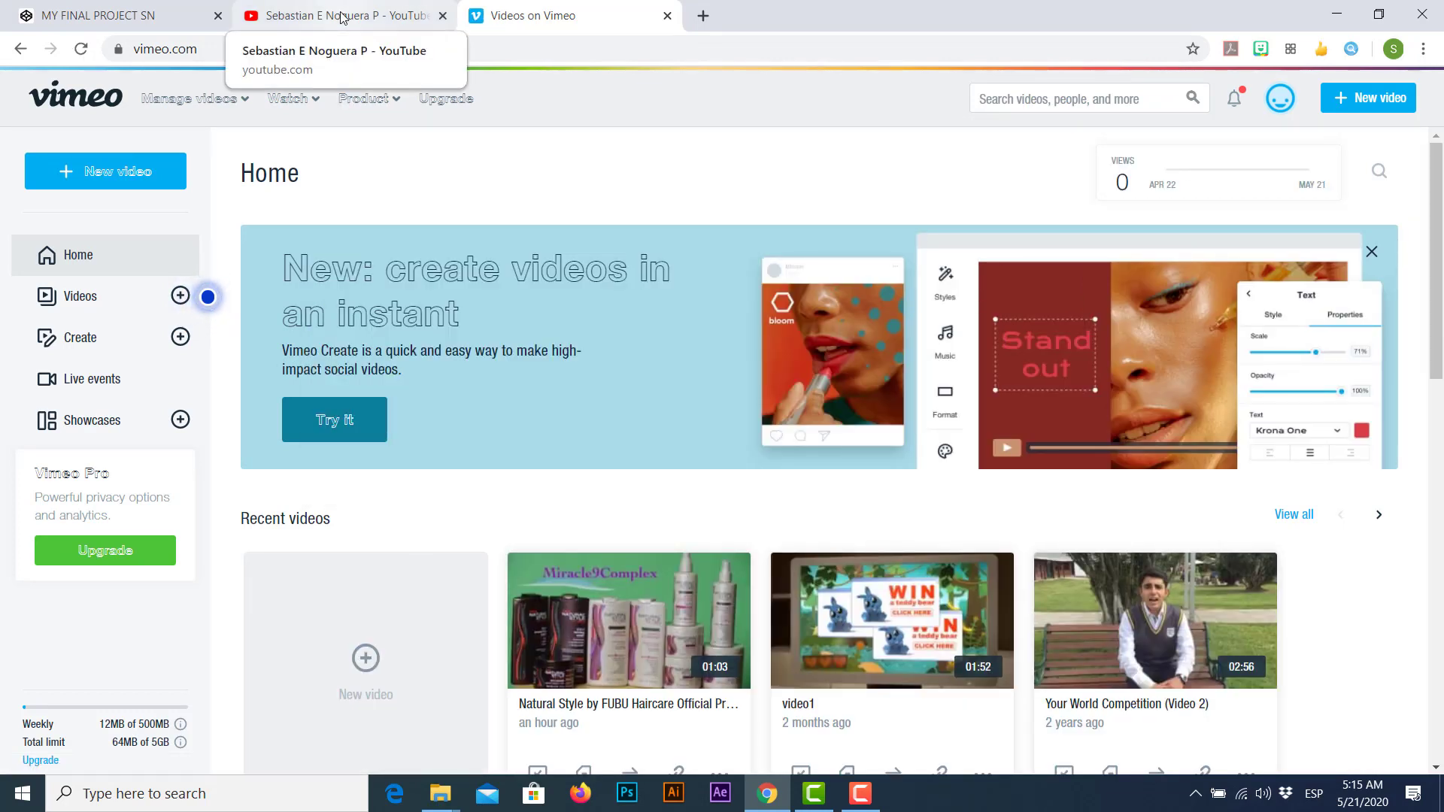
left_click(341, 16)
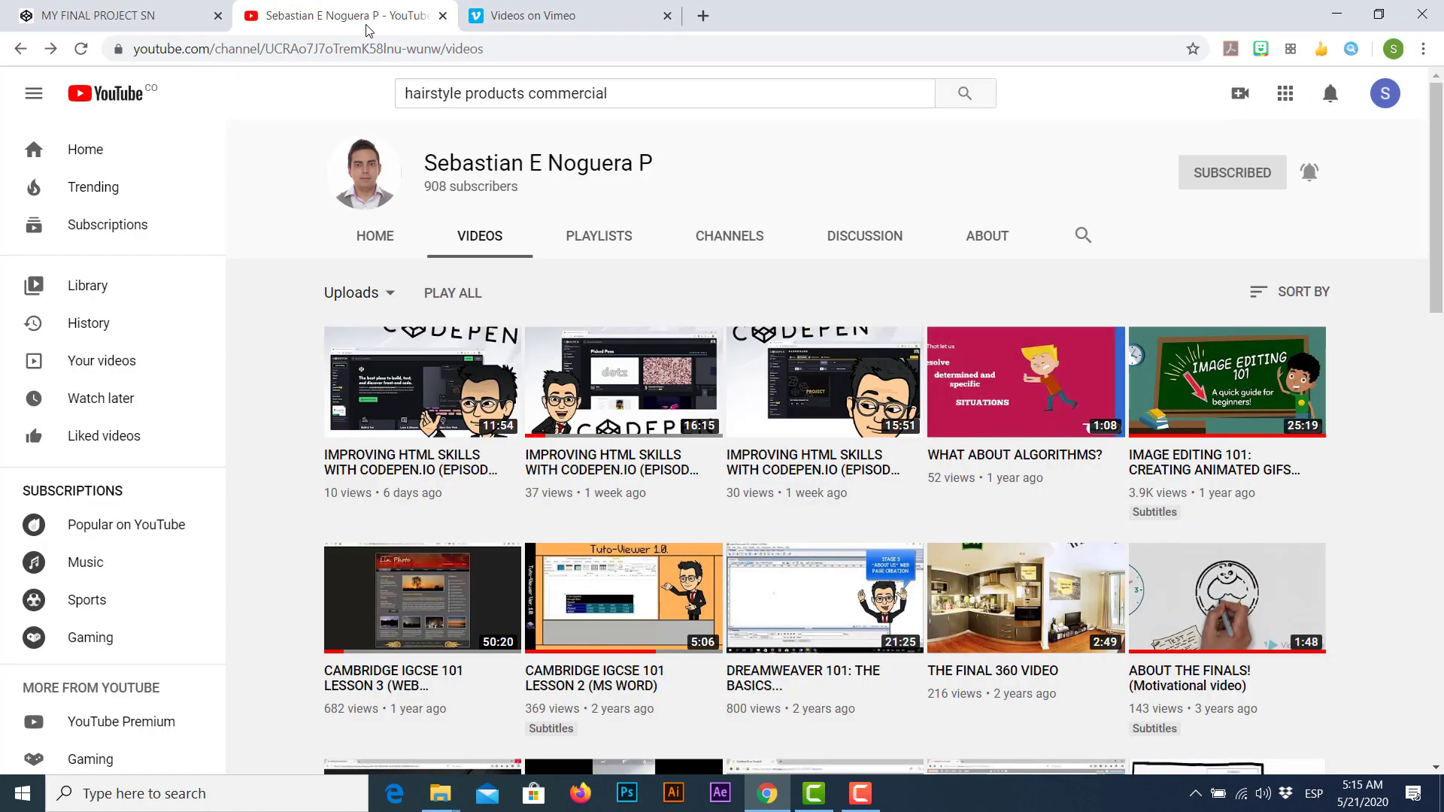
left_click(626, 93)
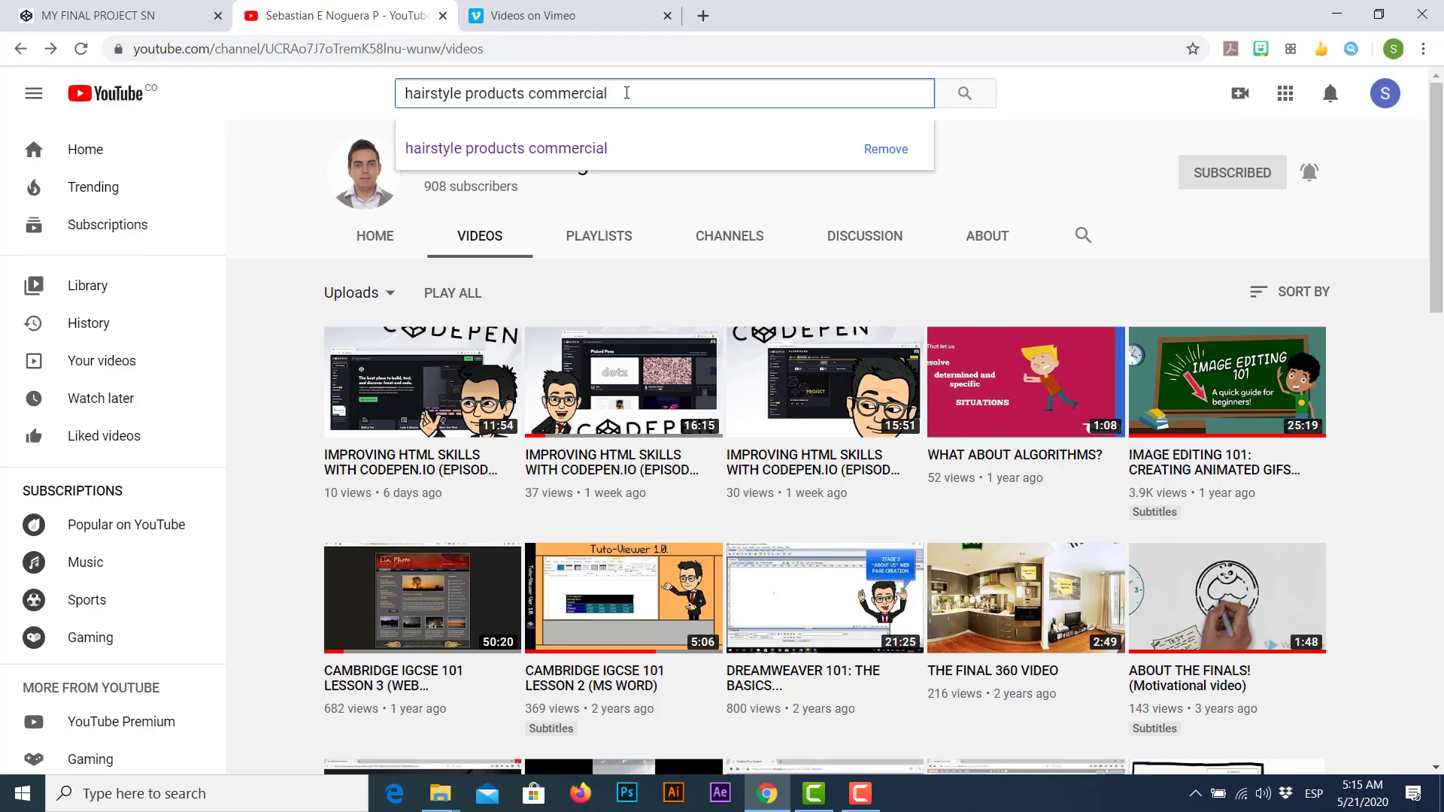
left_click(963, 93)
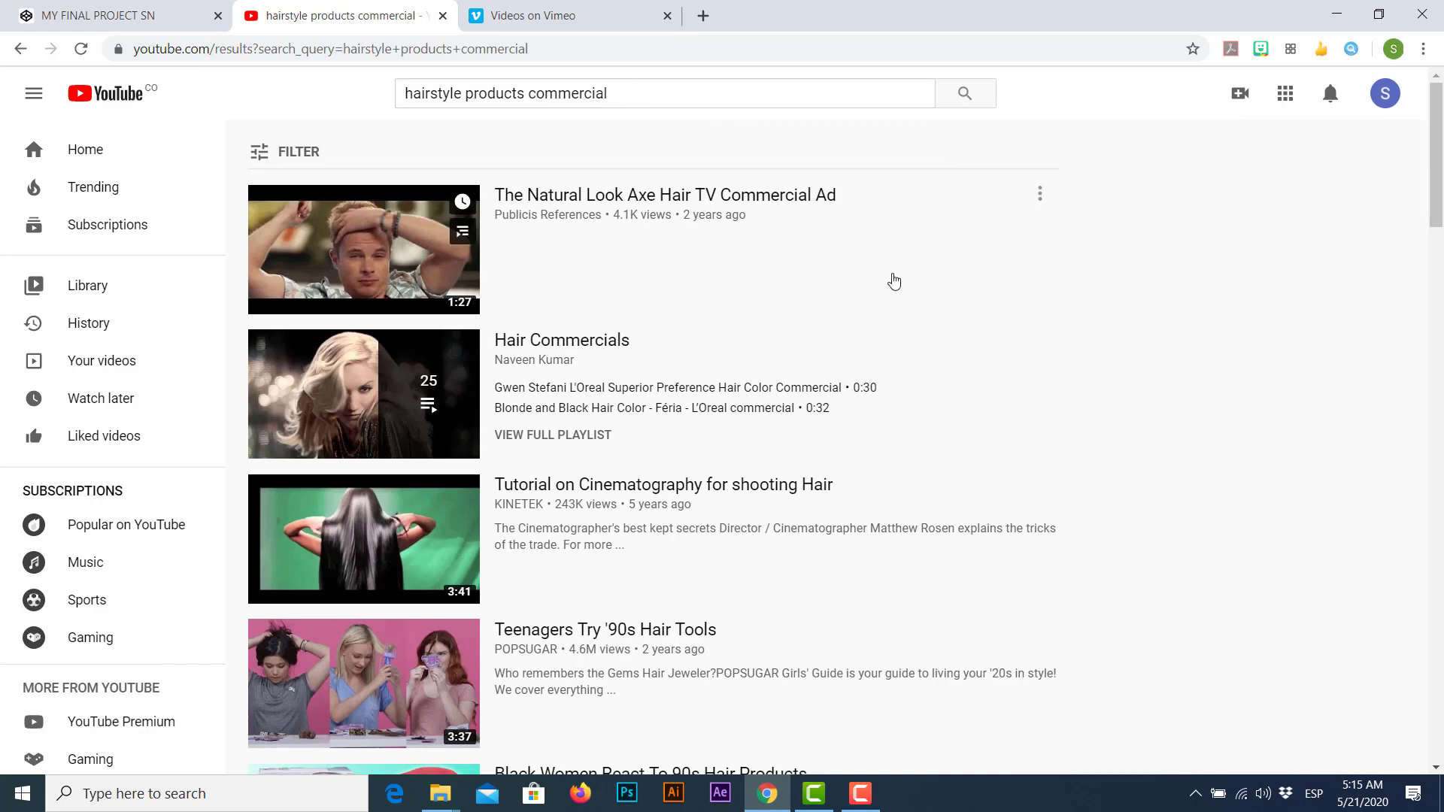
- Scroll the results to the Natural Style by FUBU Haircare commercial and open it
scroll("down", 3)
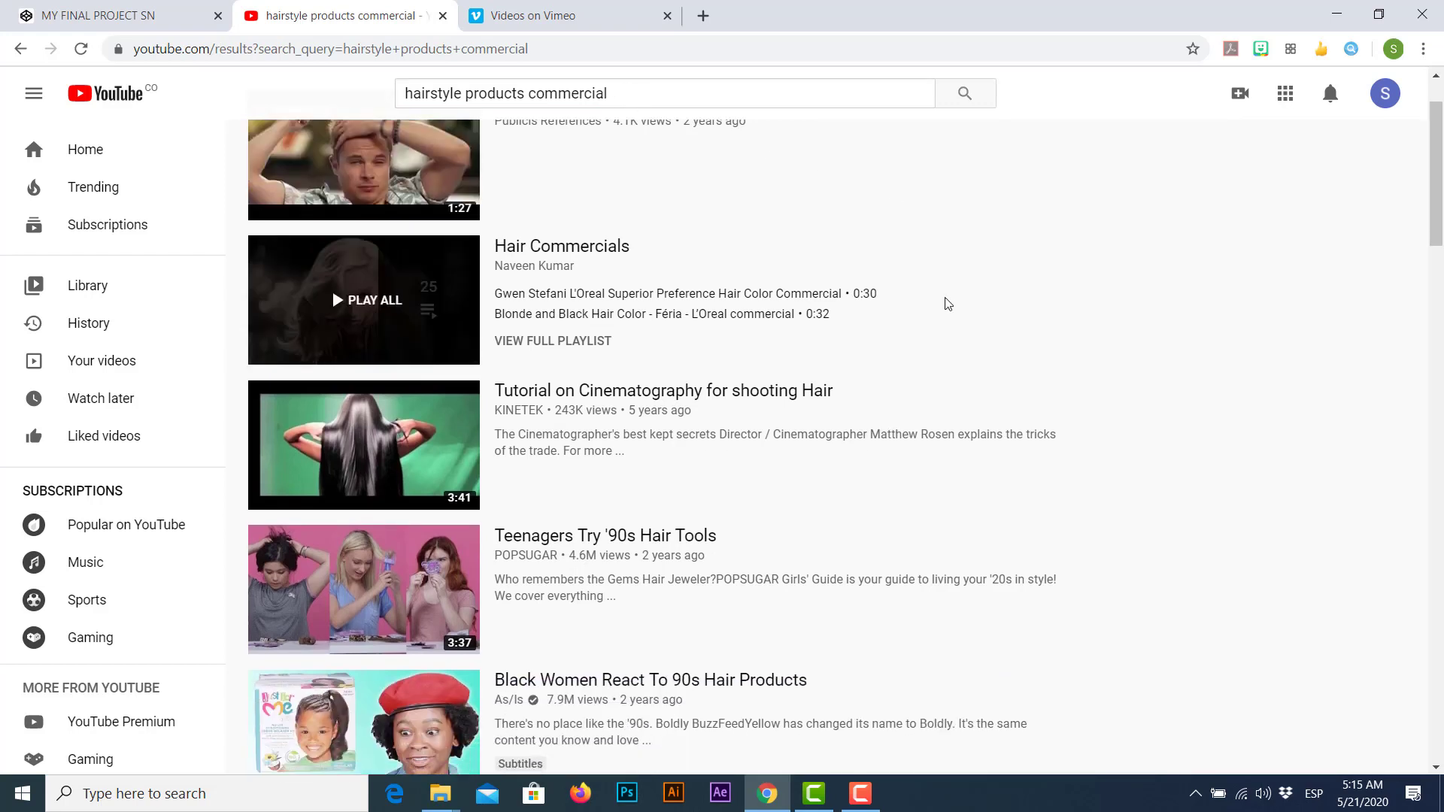
scroll("down", 3)
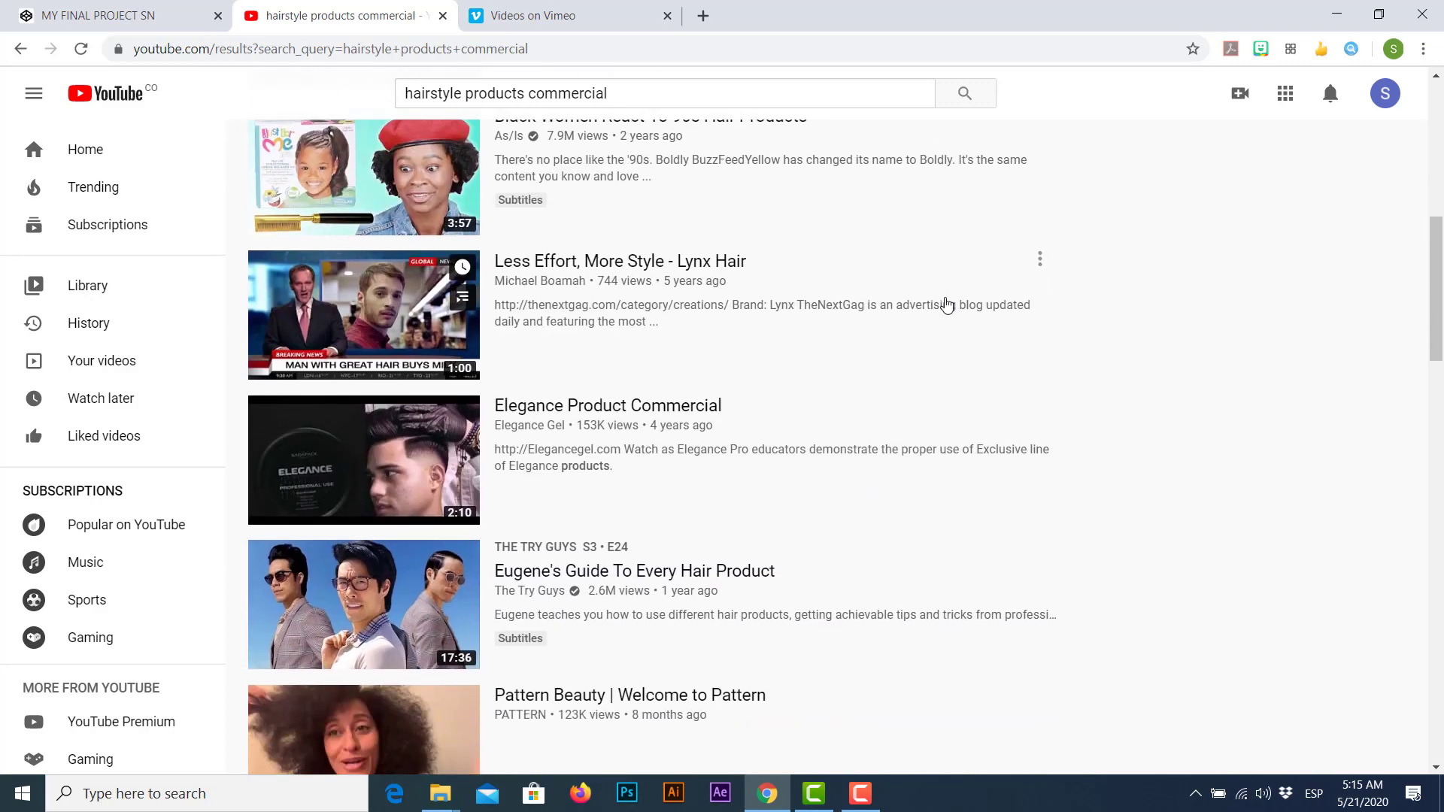
scroll("down", 3)
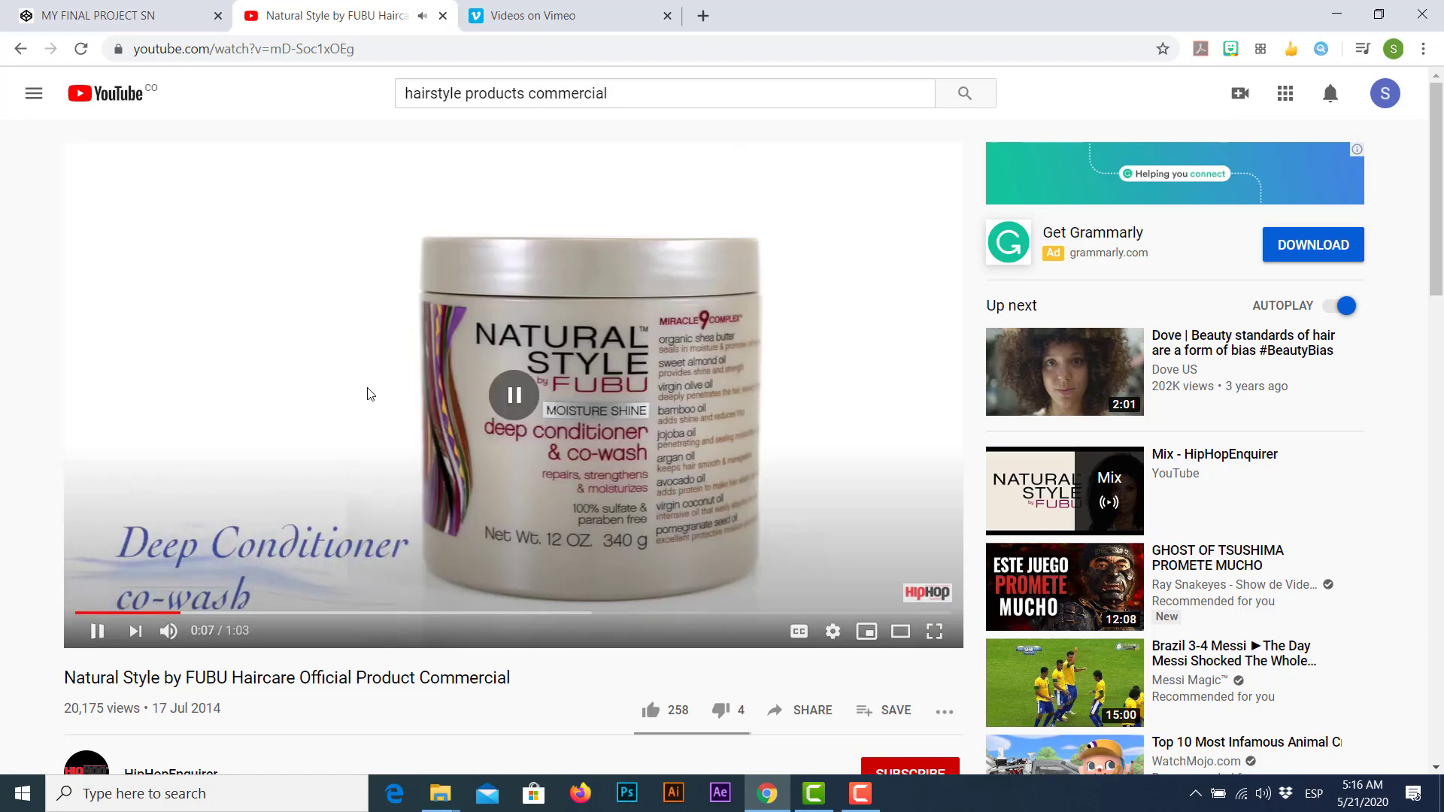
- Pause the FUBU commercial and scroll to its channel details
left_click(97, 631)
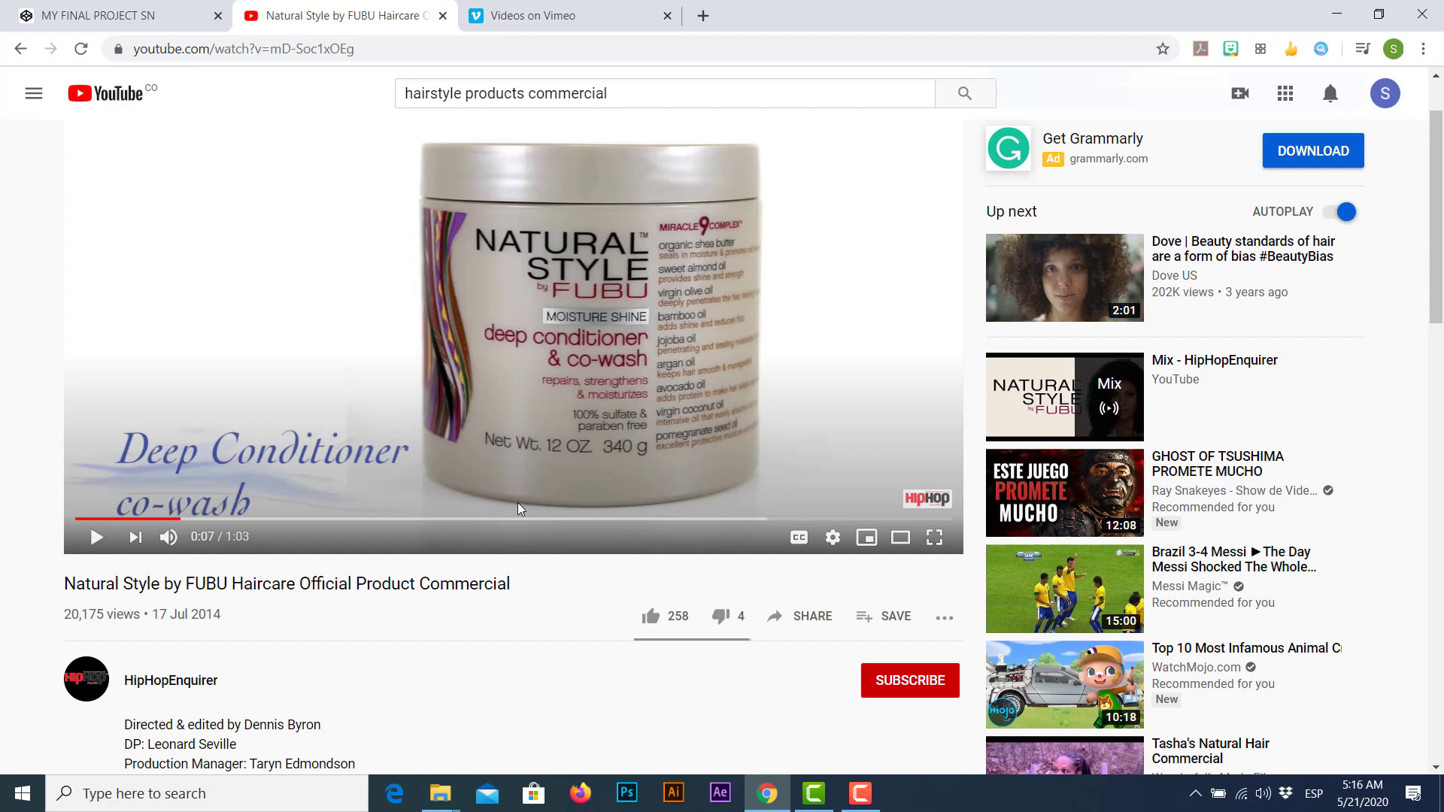
mouse_move(452, 592)
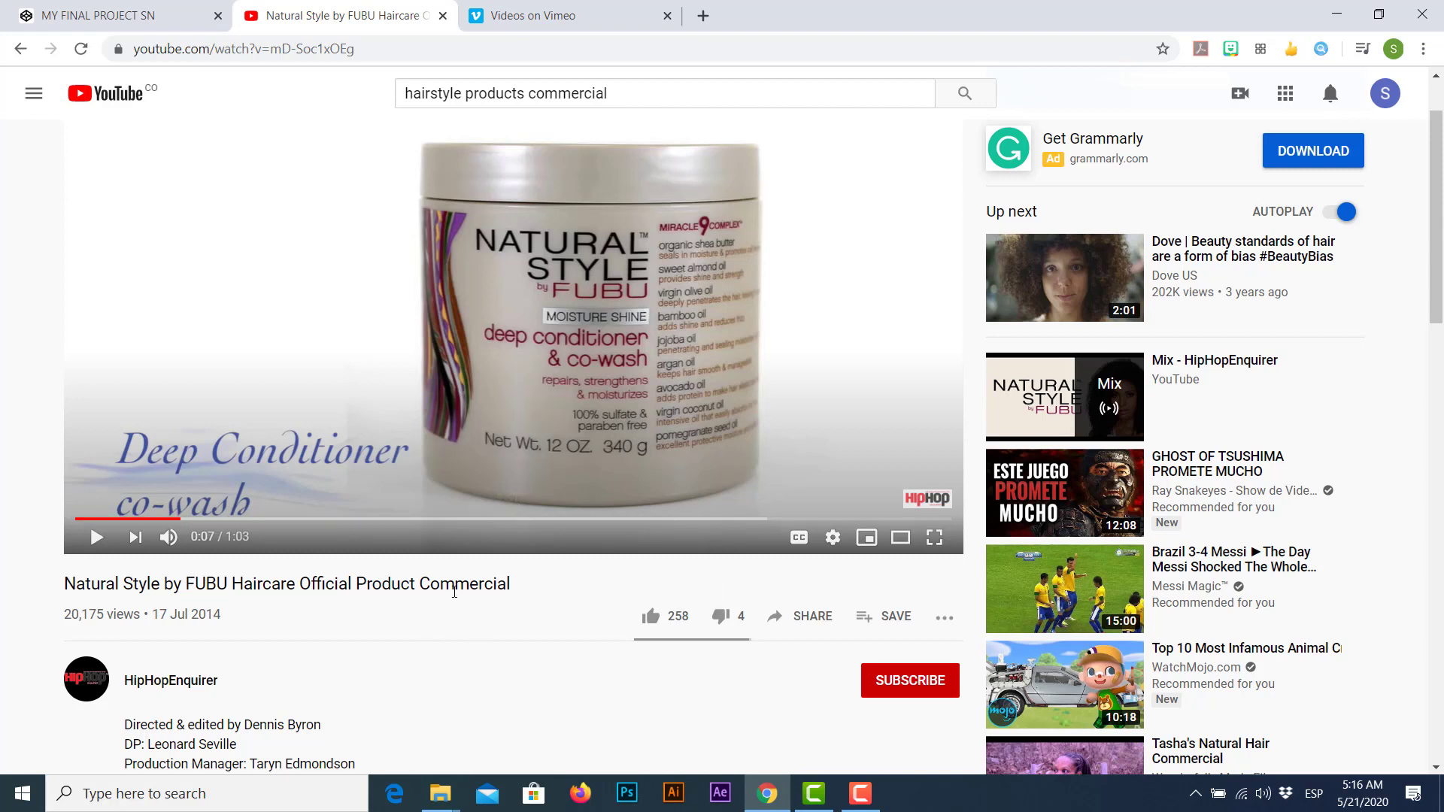
scroll("down", 3)
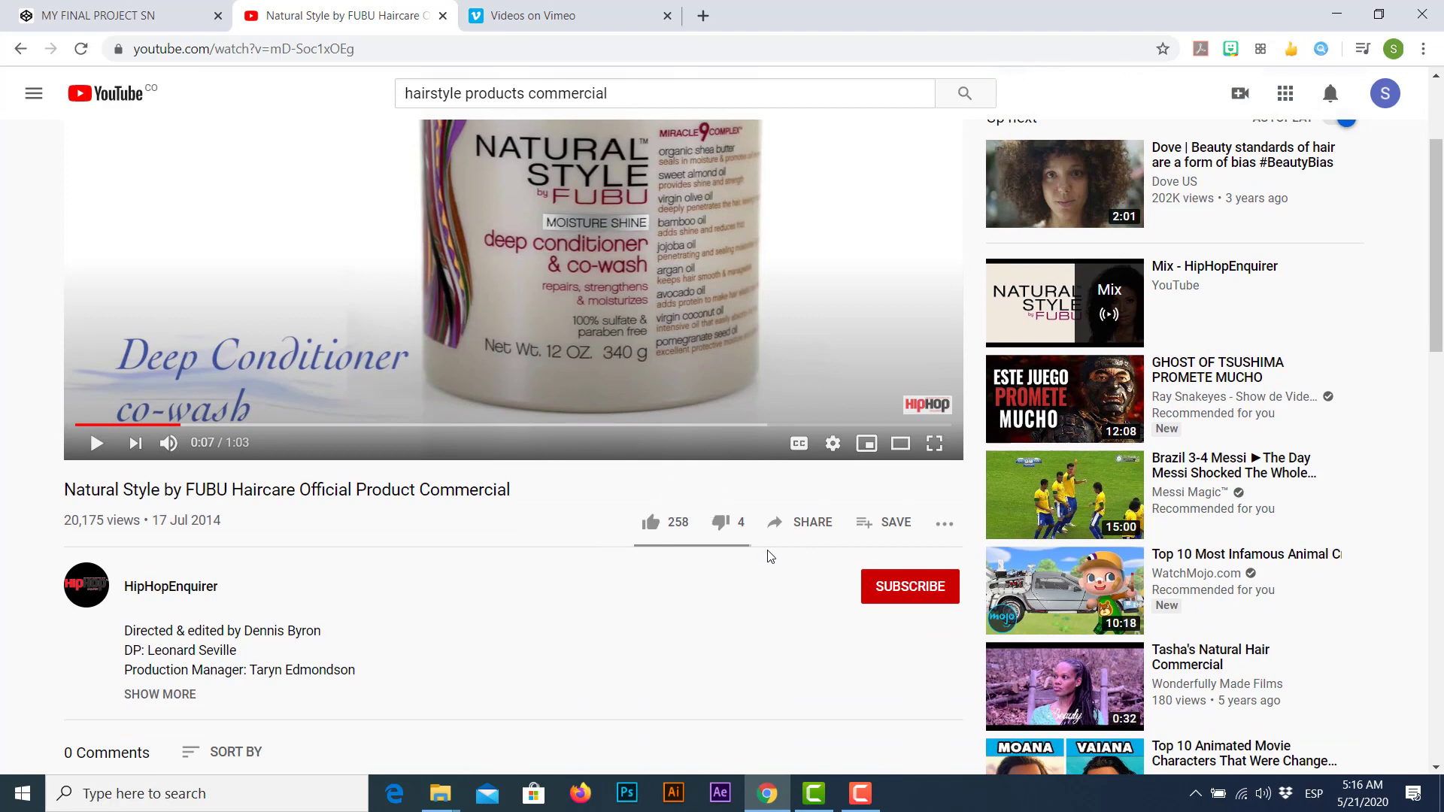
mouse_move(792, 534)
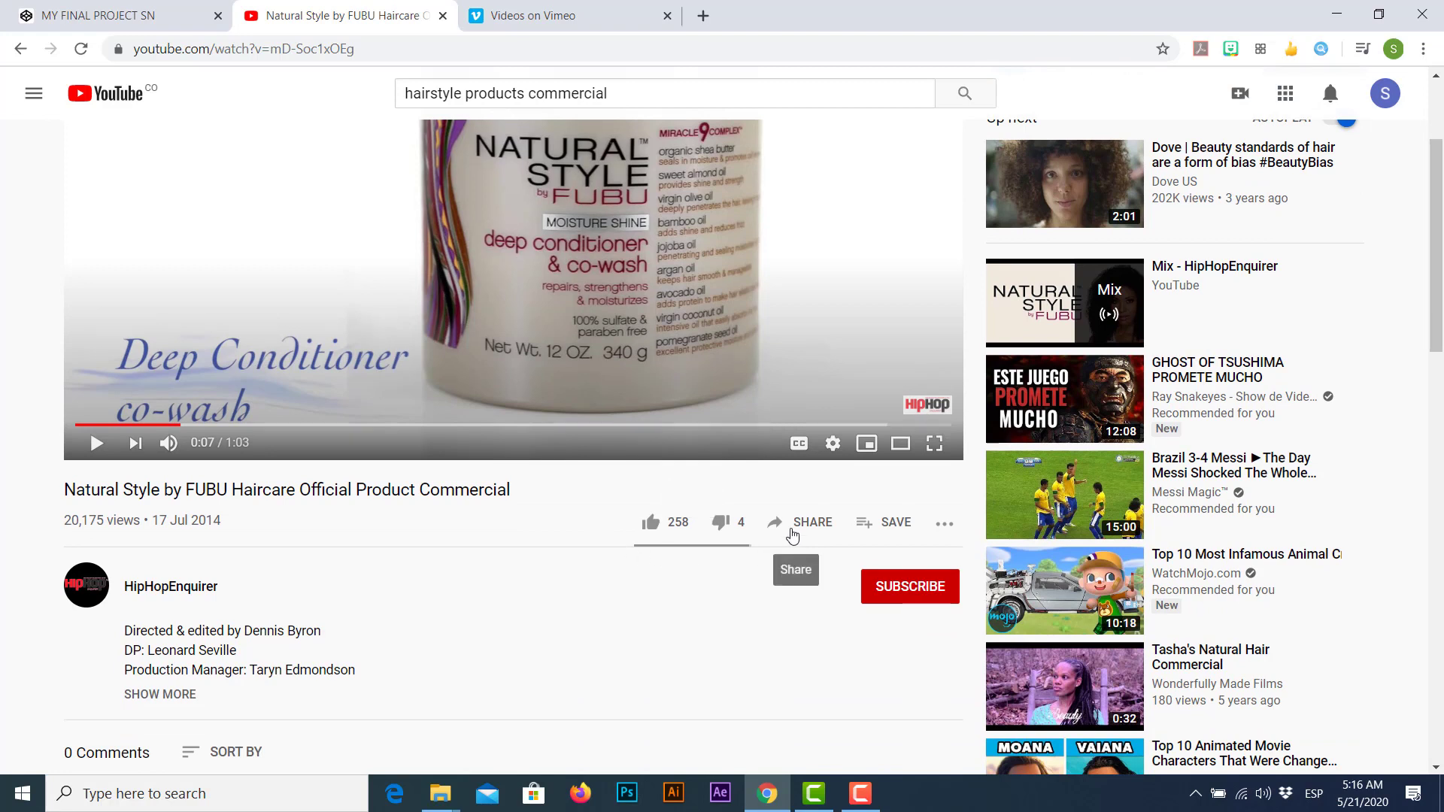
- Get the iframe embed code for the FUBU commercial via Share > Embed
left_click(812, 522)
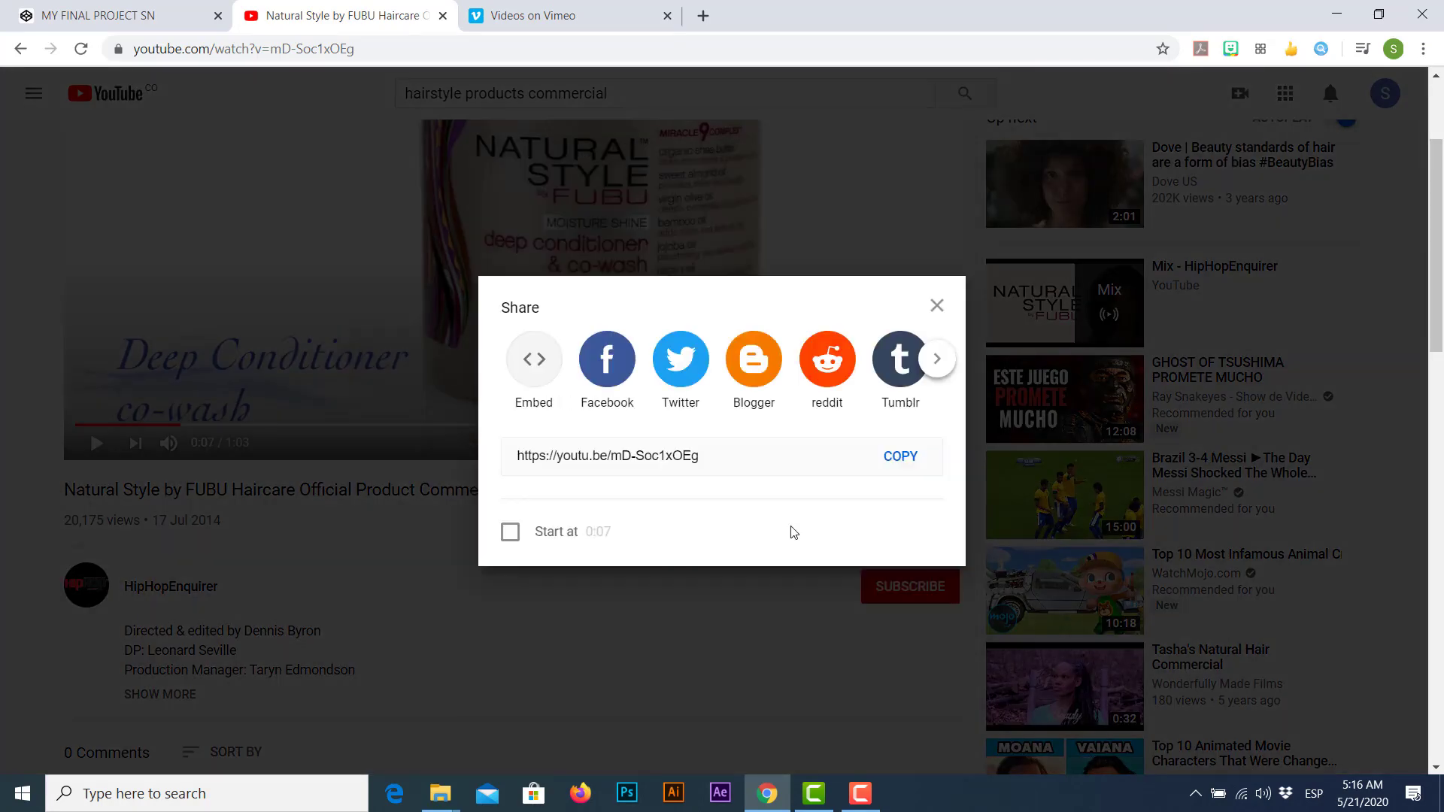
mouse_move(548, 426)
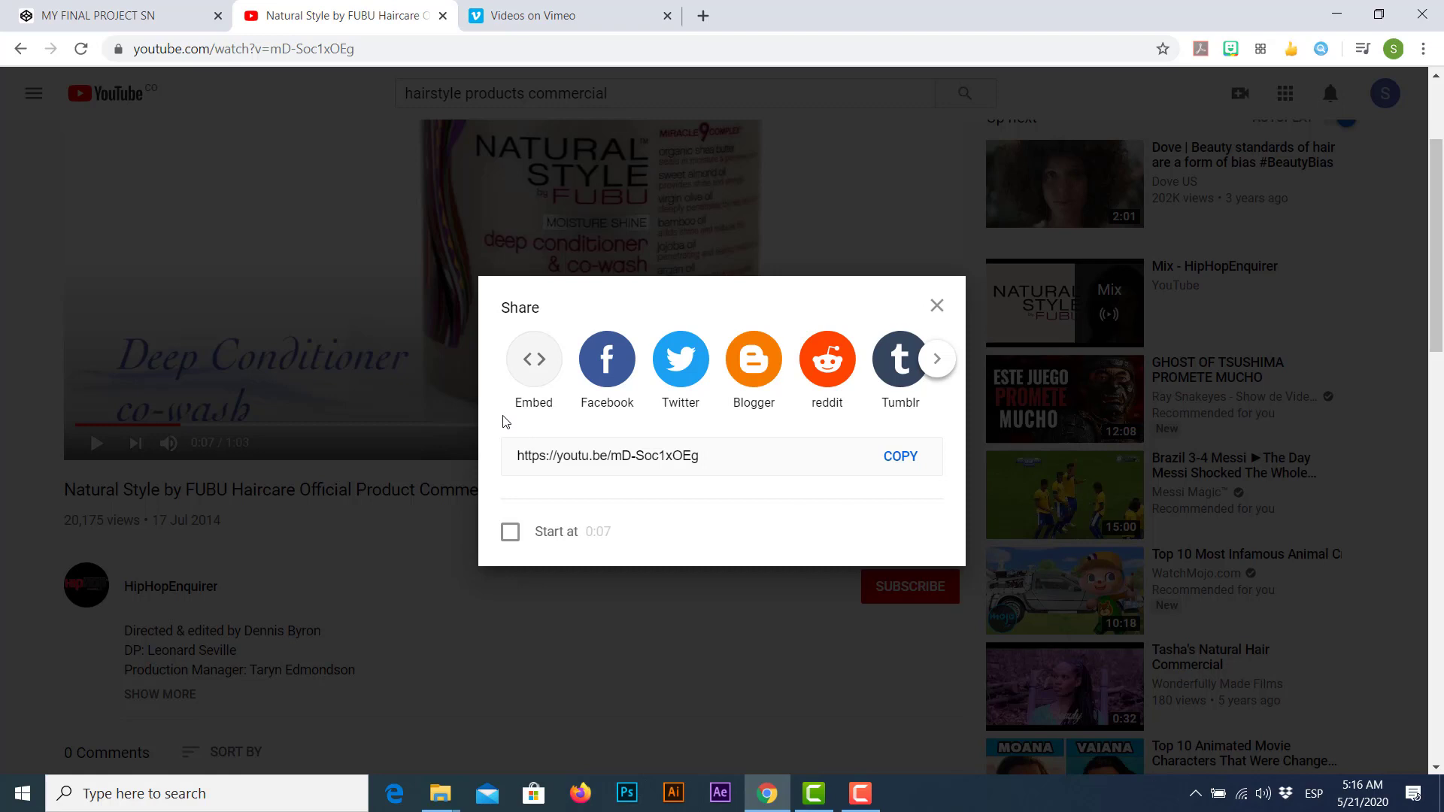
mouse_move(533, 360)
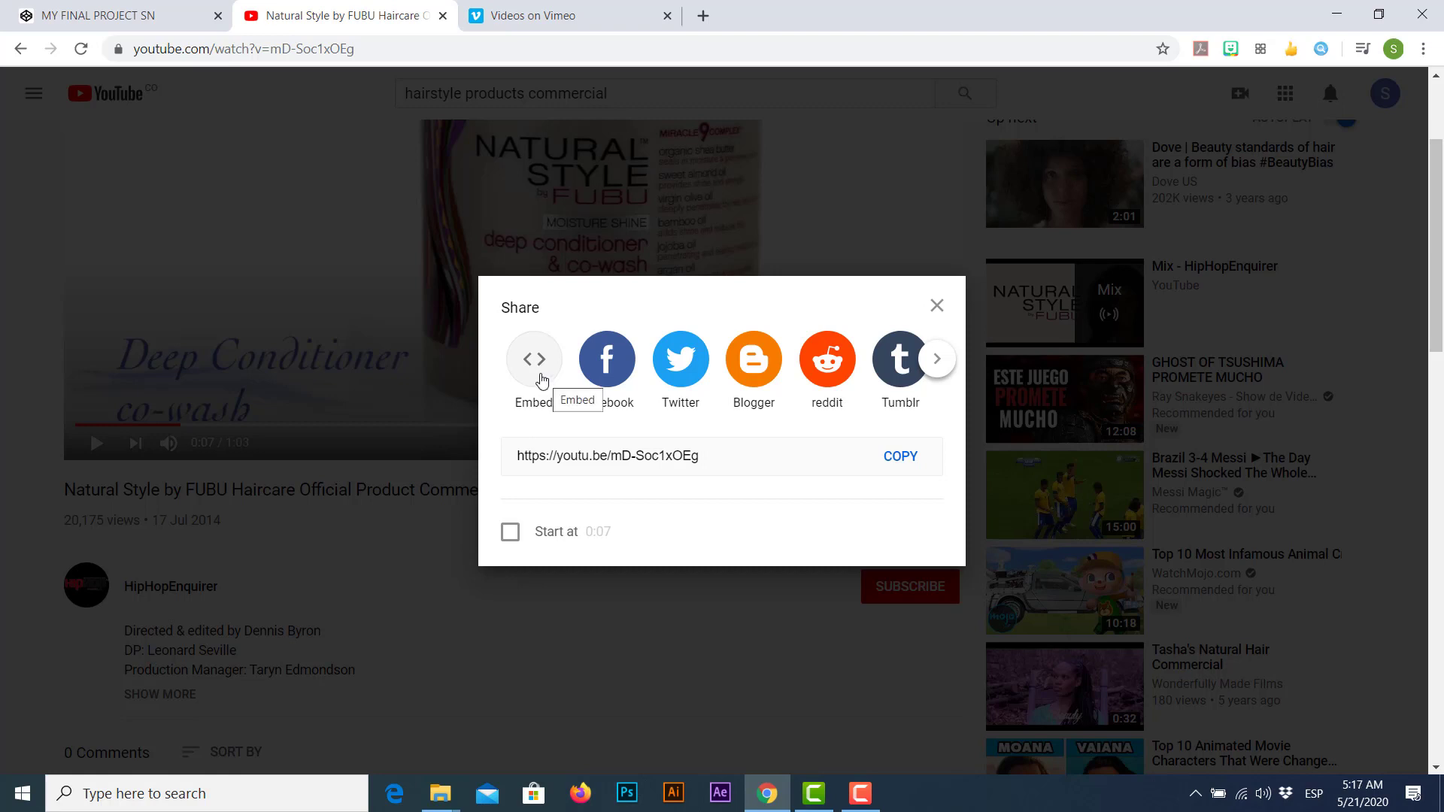
left_click(533, 359)
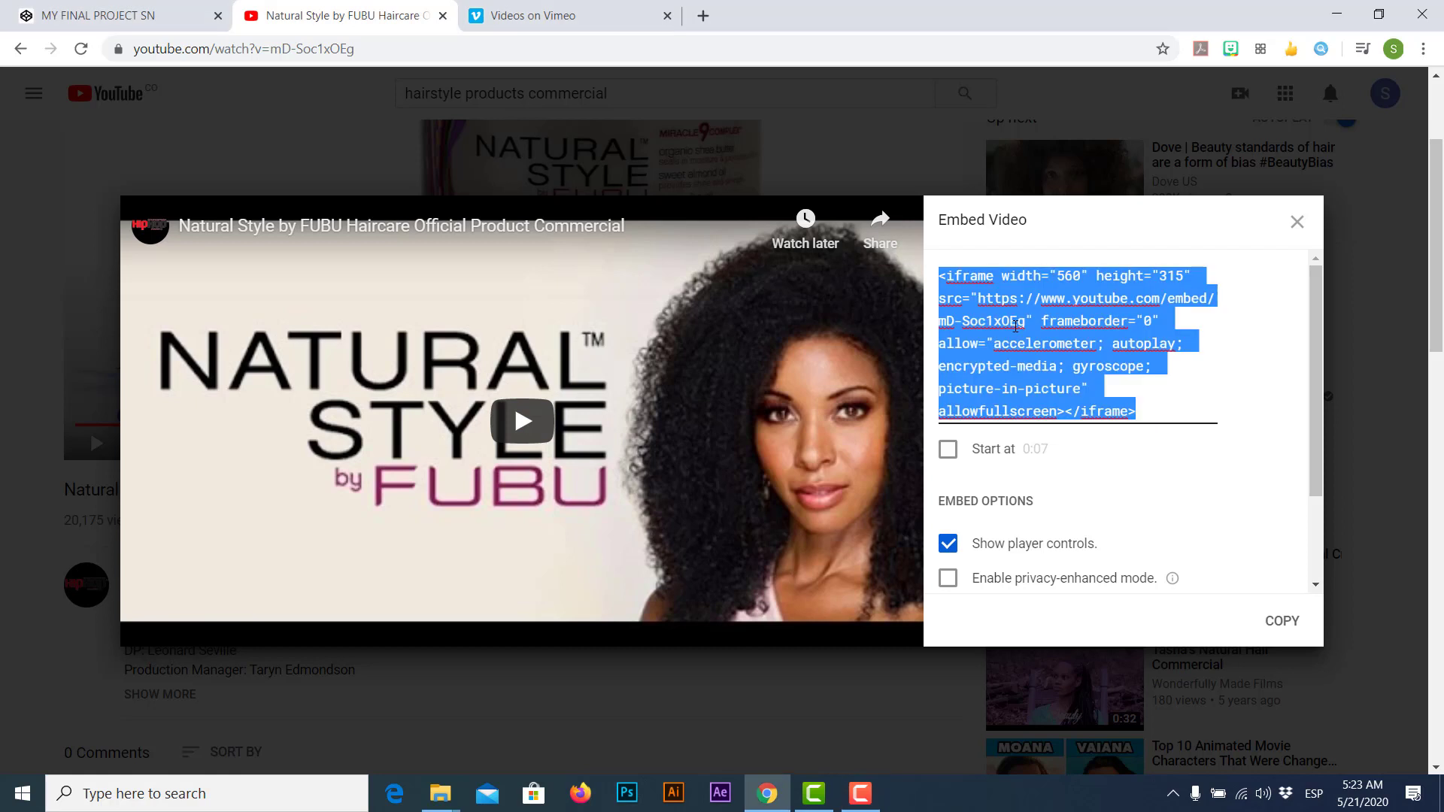
- Copy the FUBU commercial's iframe embed code and return to the CodePen project
right_click(1013, 323)
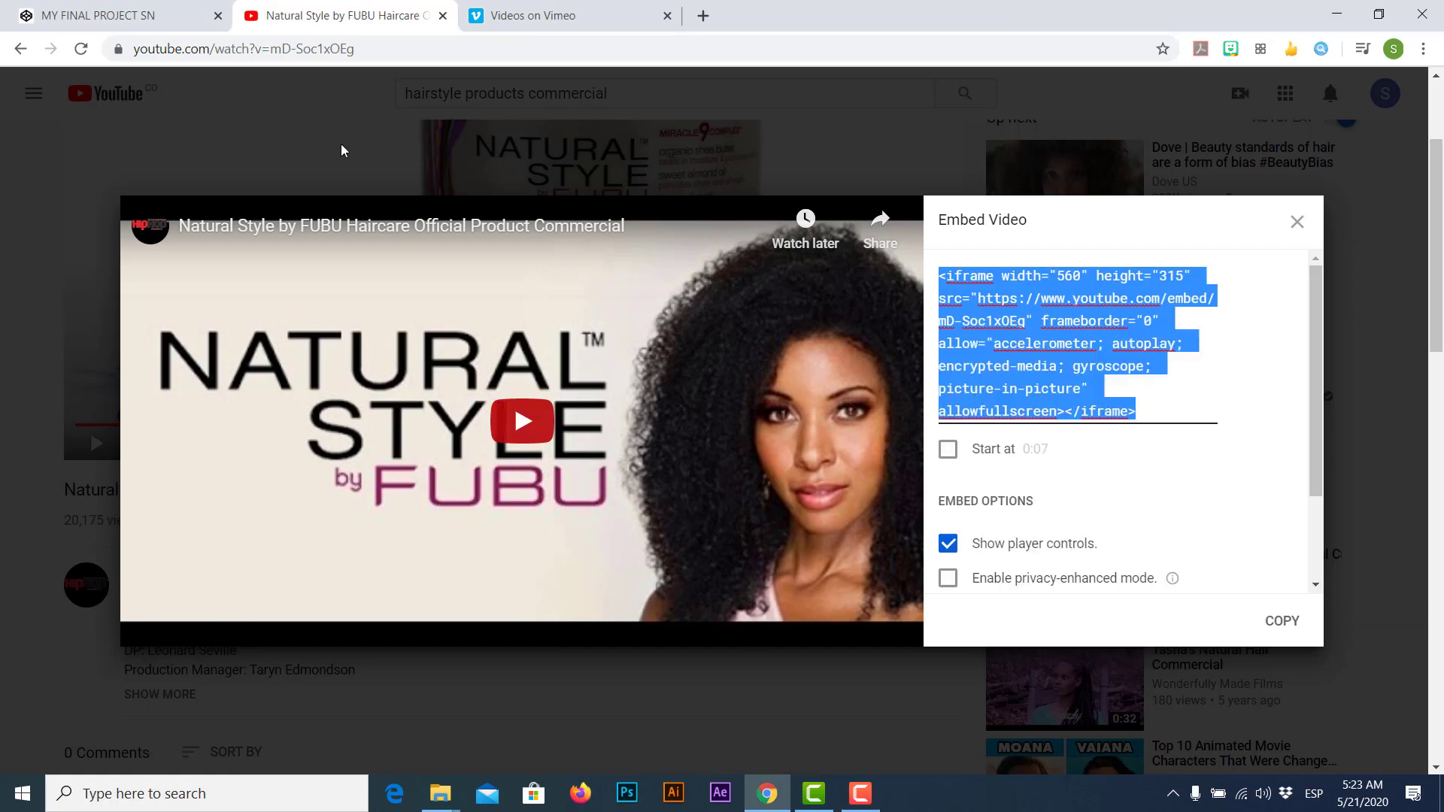
left_click(111, 15)
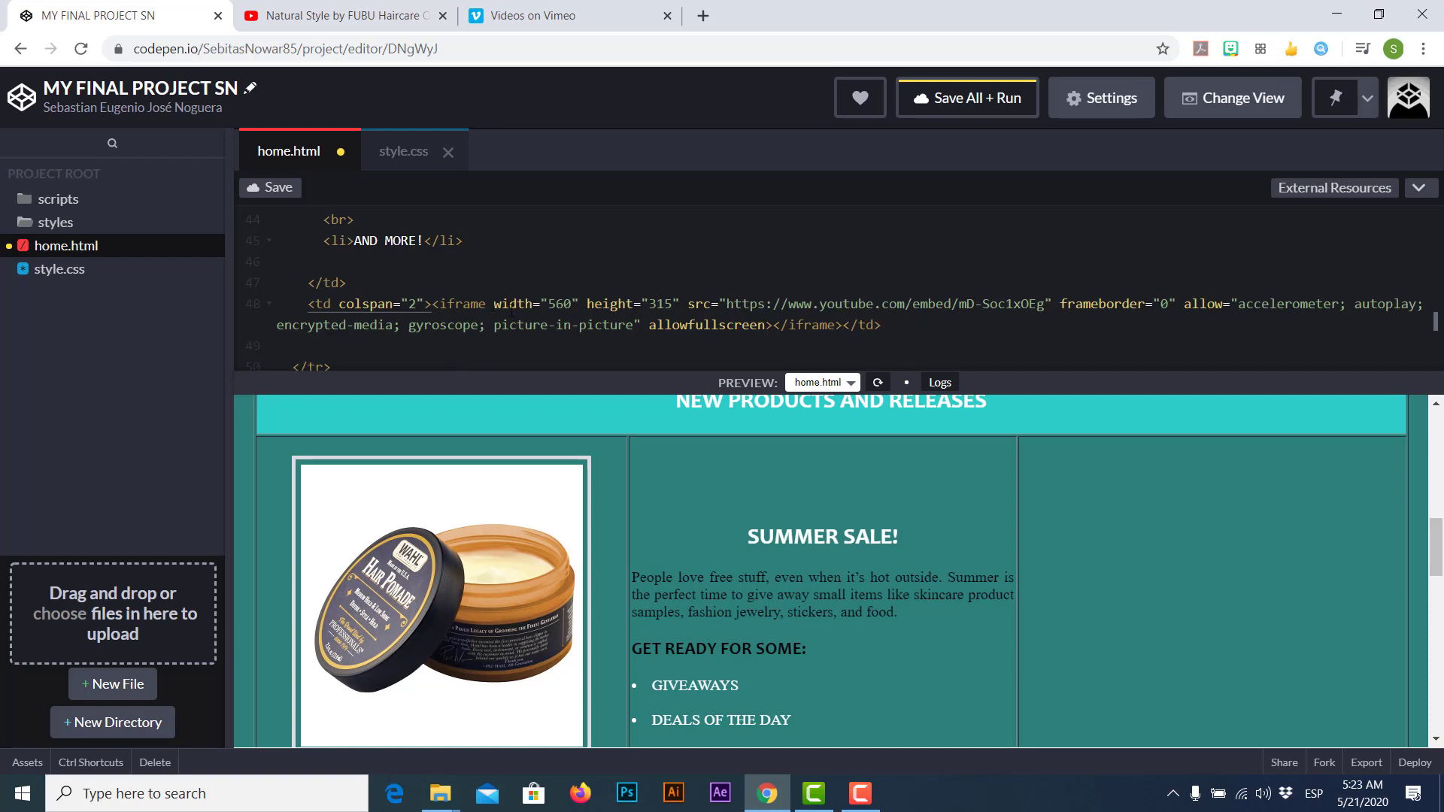
- Paste the iframe into home.html, save and run, then play and pause the commercial in the preview
left_click(840, 325)
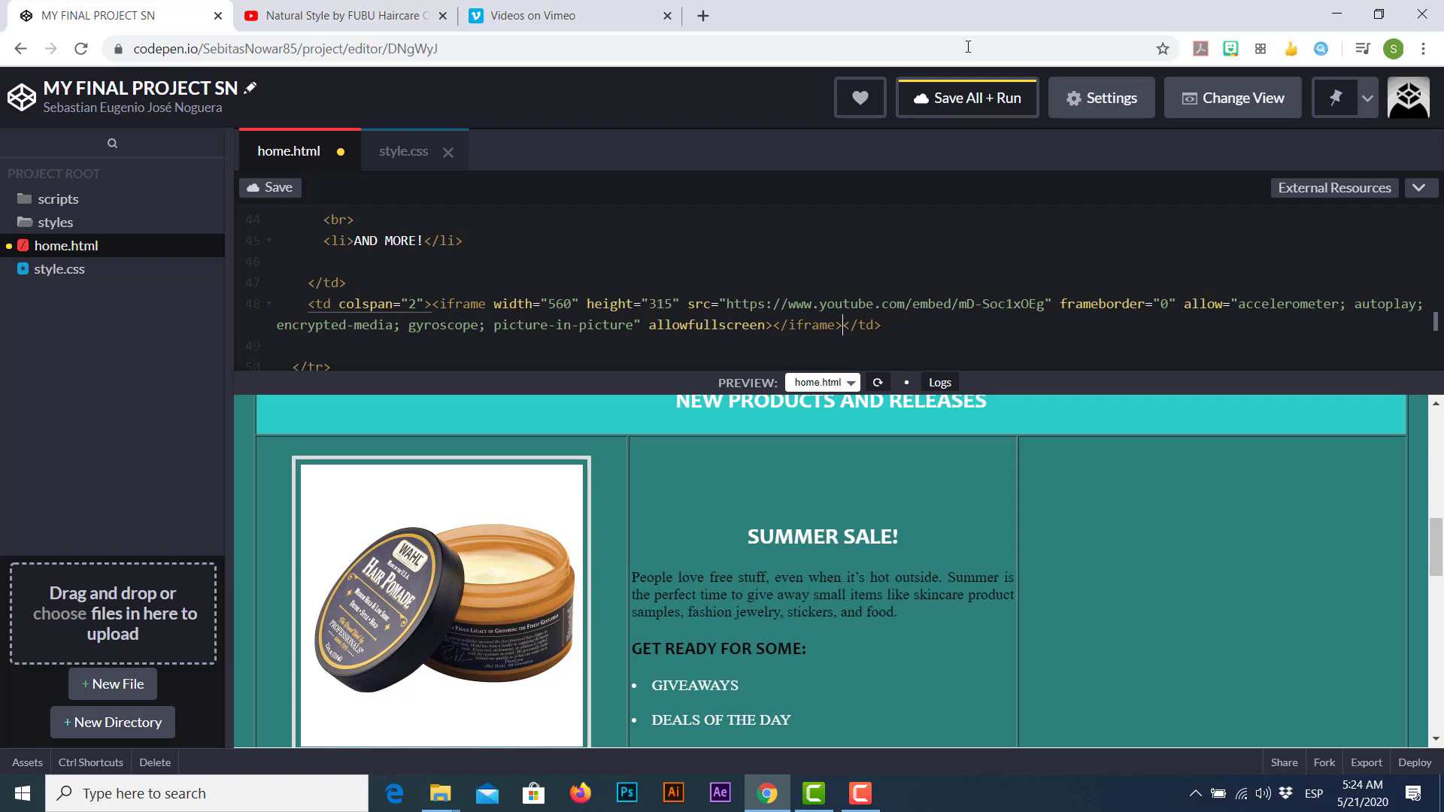
left_click(966, 98)
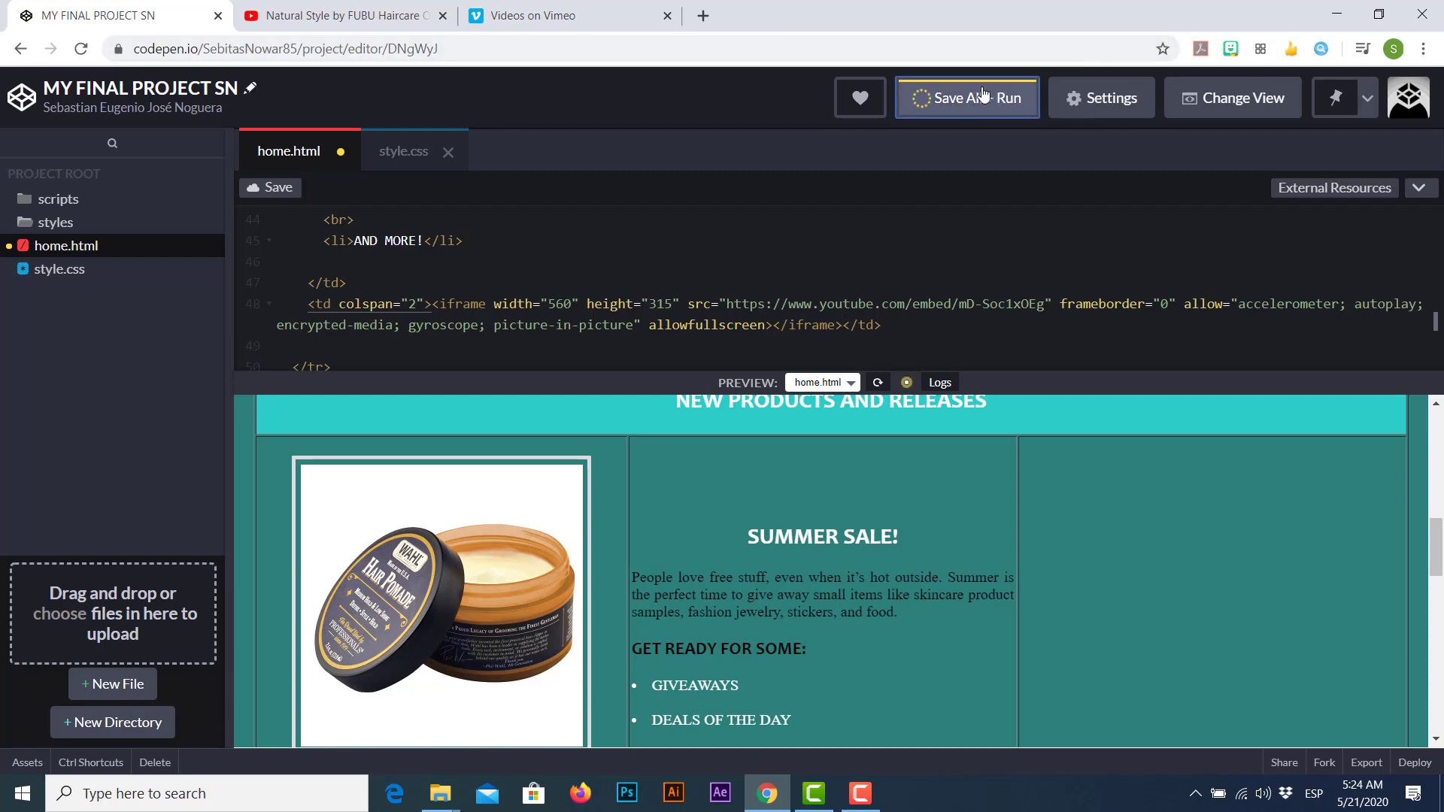
left_click(965, 98)
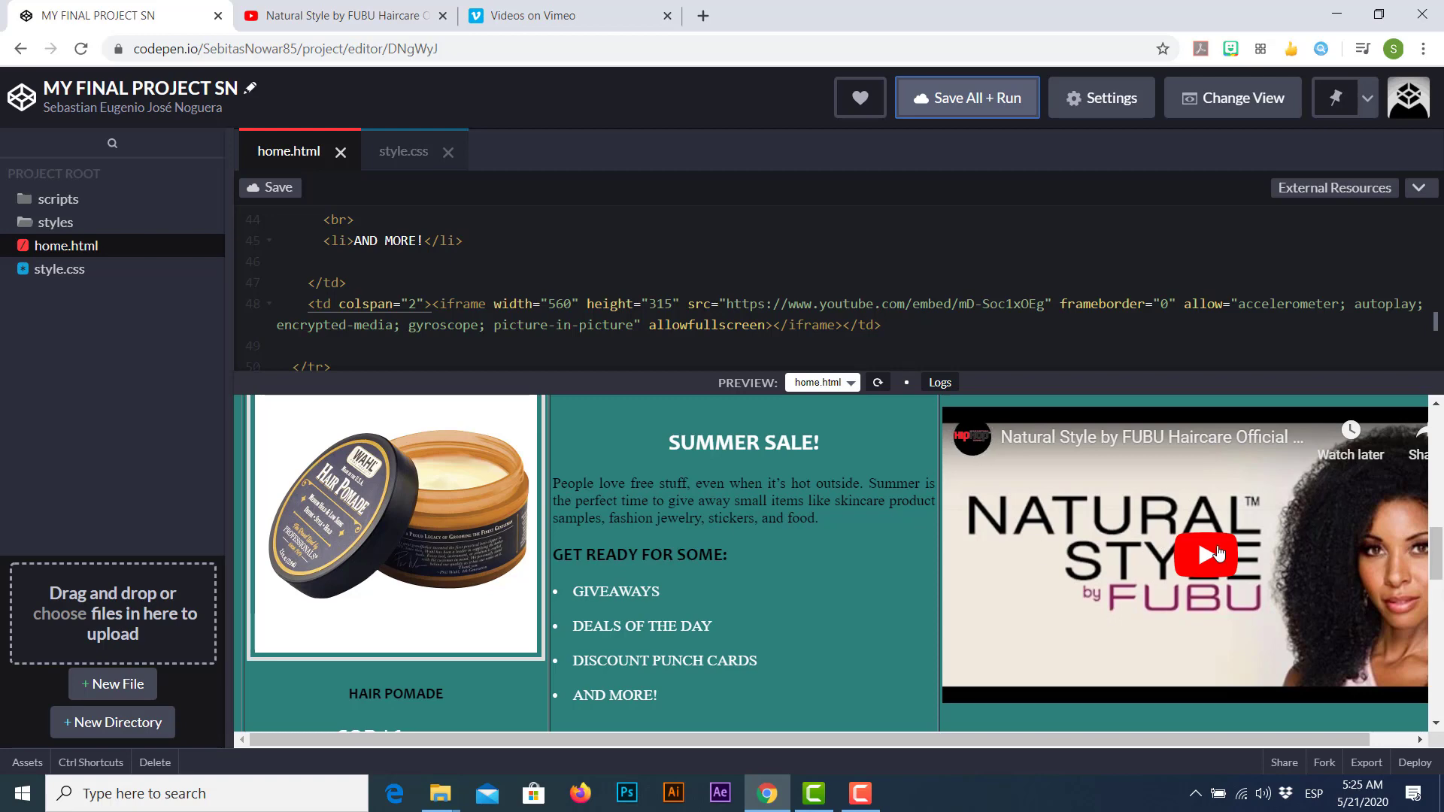
left_click(1205, 554)
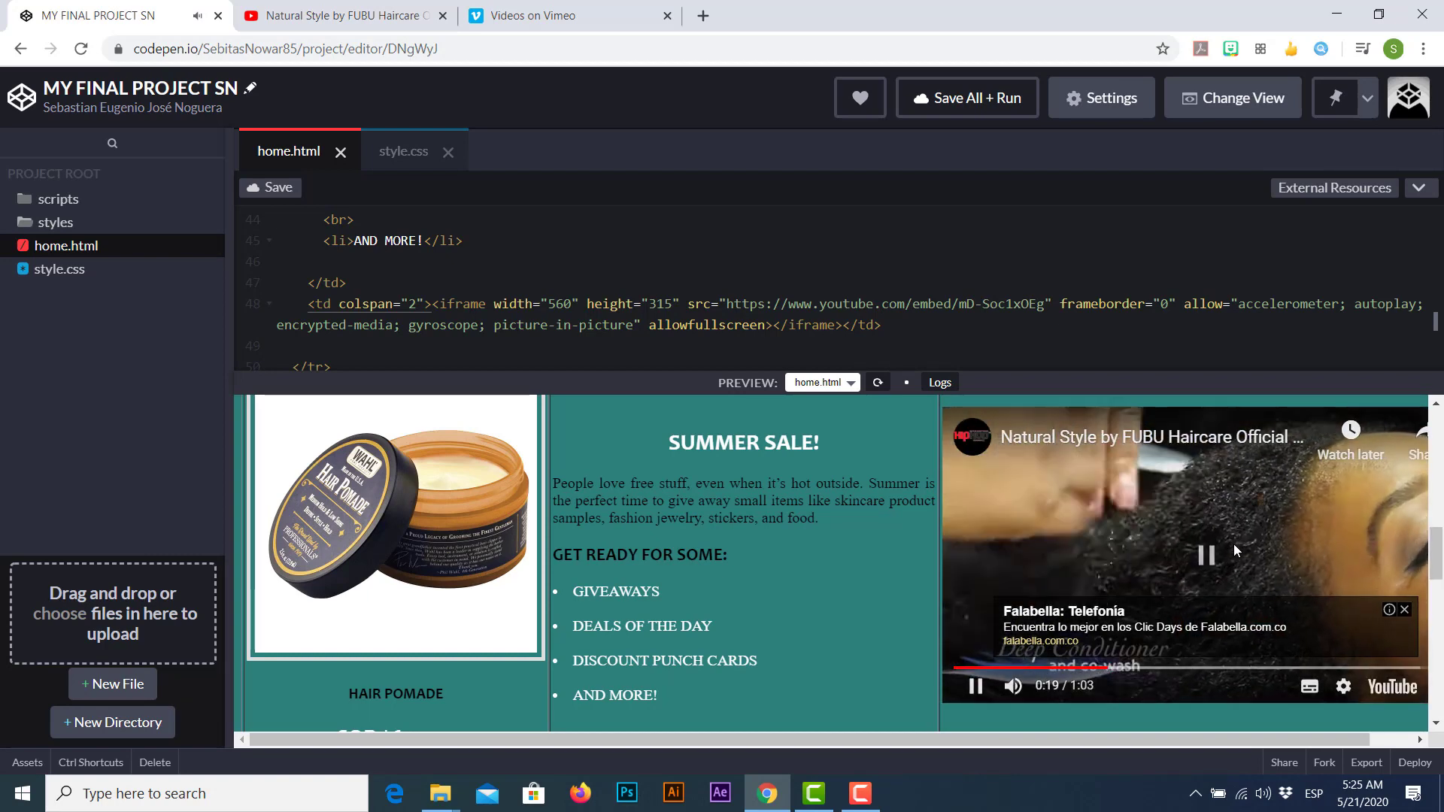
left_click(1206, 554)
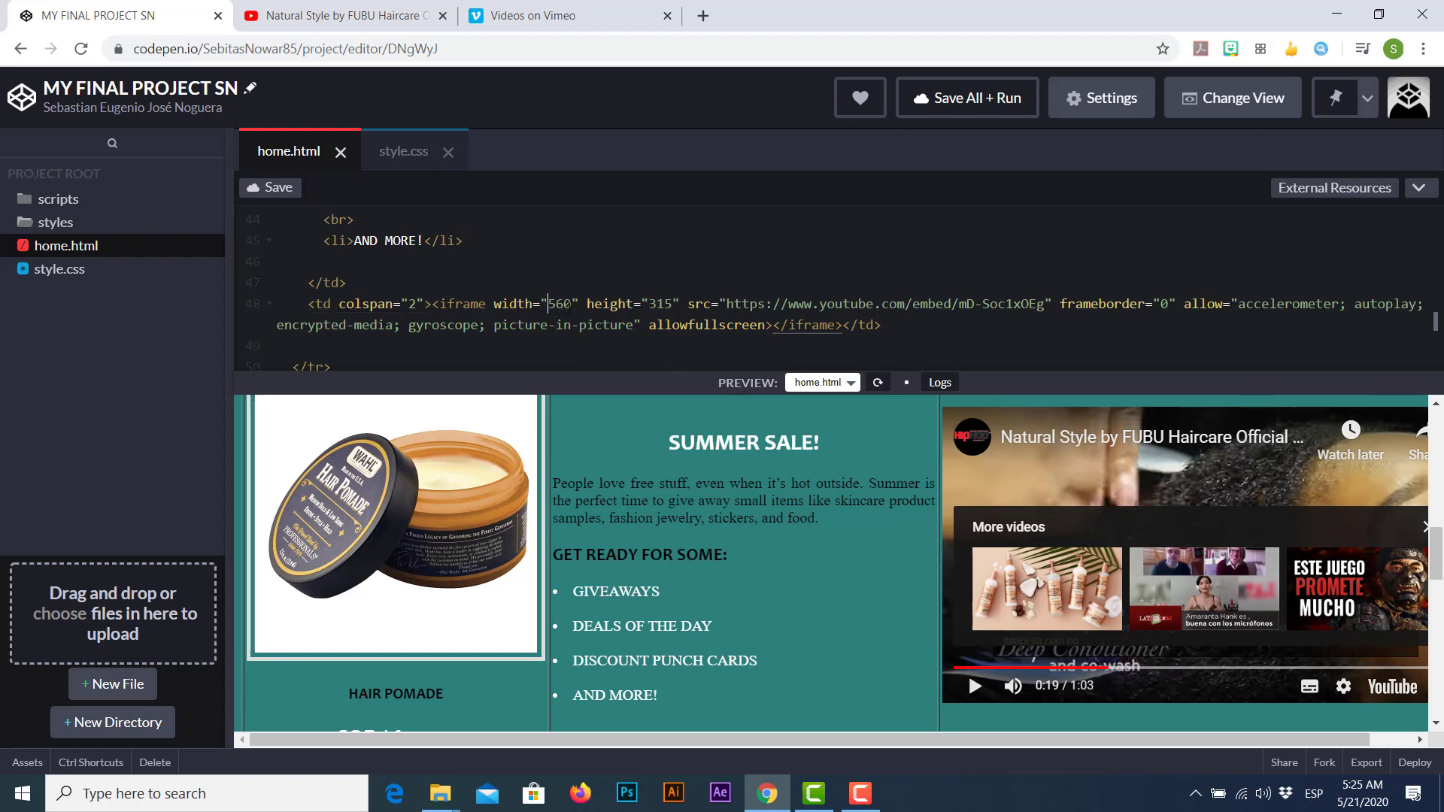
- Change the iframe width from 560 to 400 on its own line and save and run the page
type("0")
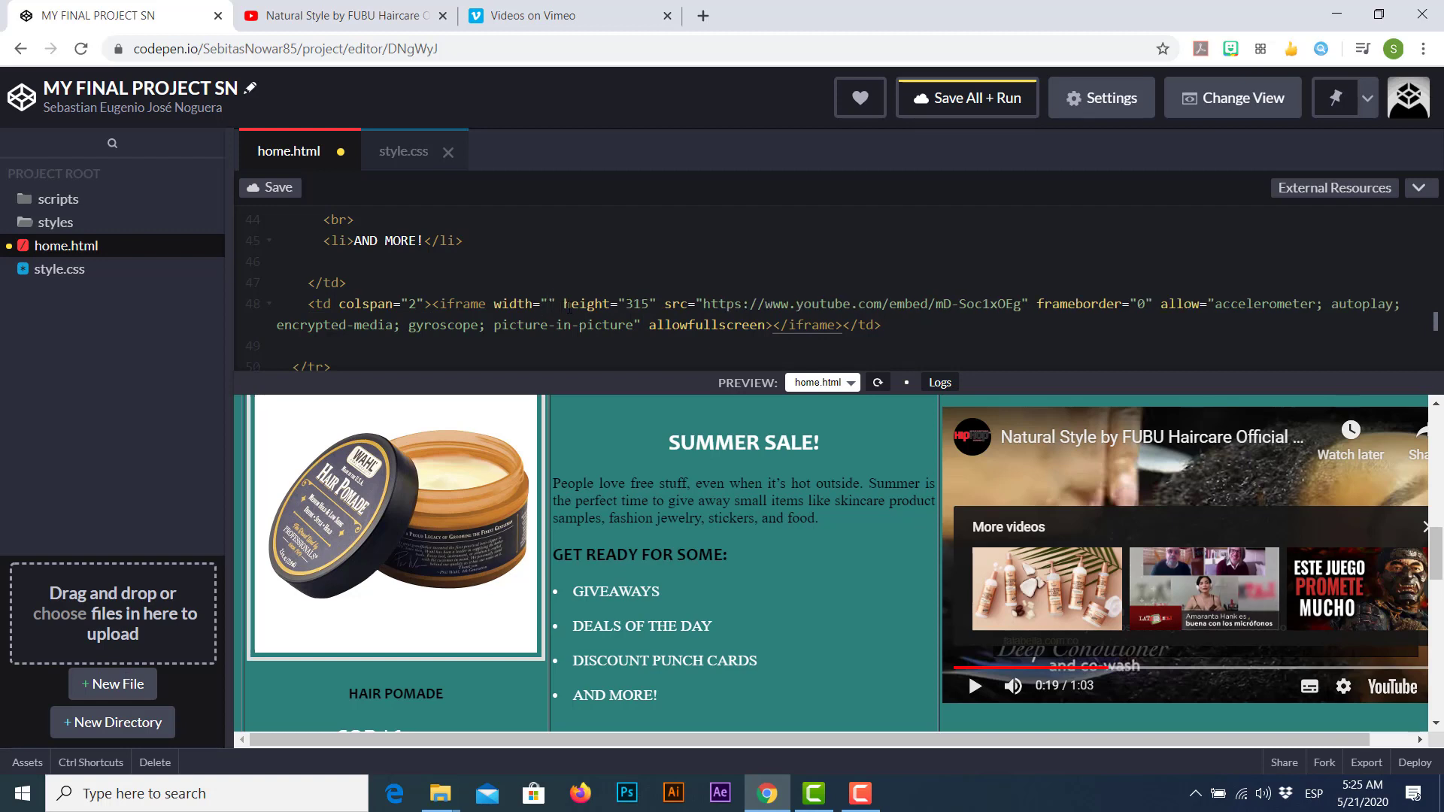
left_click(548, 303)
type("400")
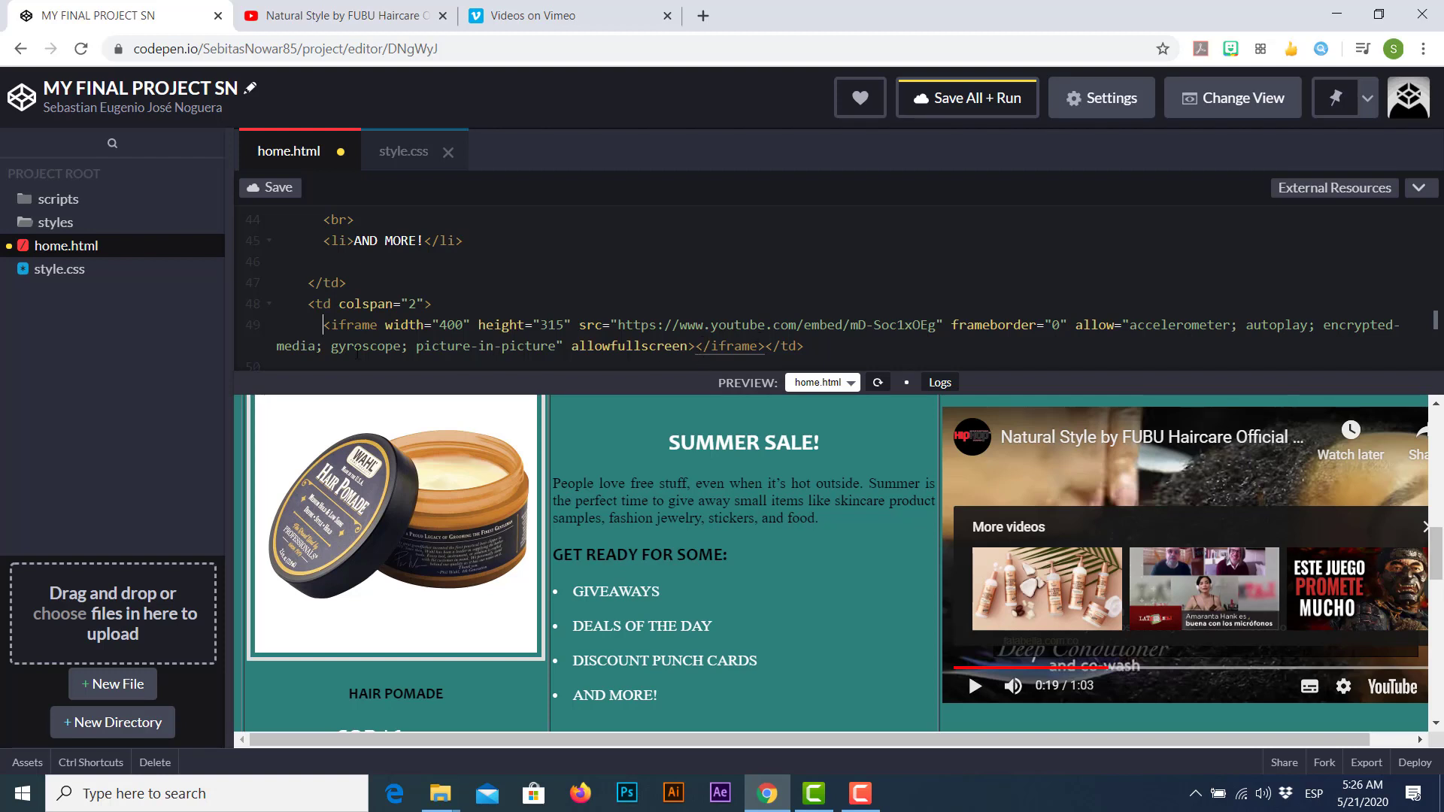
mouse_move(936, 176)
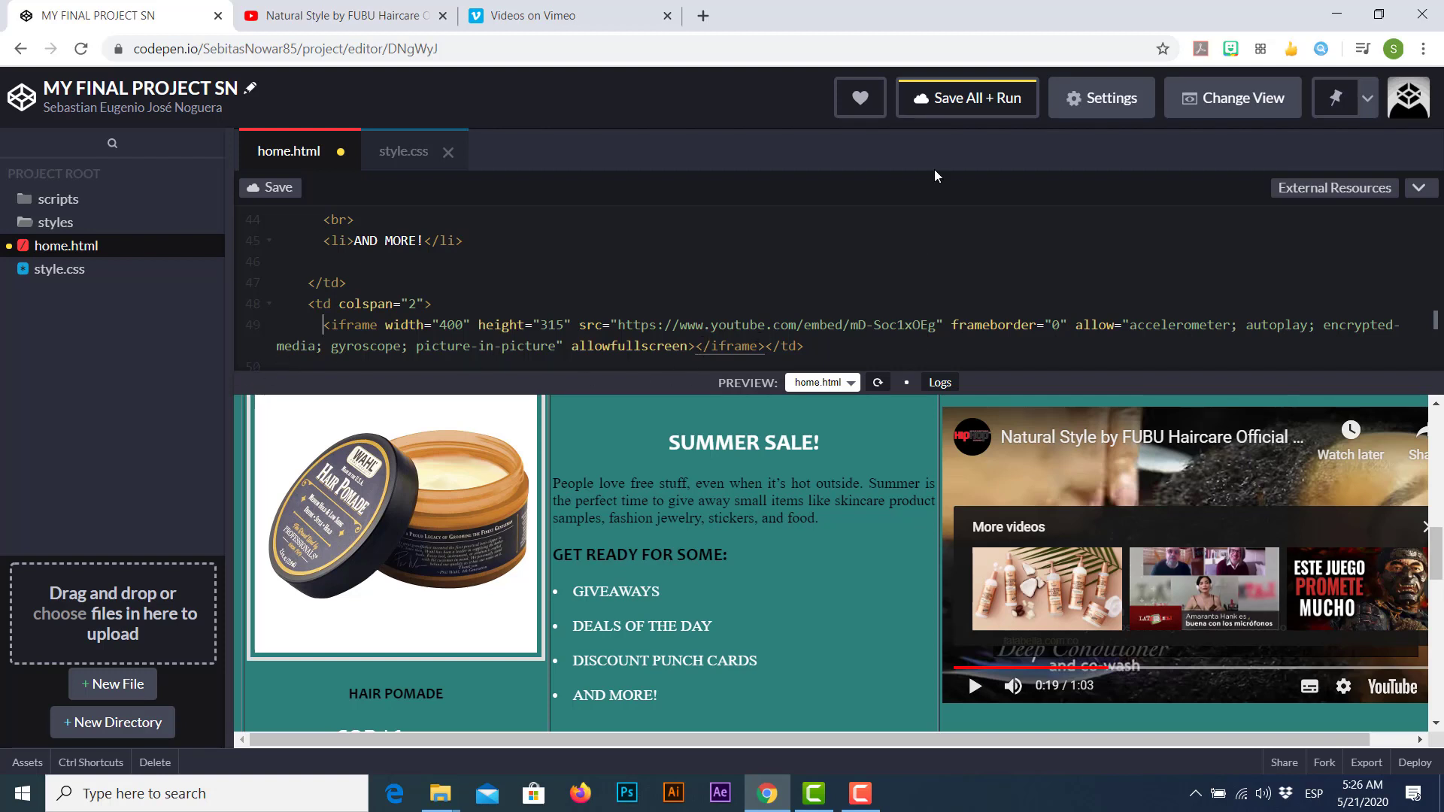
left_click(966, 98)
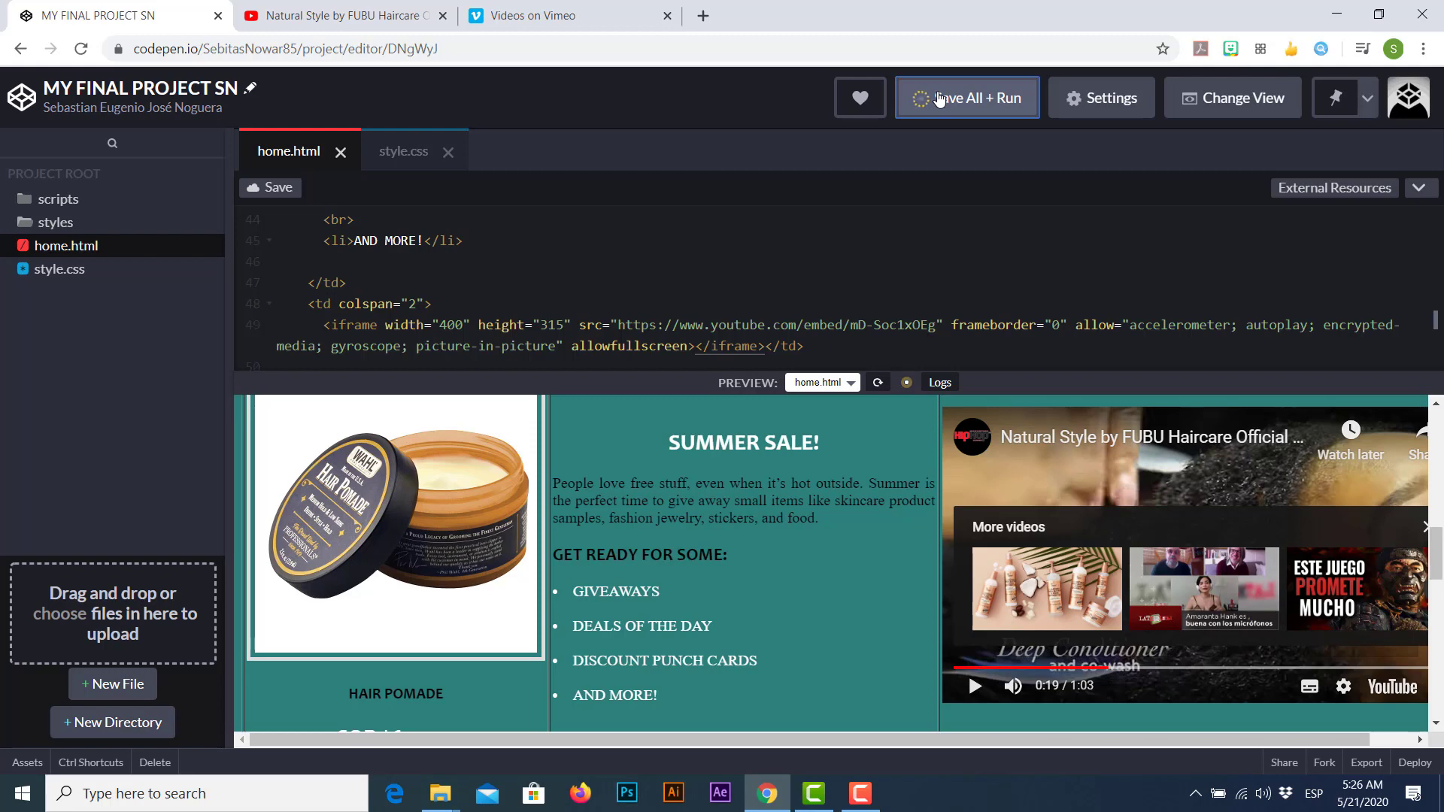
left_click(964, 98)
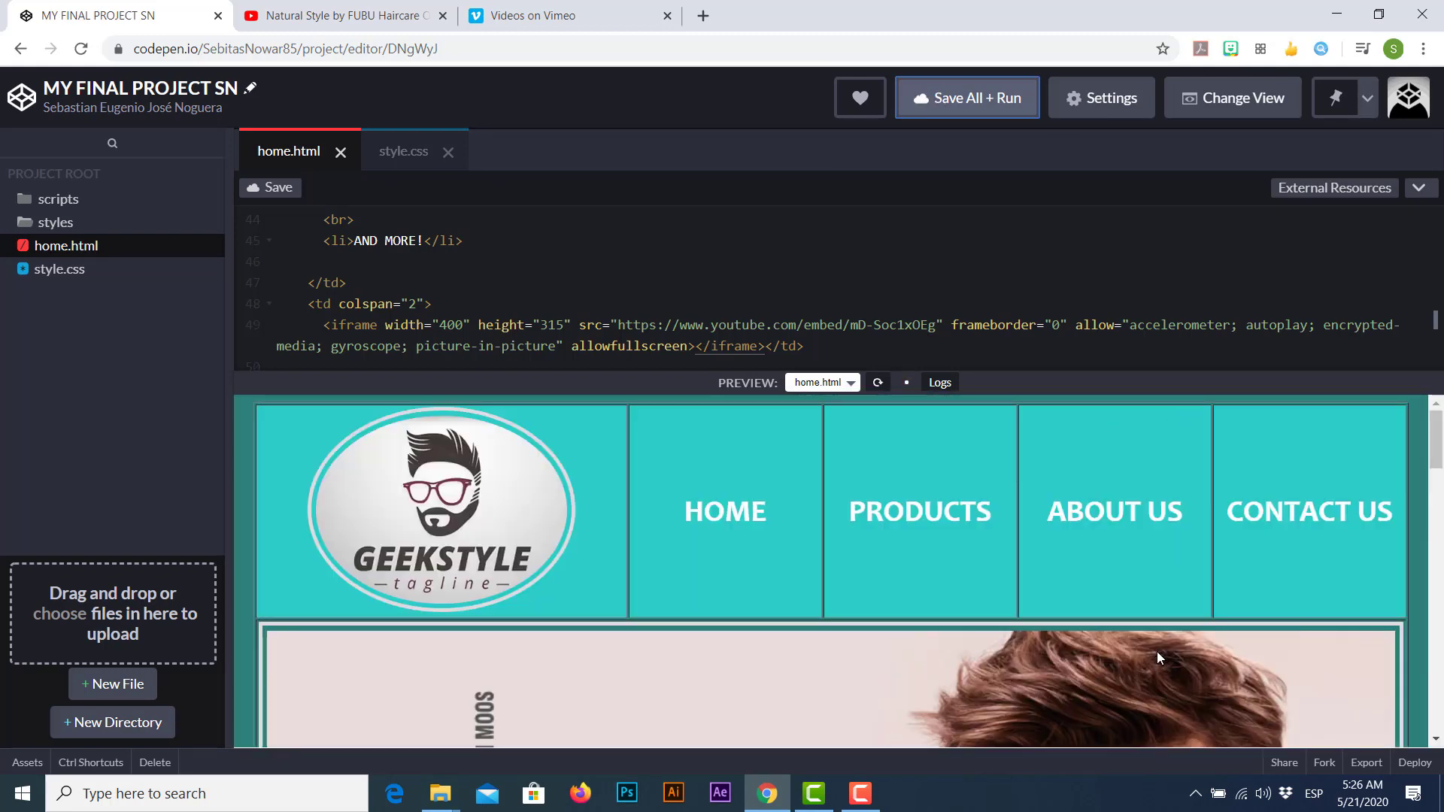
scroll("down", 3)
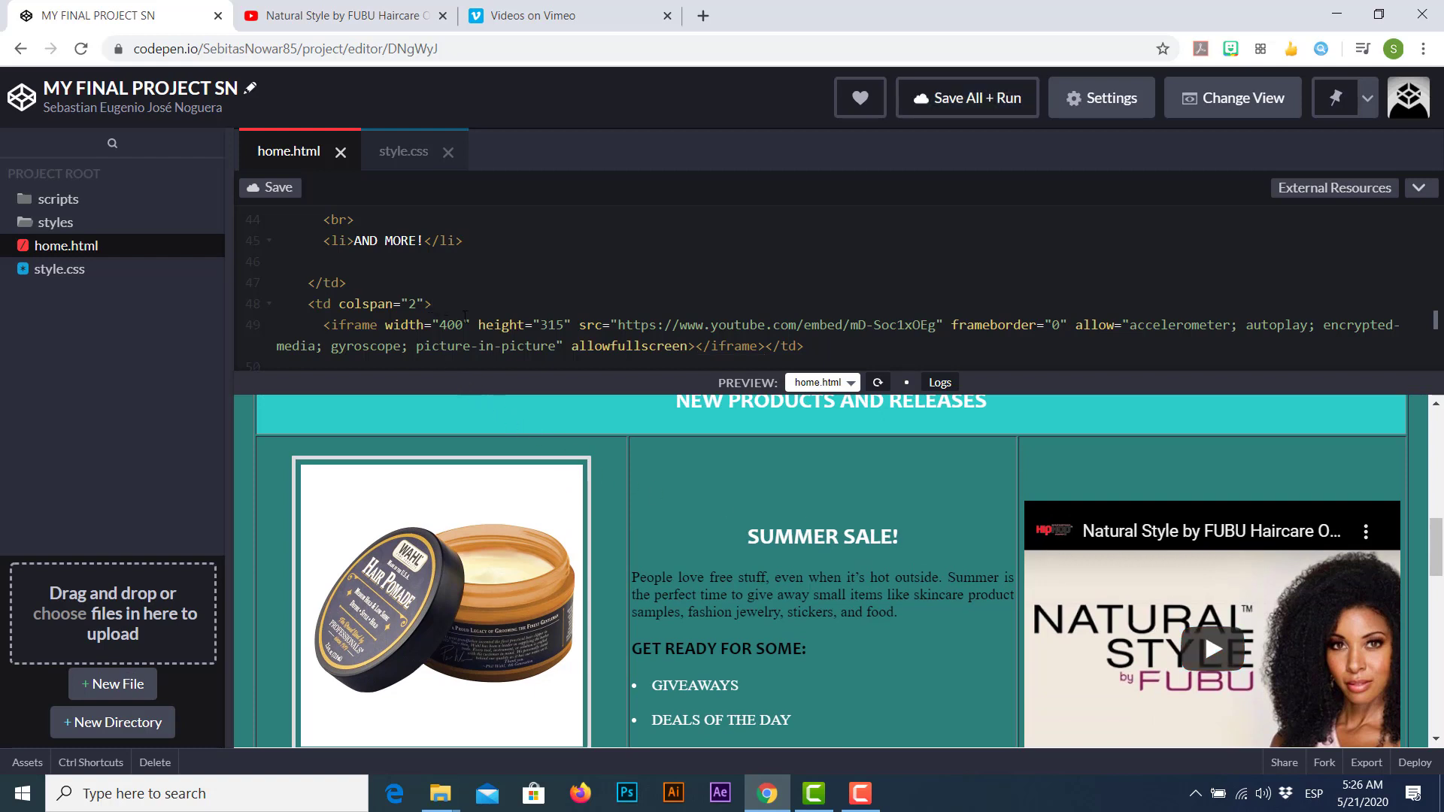
- Add an <h2>NEW VIDEO RELEASE!</h2> heading before the iframe and save and run
type("<")
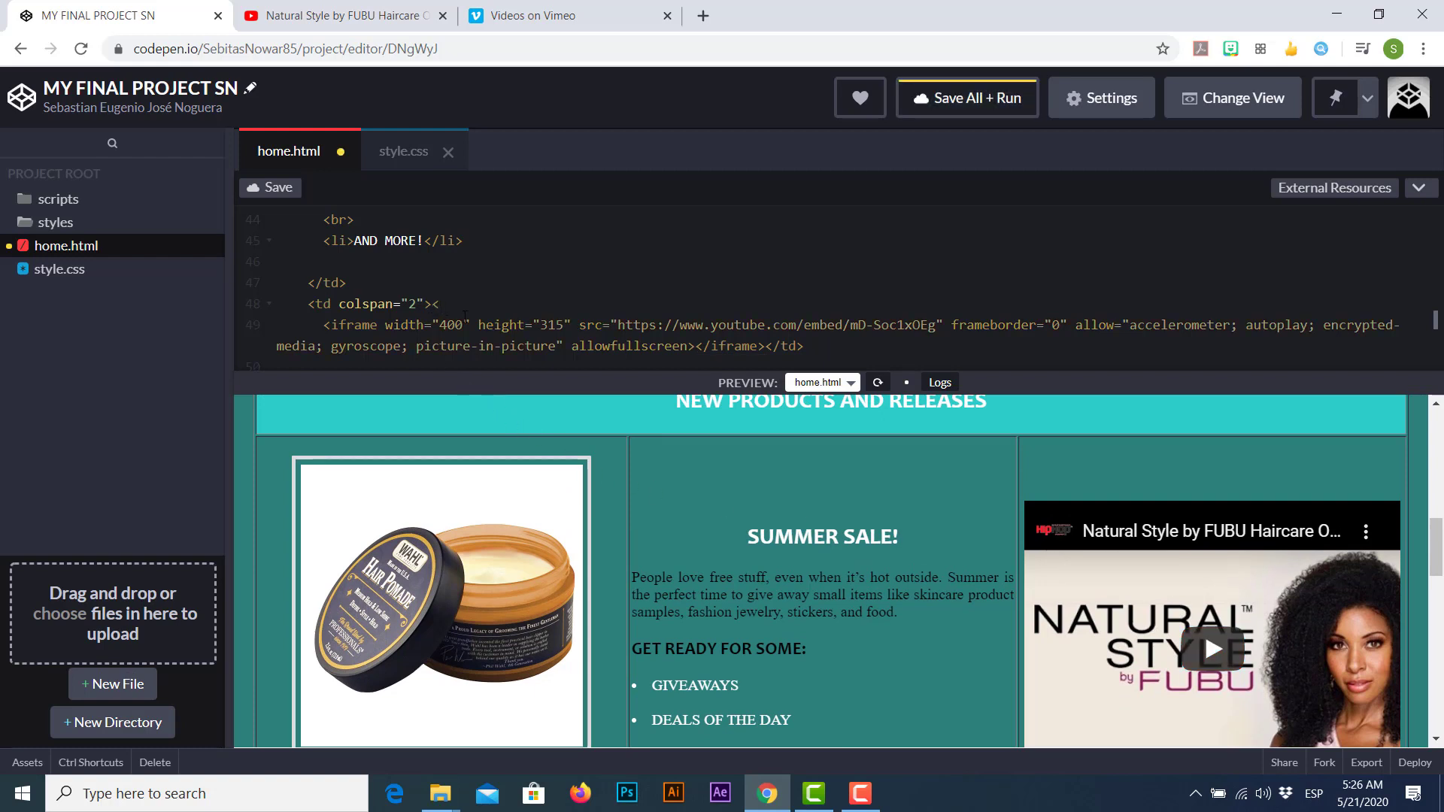
type("<h2>")
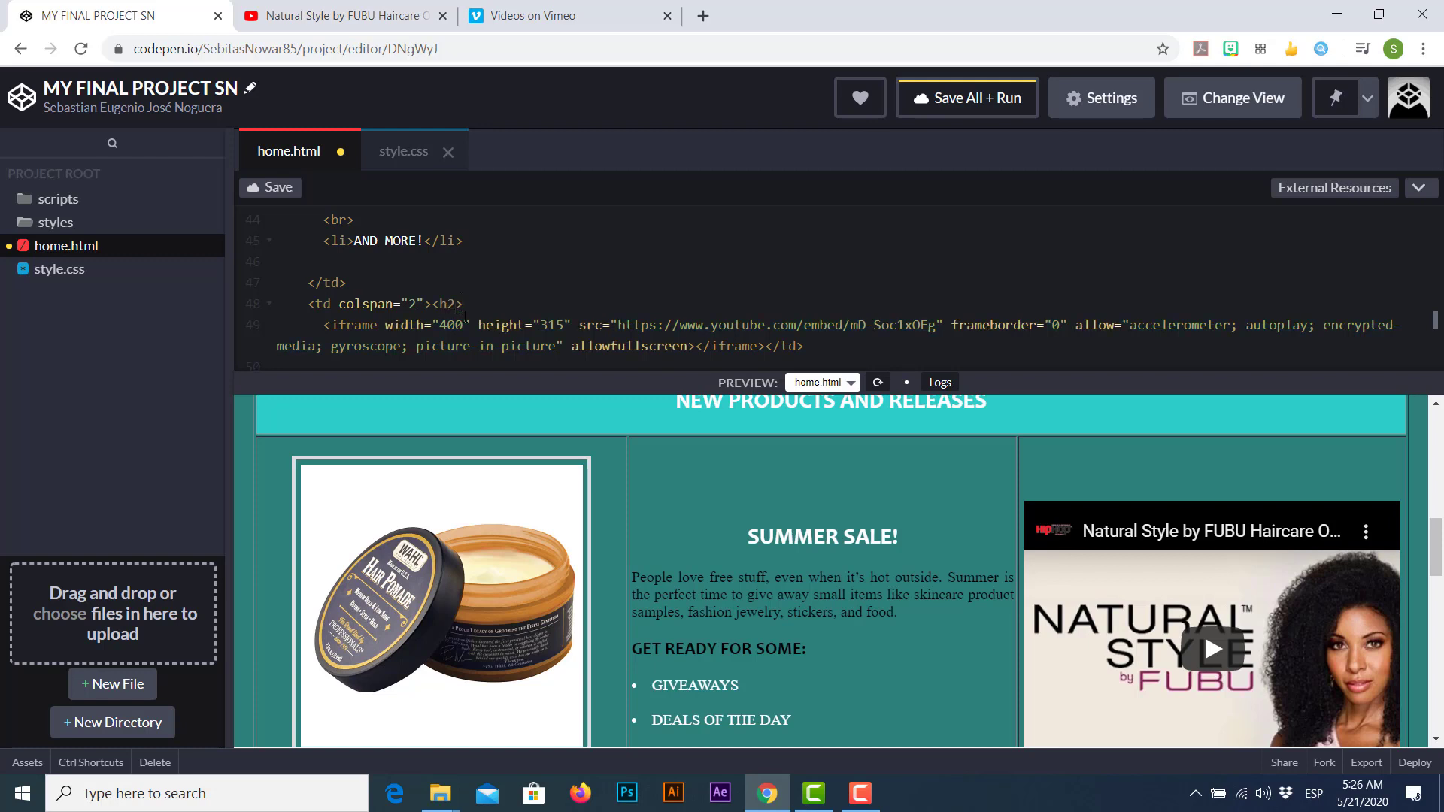
type("NE")
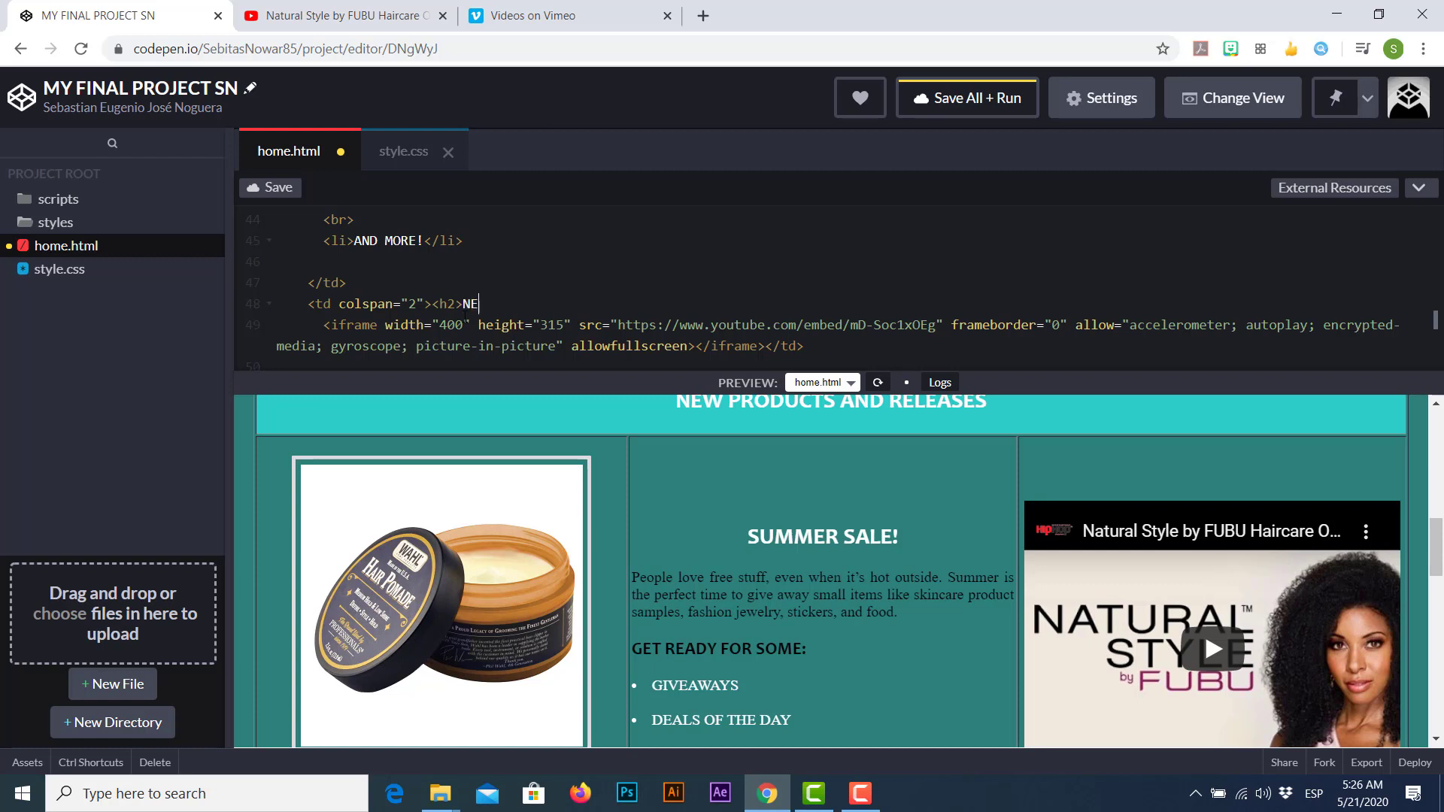
type("W VIDEO RE")
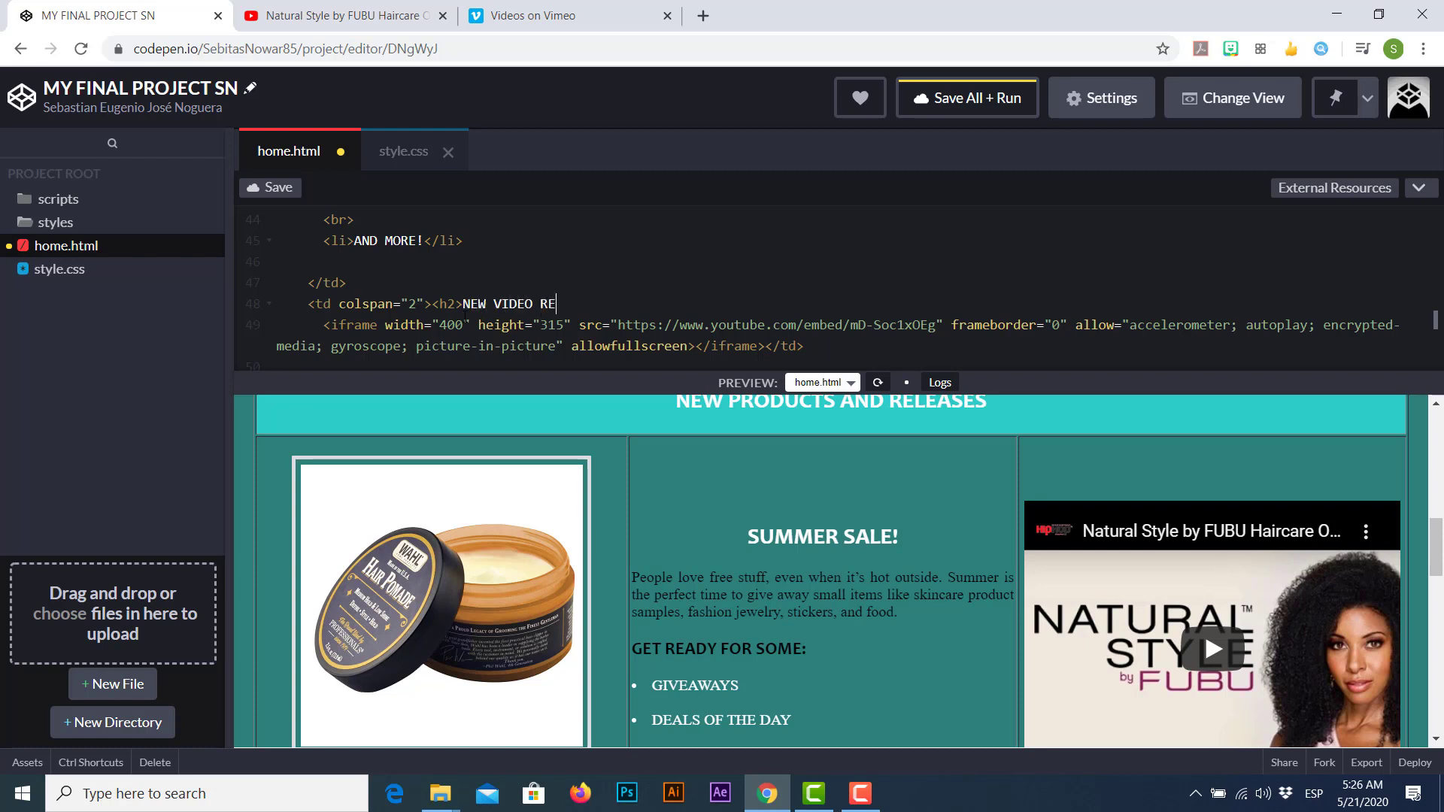
type("LEASE!")
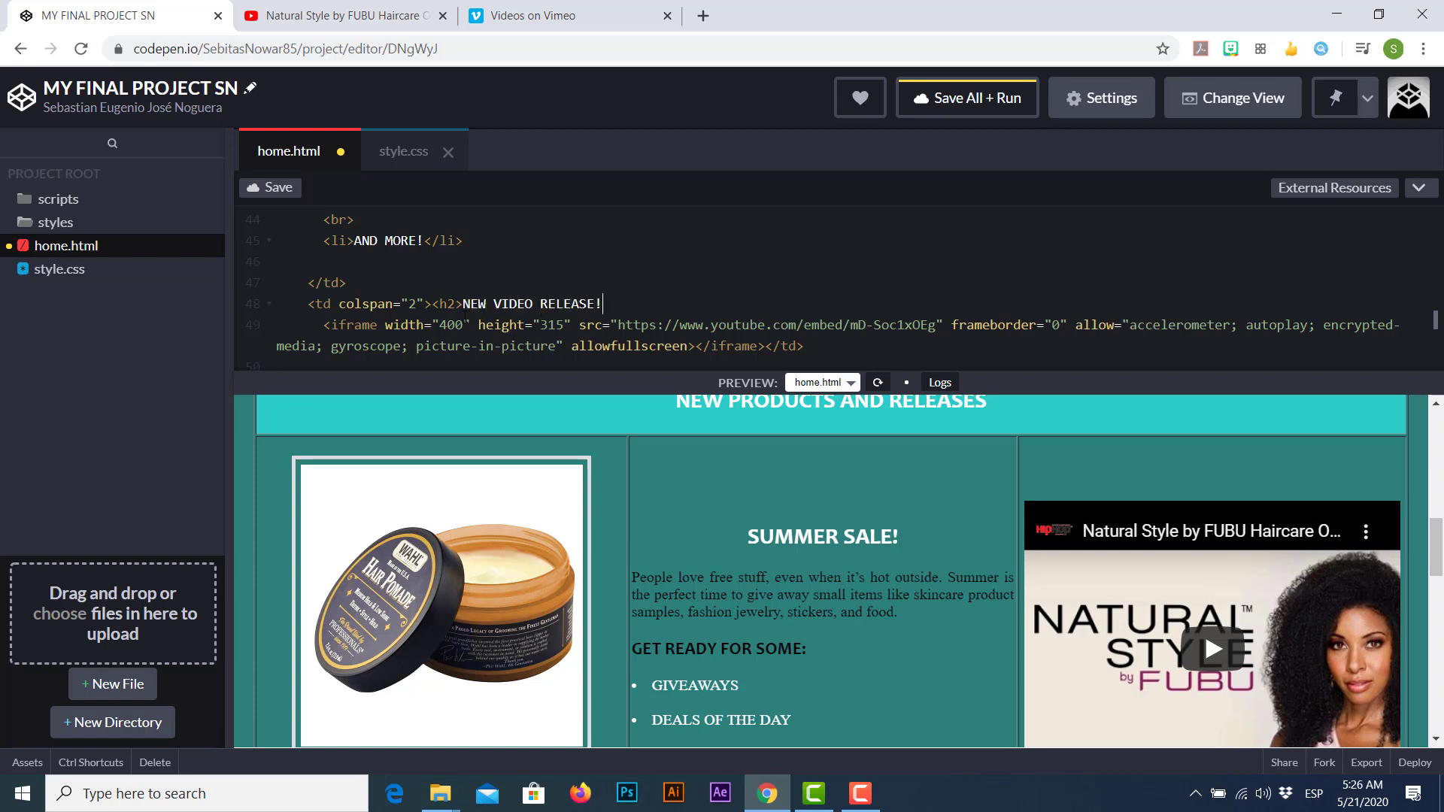
type("</h2>")
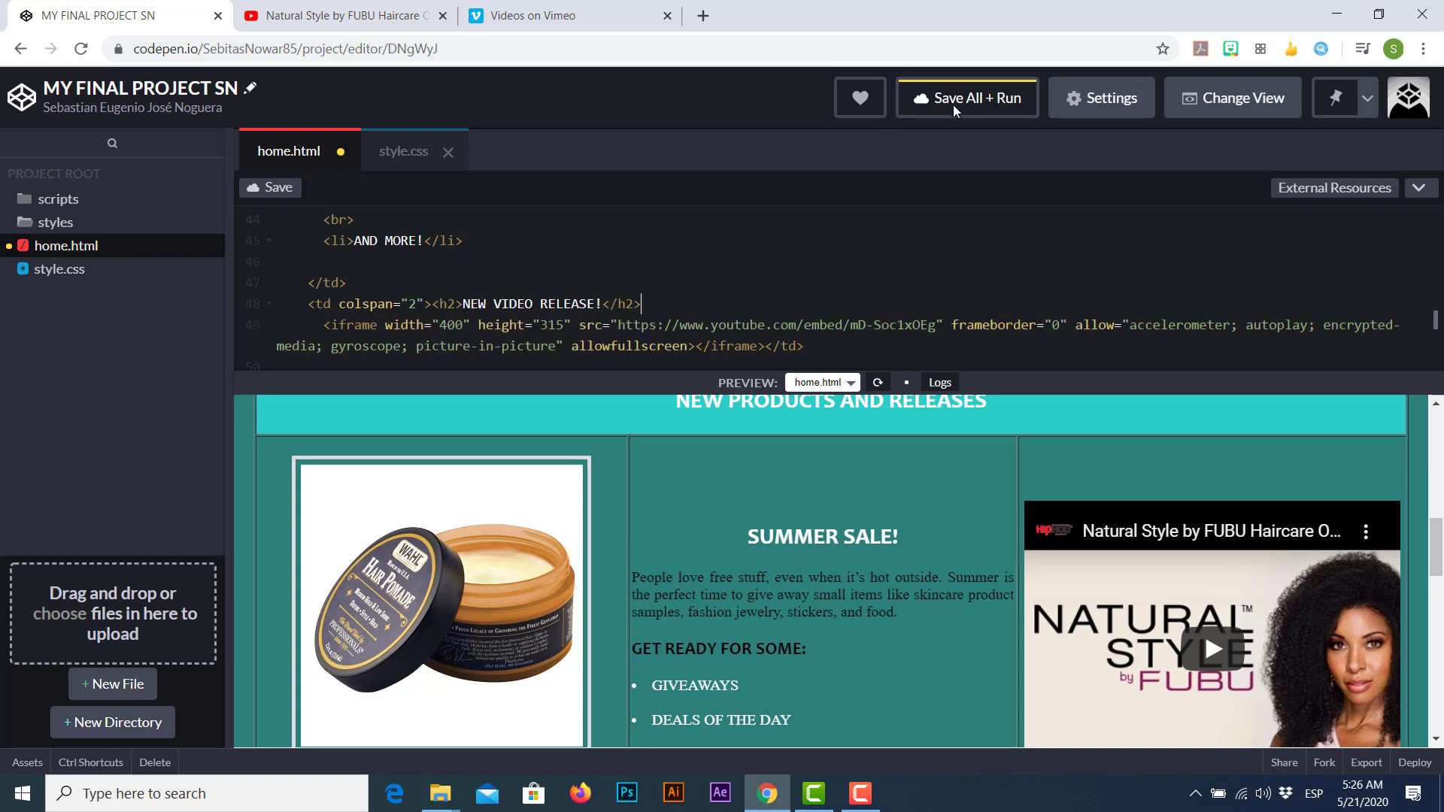
left_click(965, 98)
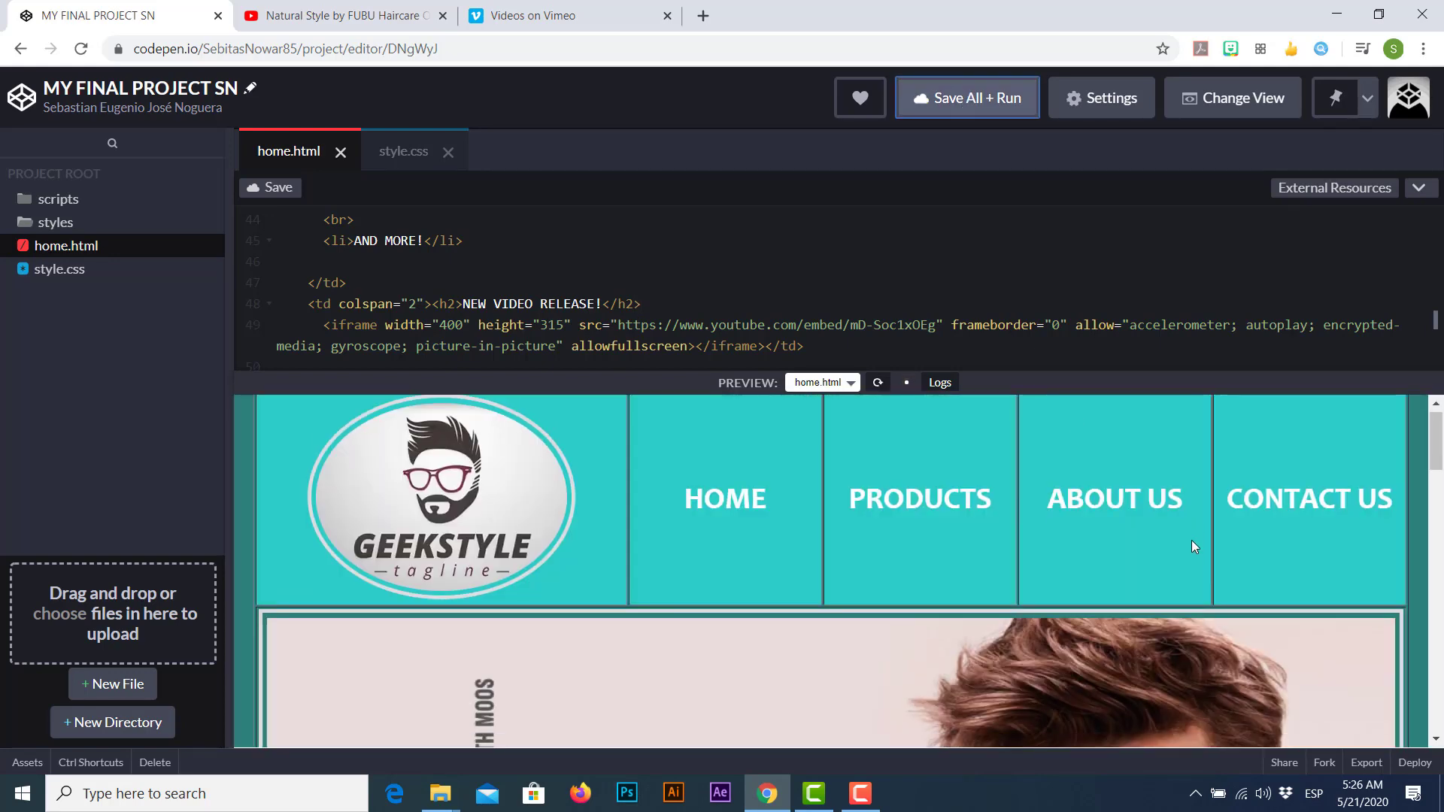
scroll("down", 3)
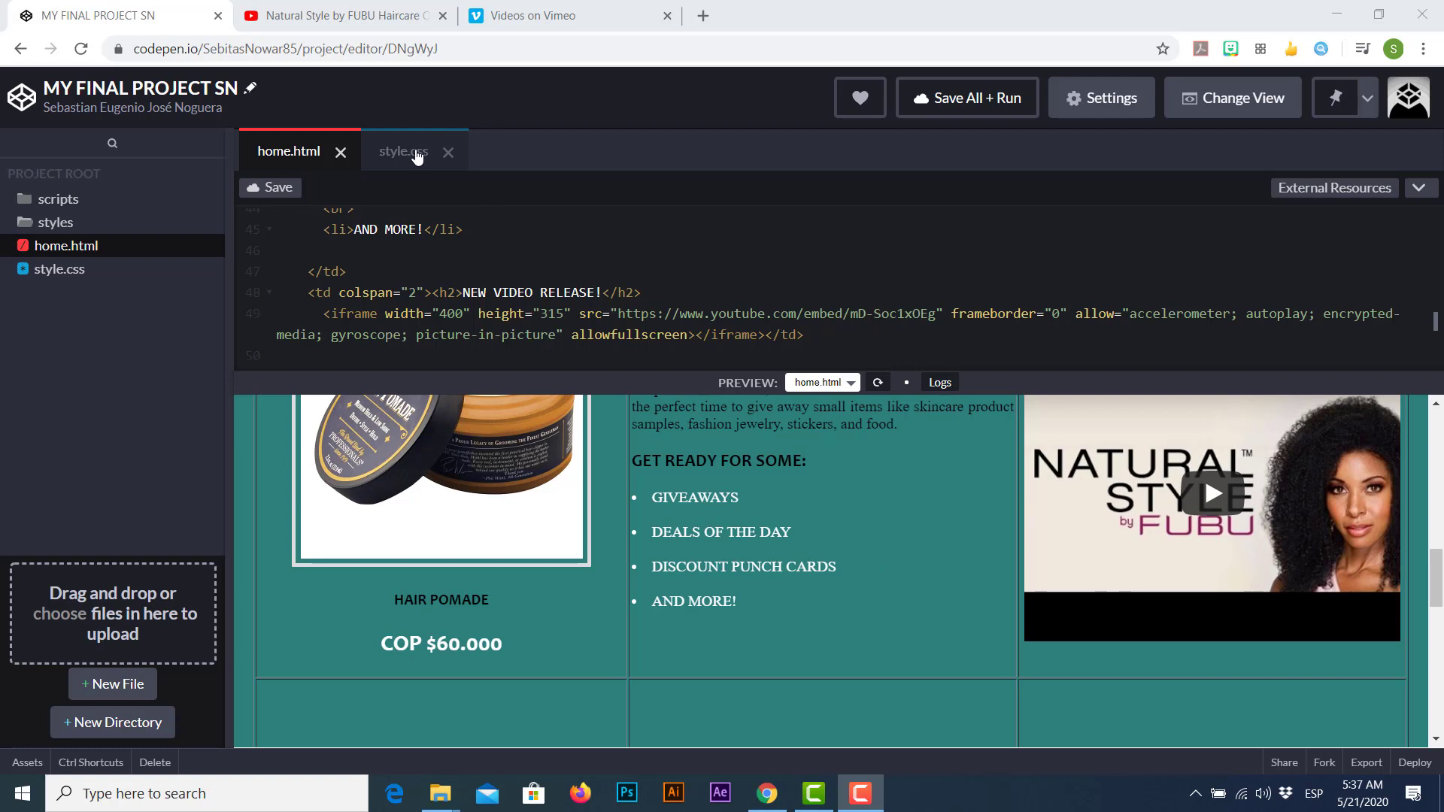
- In style.css, start an iframe rule with a 4px solid #ddd border
left_click(402, 151)
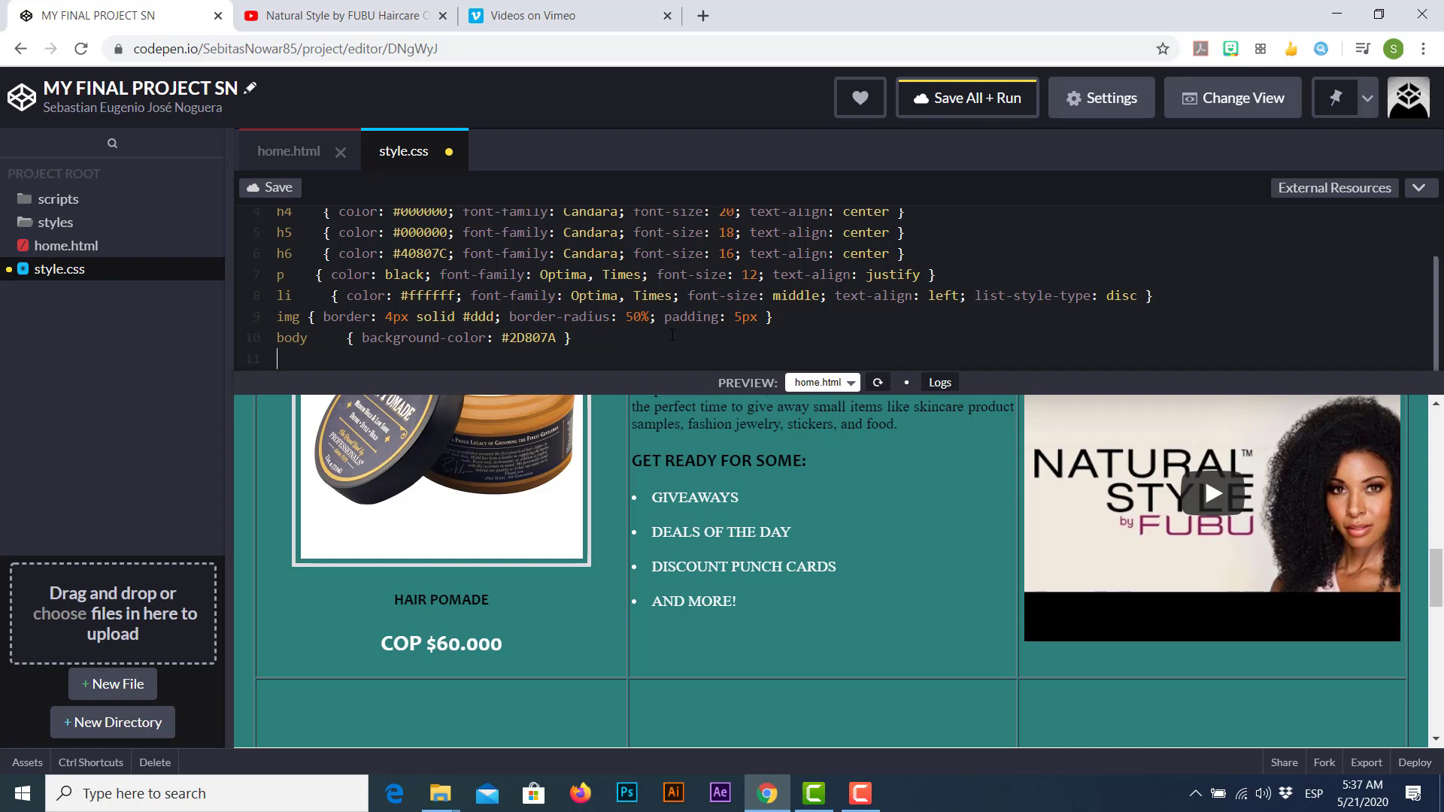
type("if")
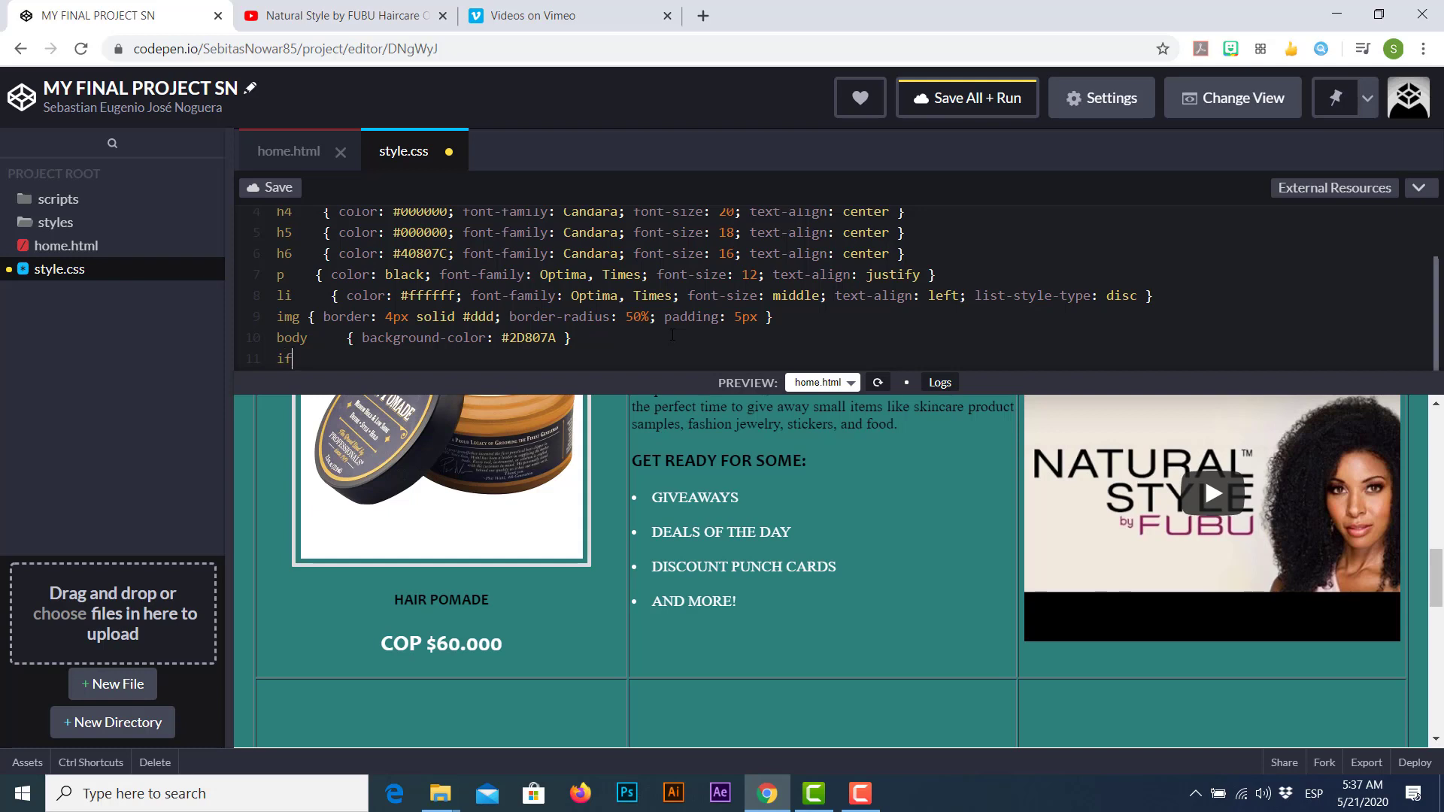
type("frame")
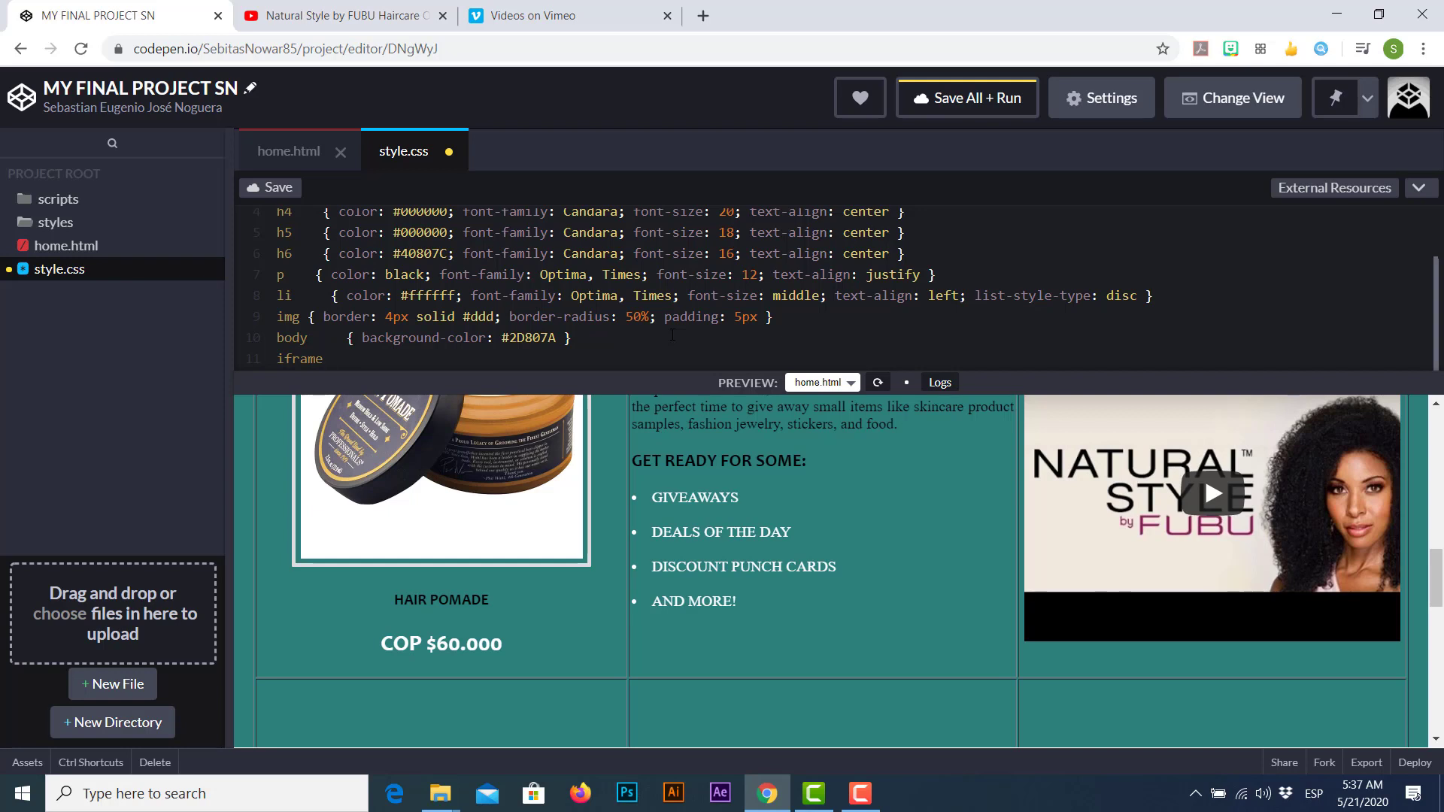
type("{}")
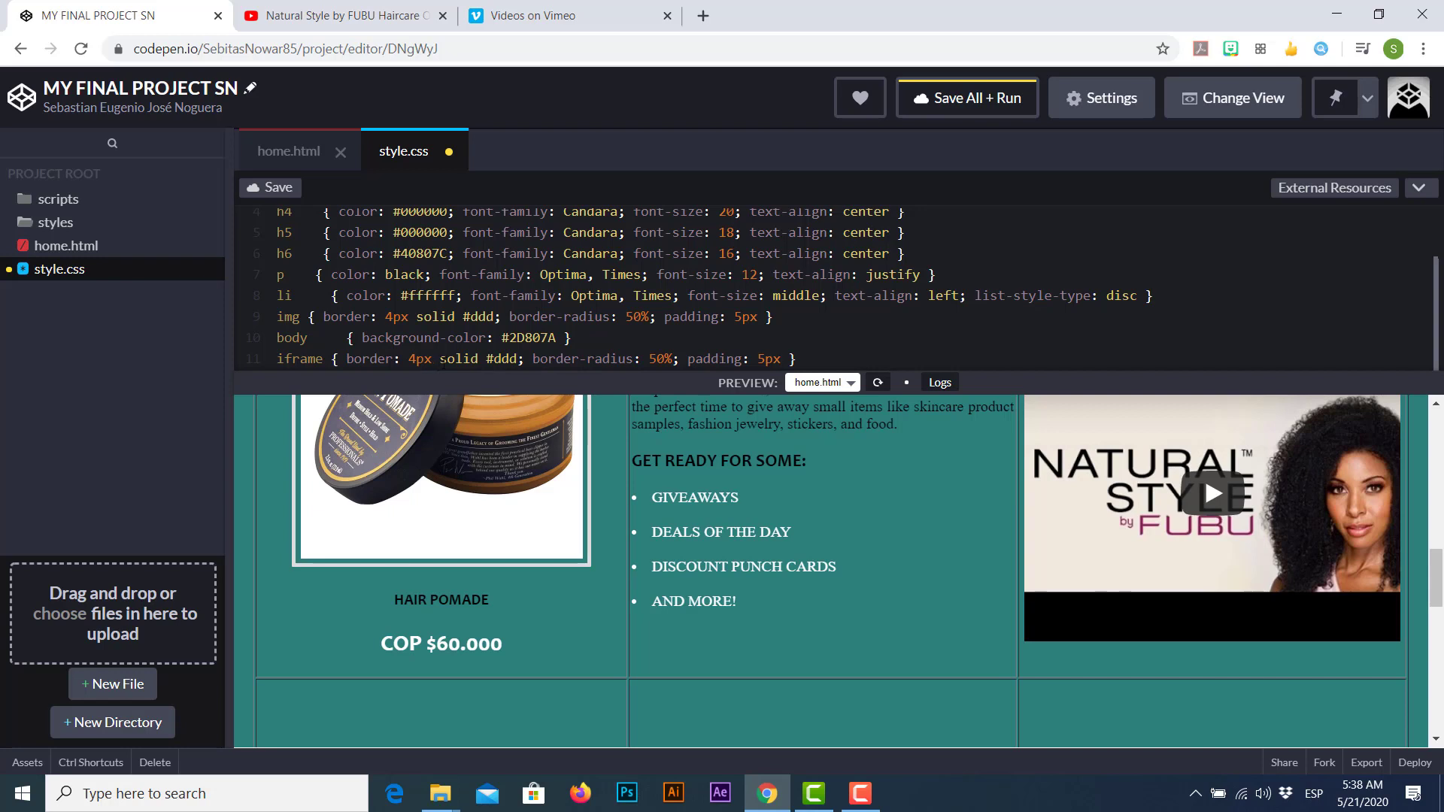
- Set the iframe border-radius to 5px with 5px padding and save and run the stylesheet
double_click(571, 359)
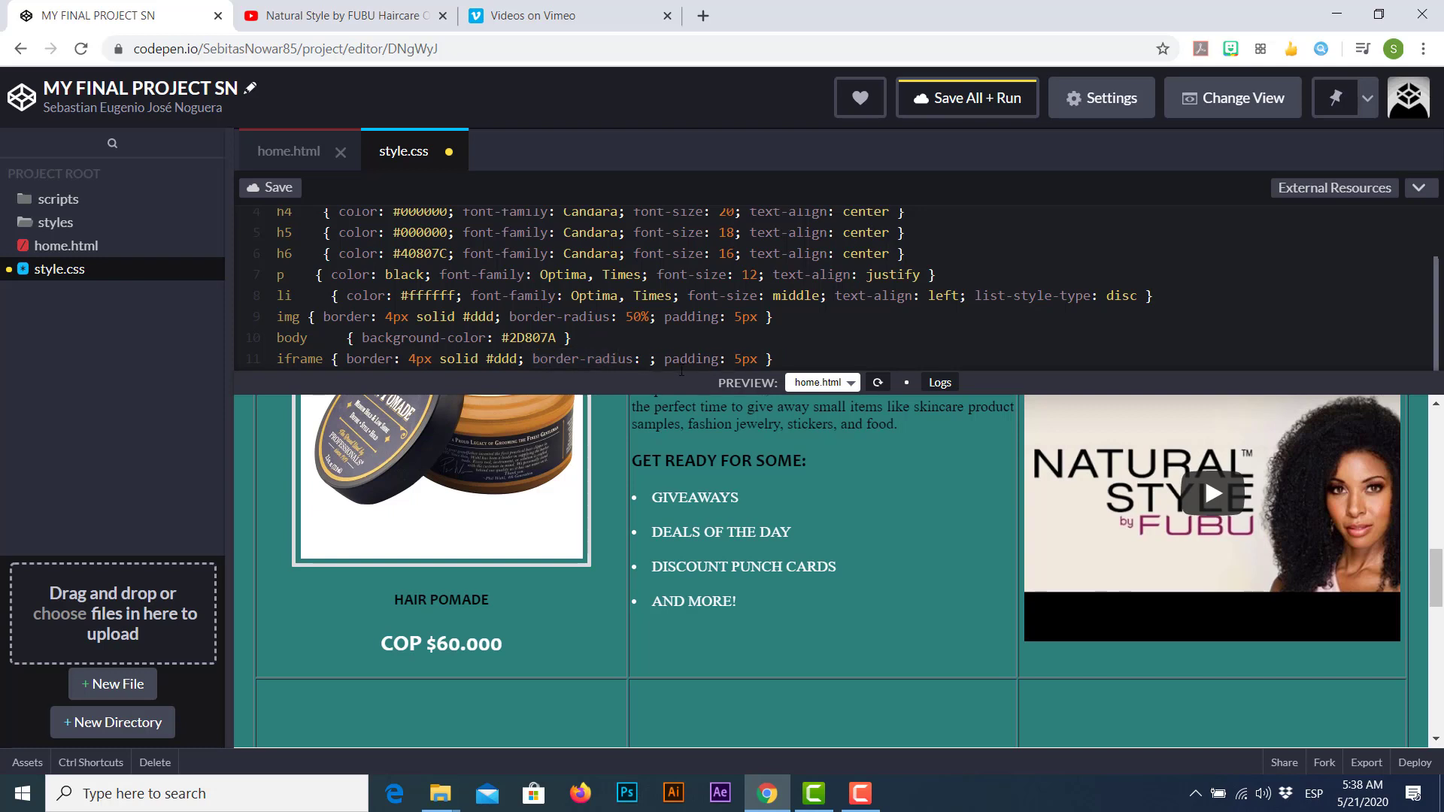
type("5px")
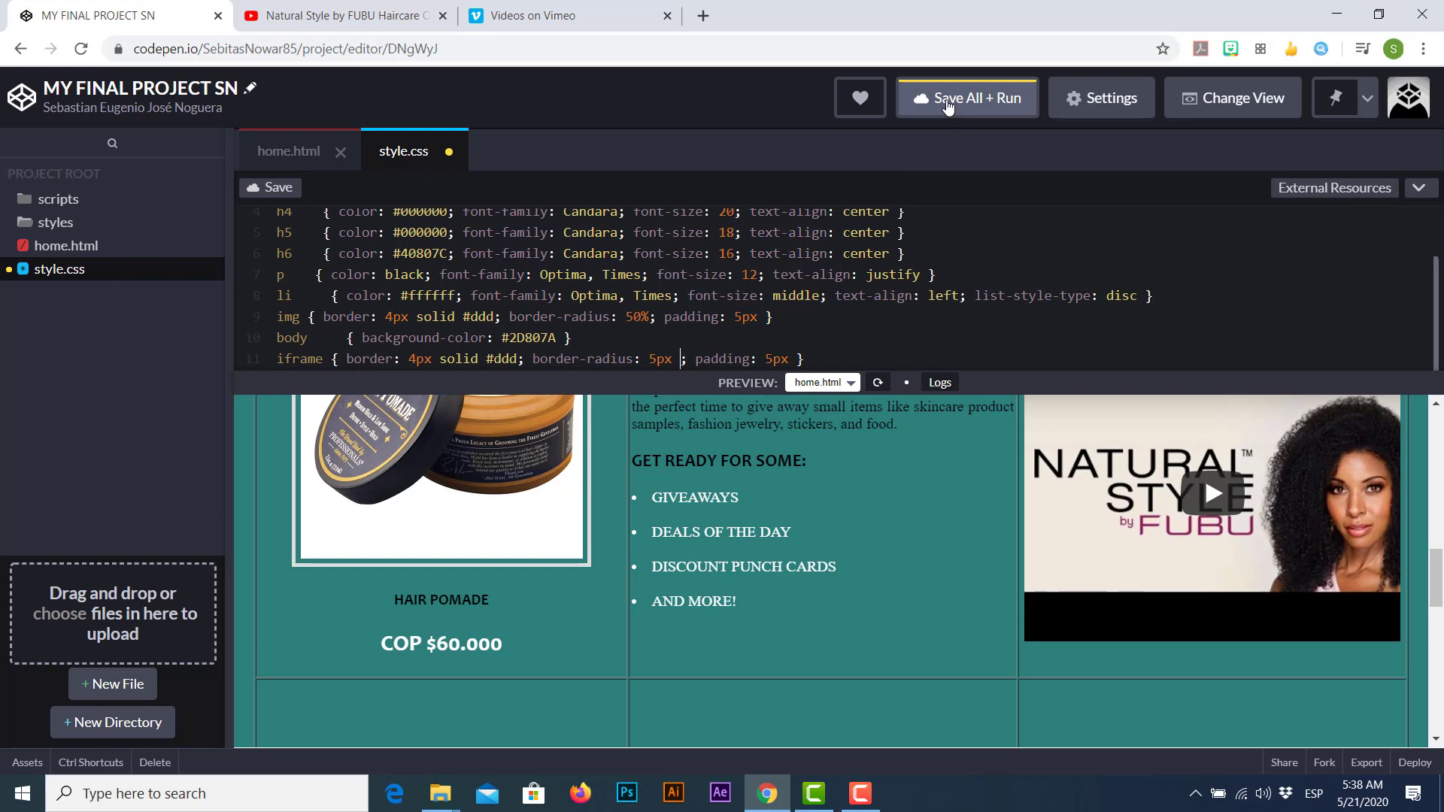
left_click(967, 98)
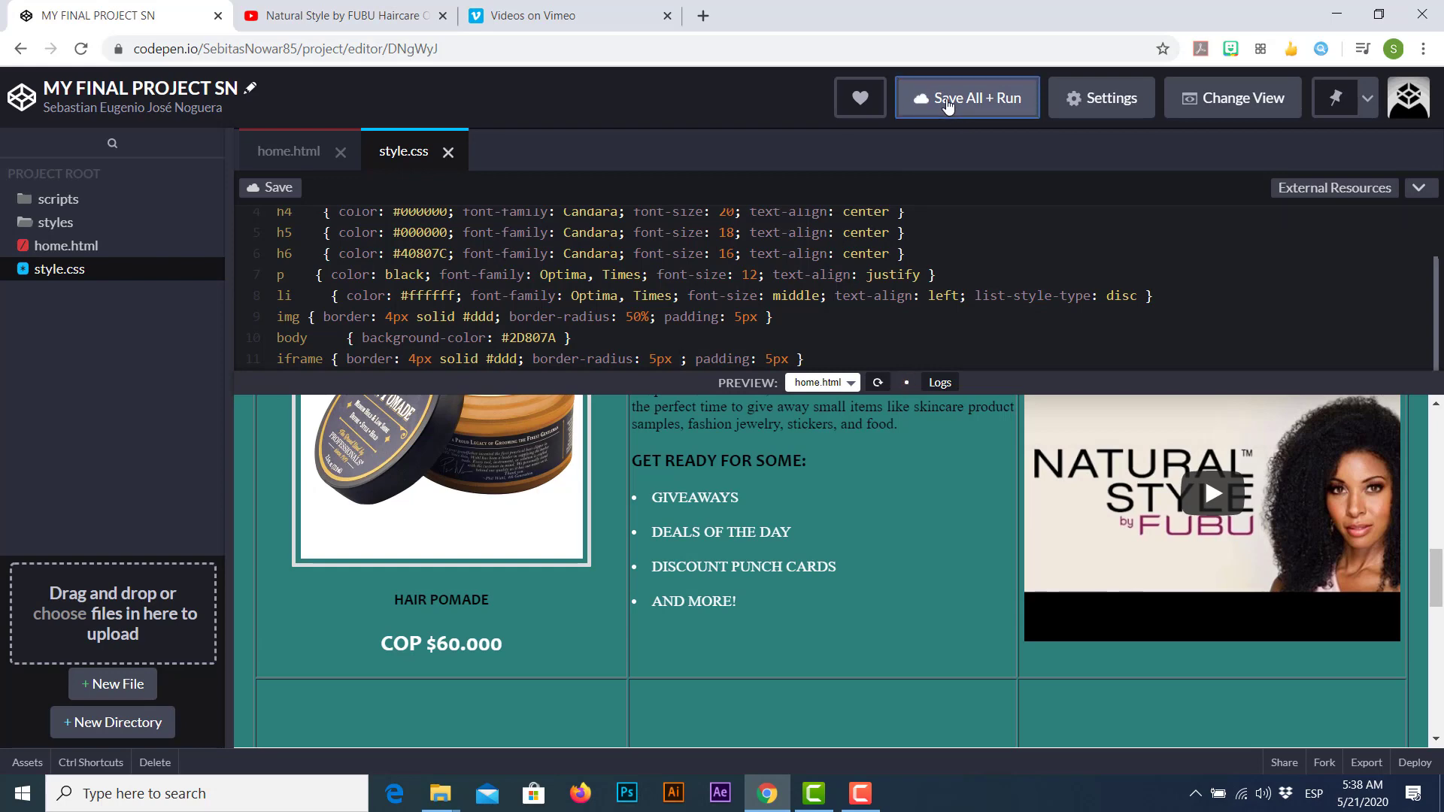
left_click(965, 98)
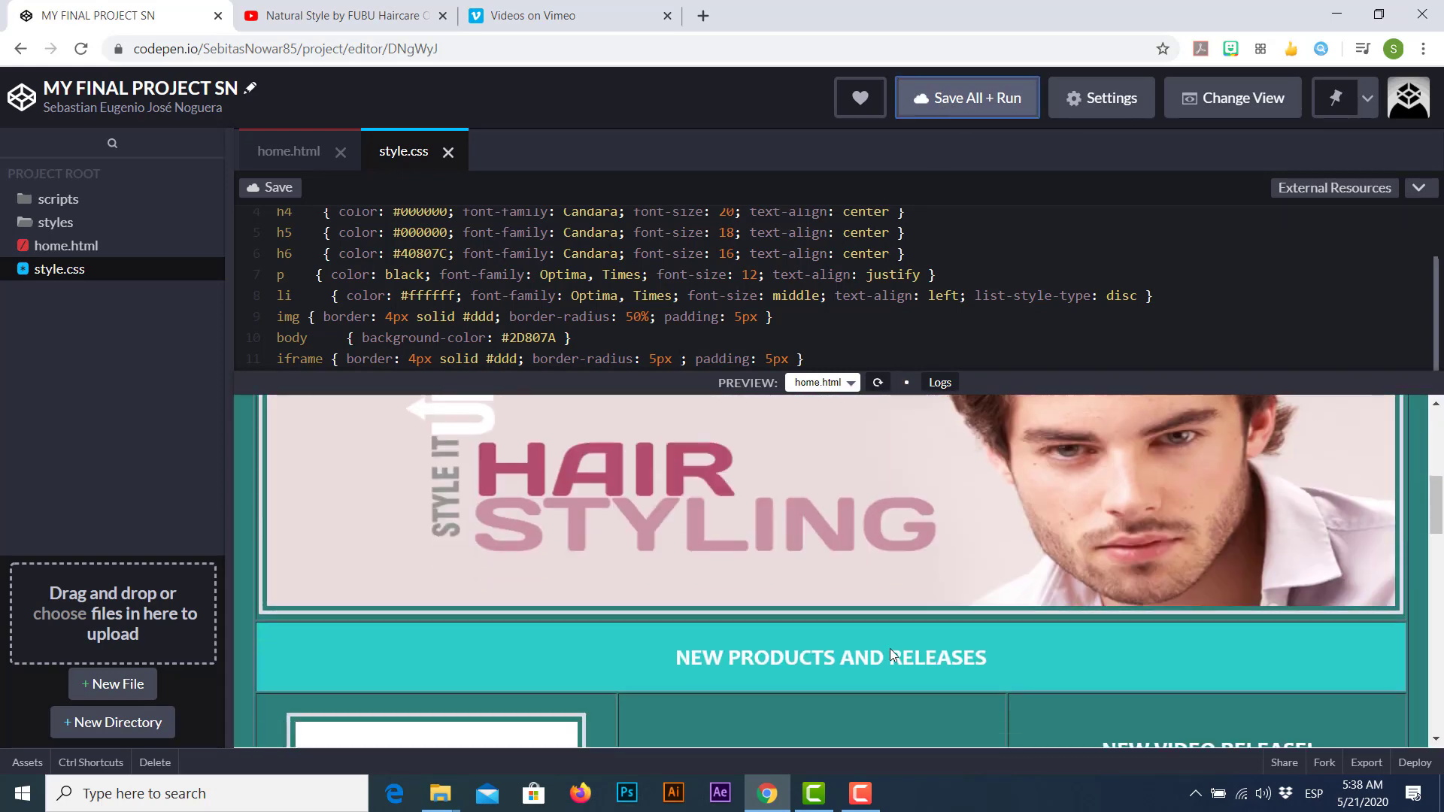
scroll("down", 3)
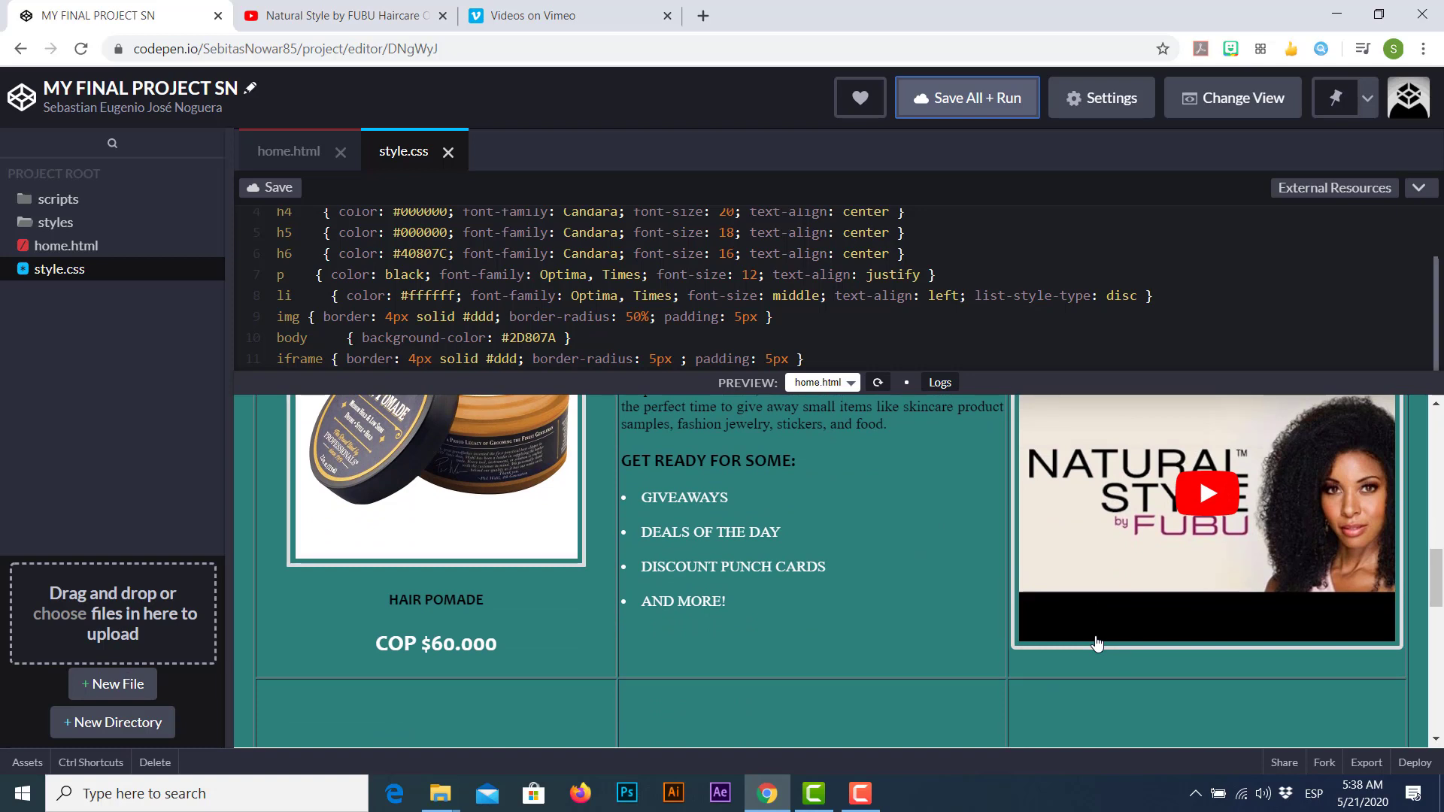
mouse_move(296, 209)
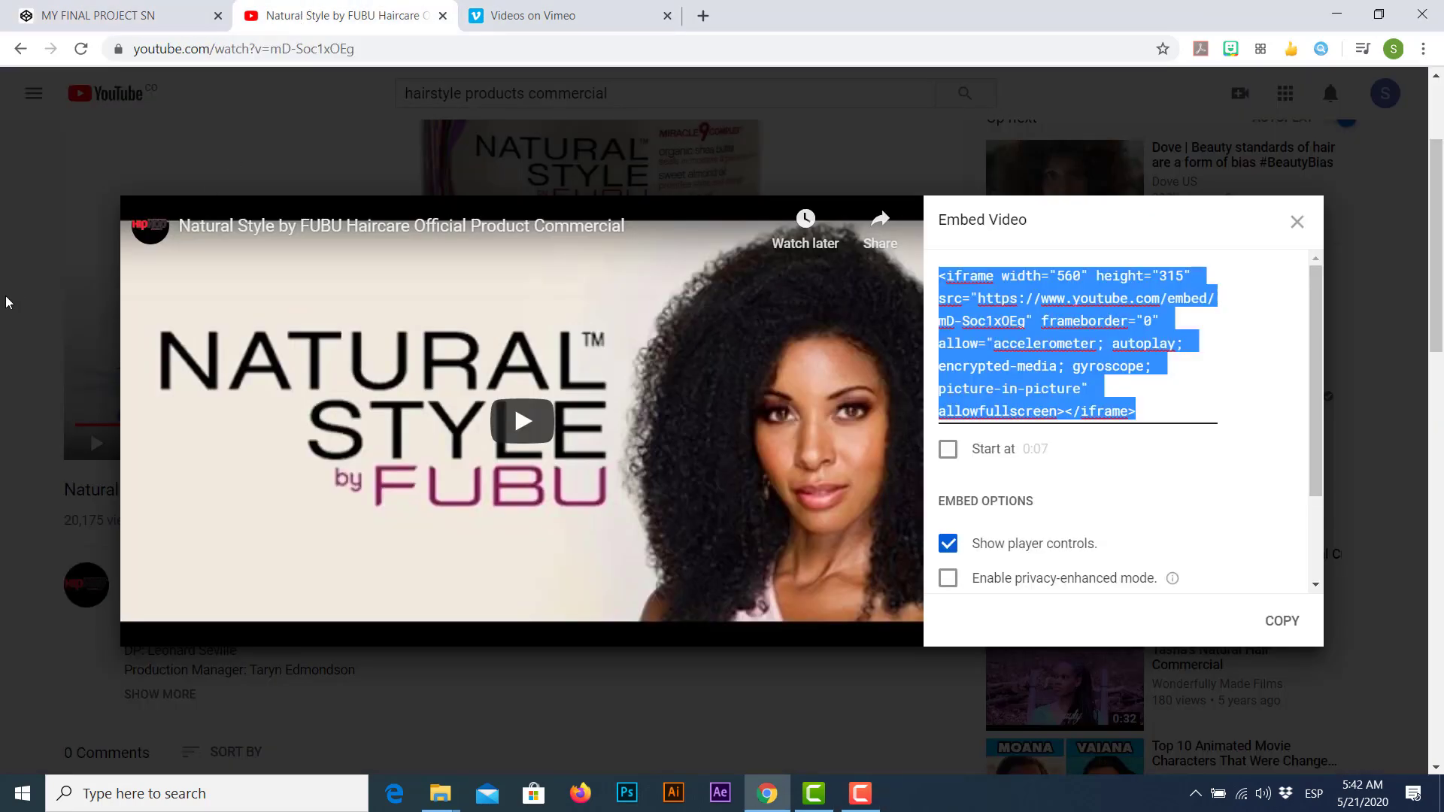
- Close the Embed Video dialog, glance at the Vimeo and YouTube tabs, and return to the CodePen editor
left_click(1296, 222)
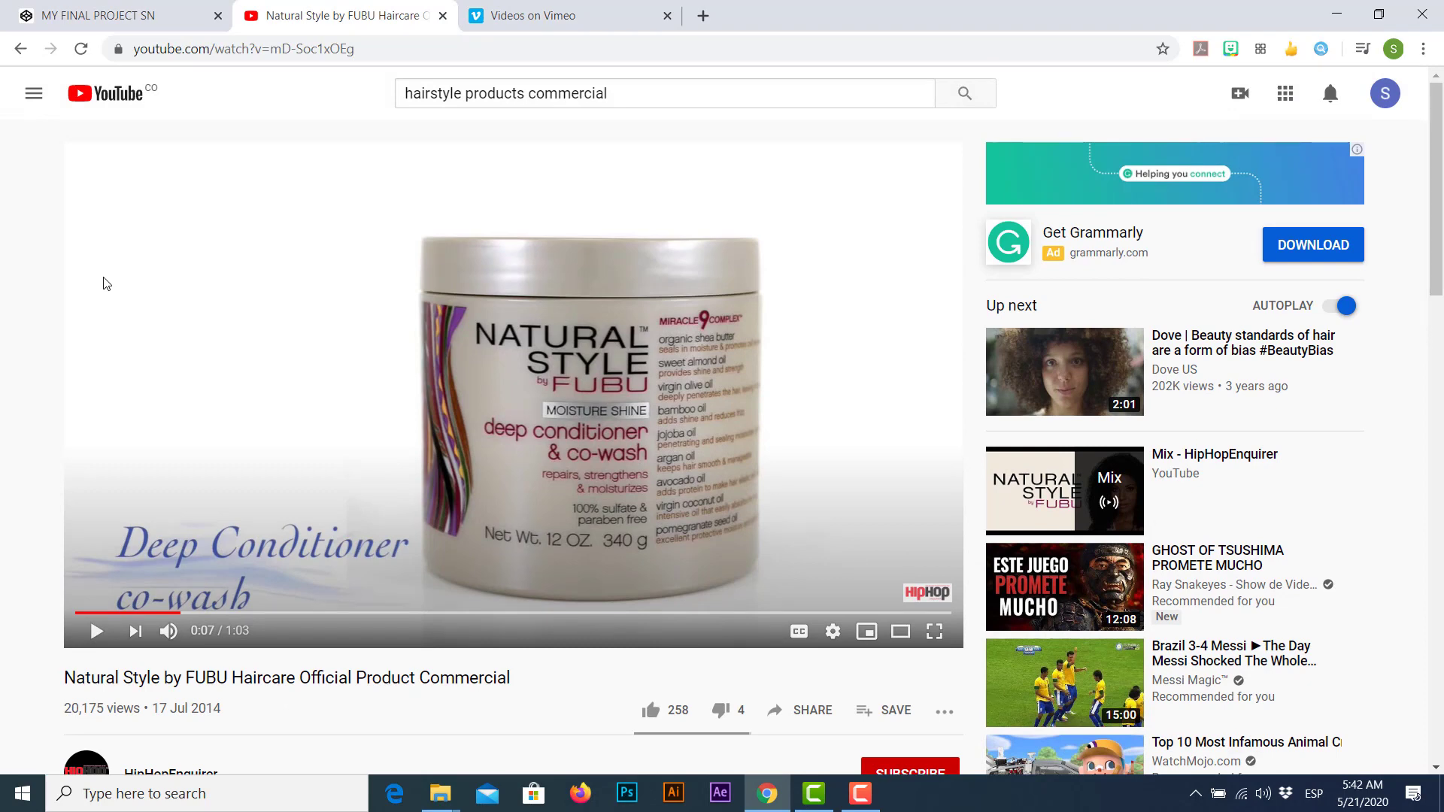
left_click(567, 15)
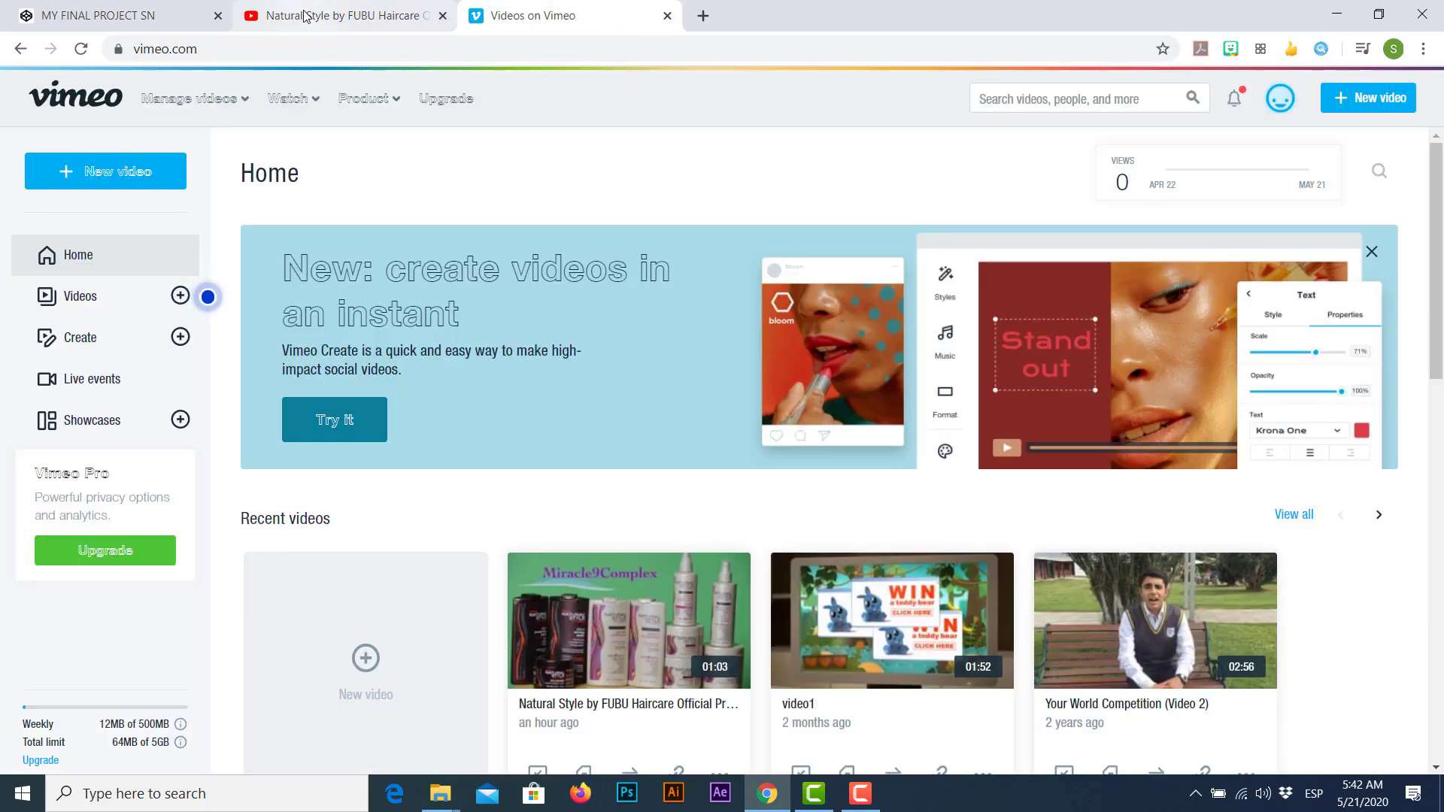
left_click(341, 16)
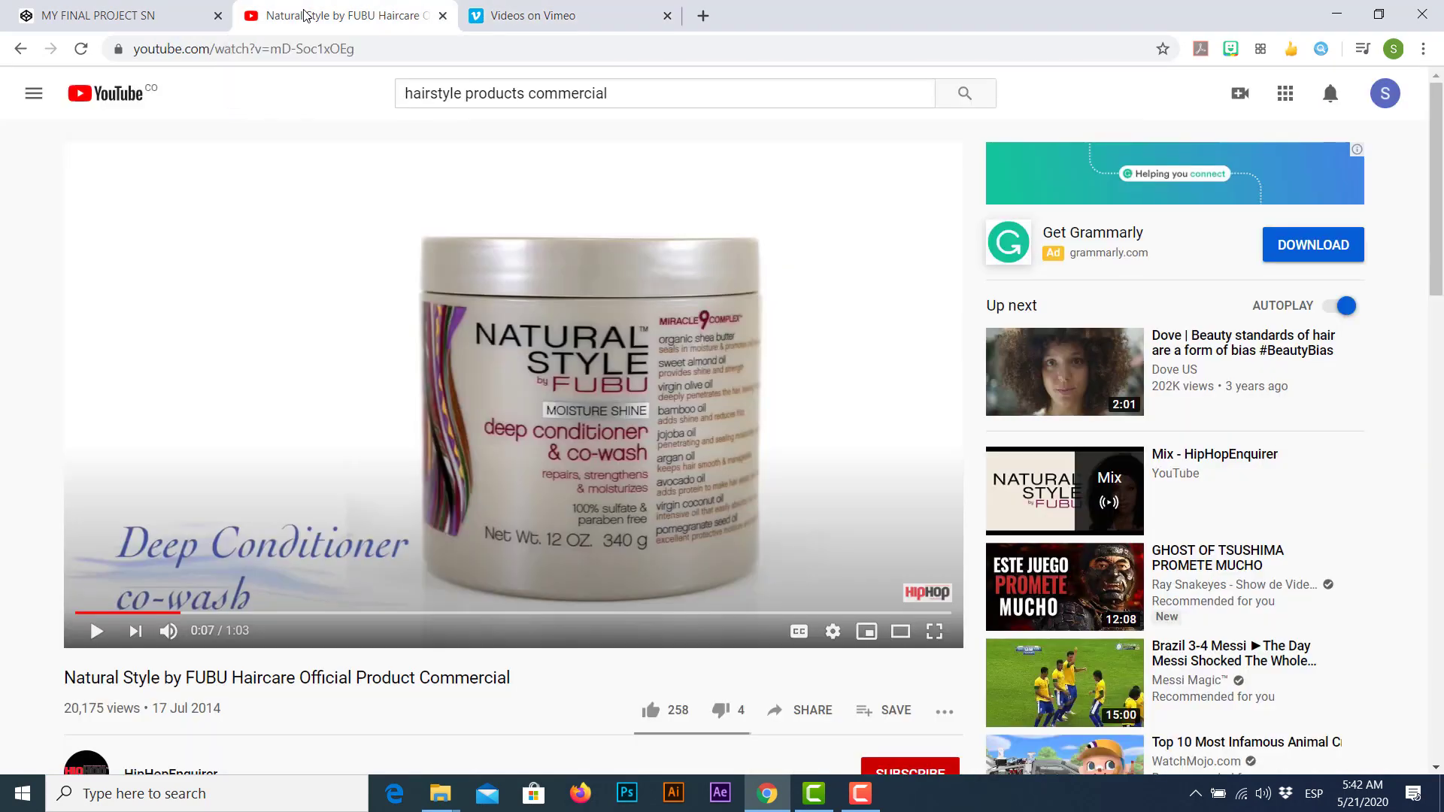
left_click(111, 16)
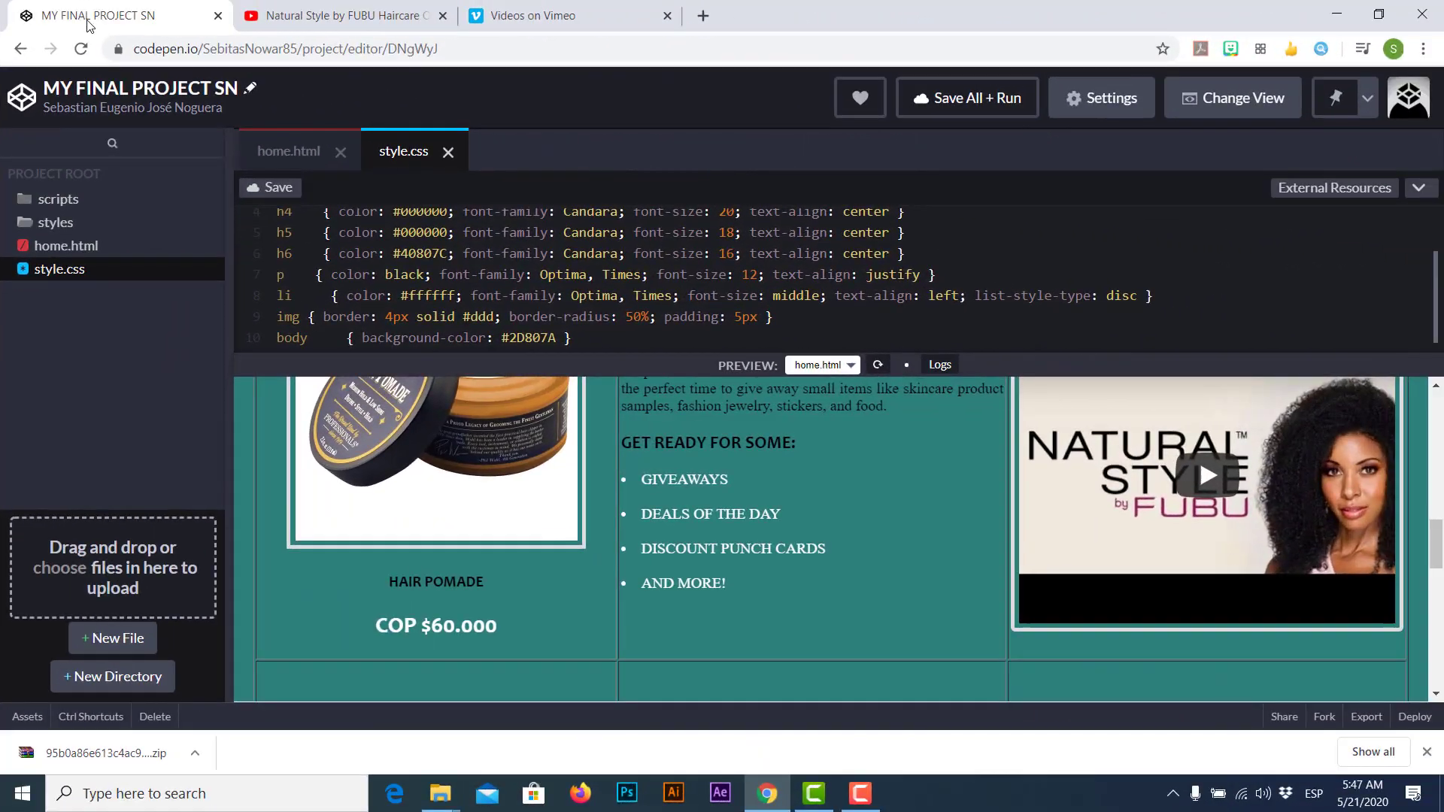